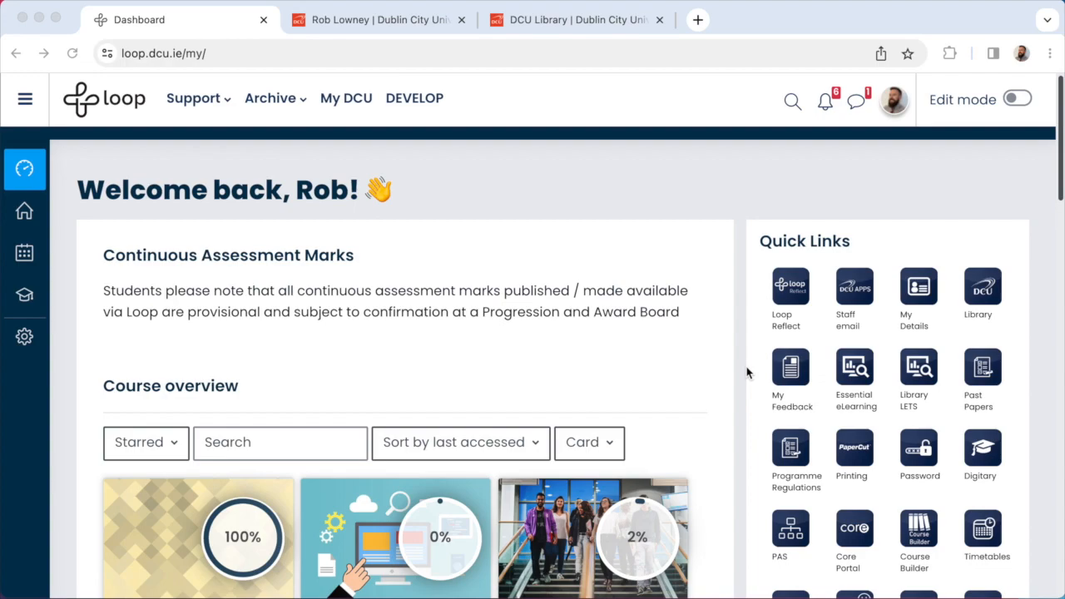
Show all courses in the Course overview instead of starred only, with every course displayed at once
scroll(down, 3)
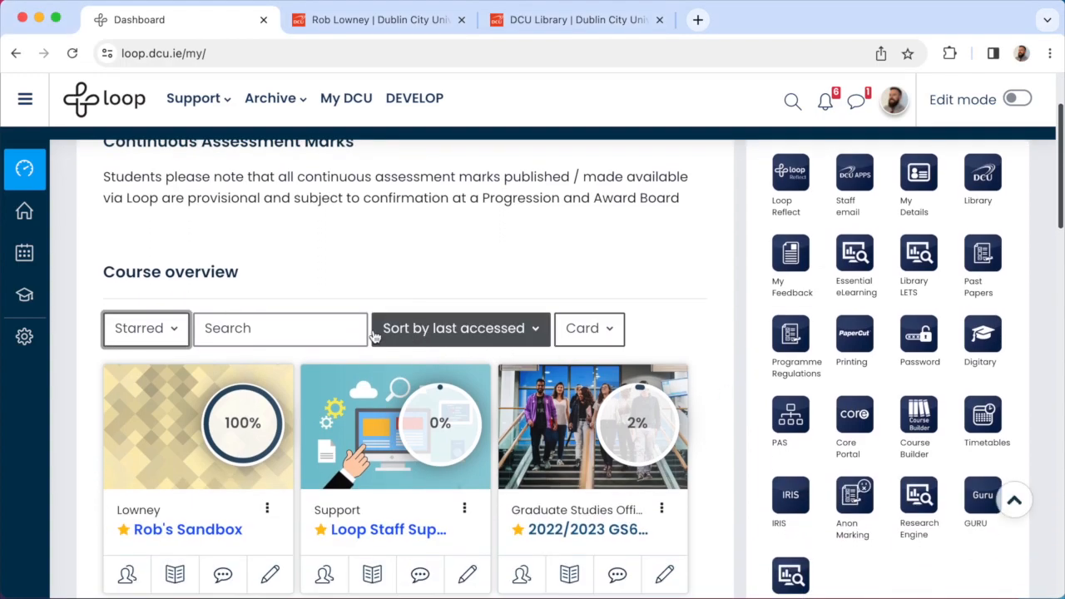
click(147, 327)
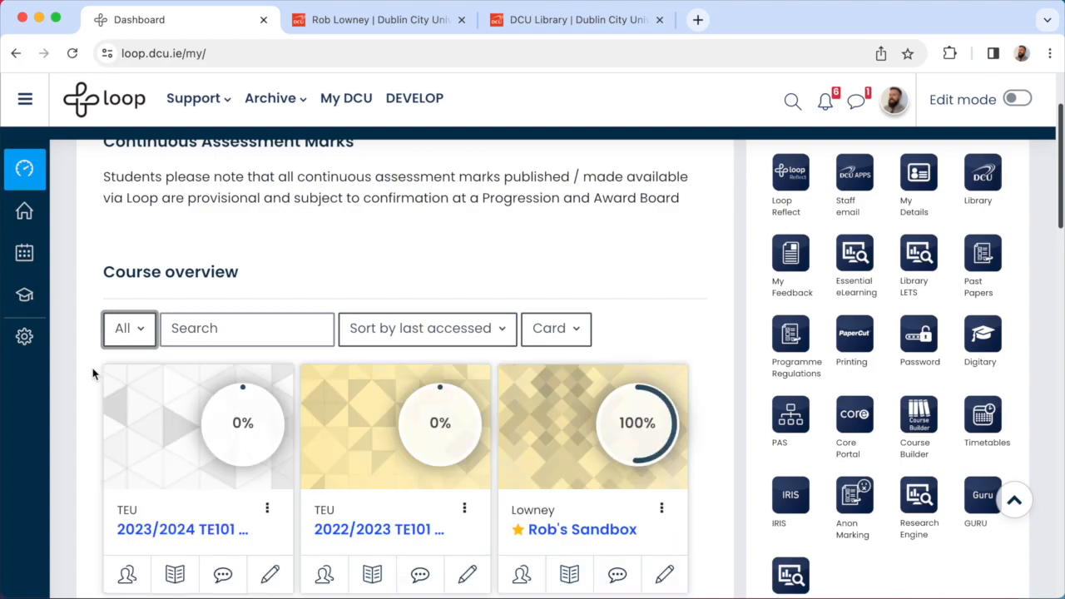
scroll(down, 3)
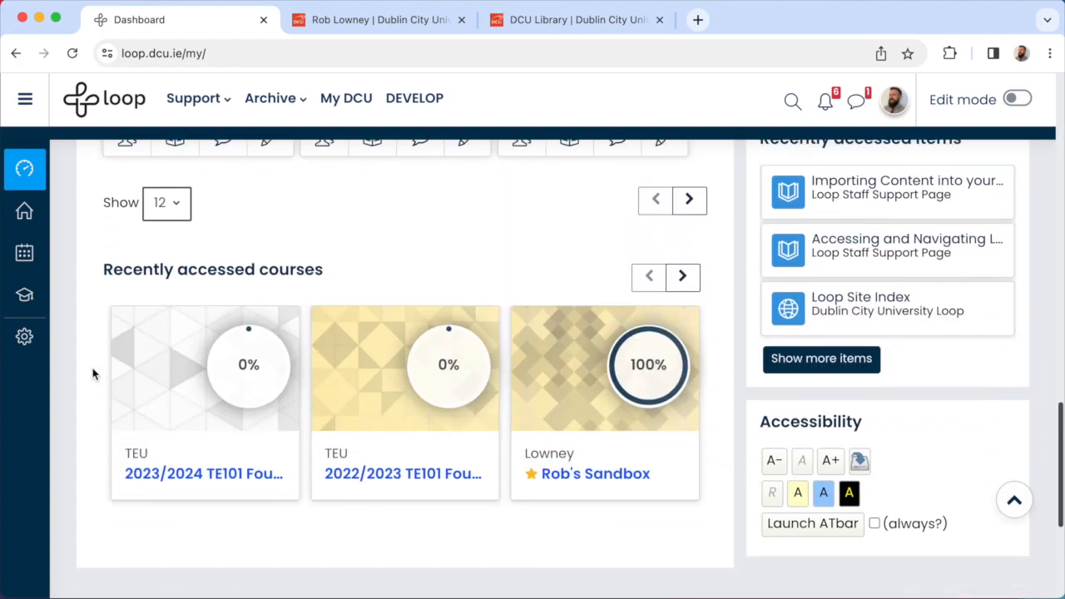
click(167, 203)
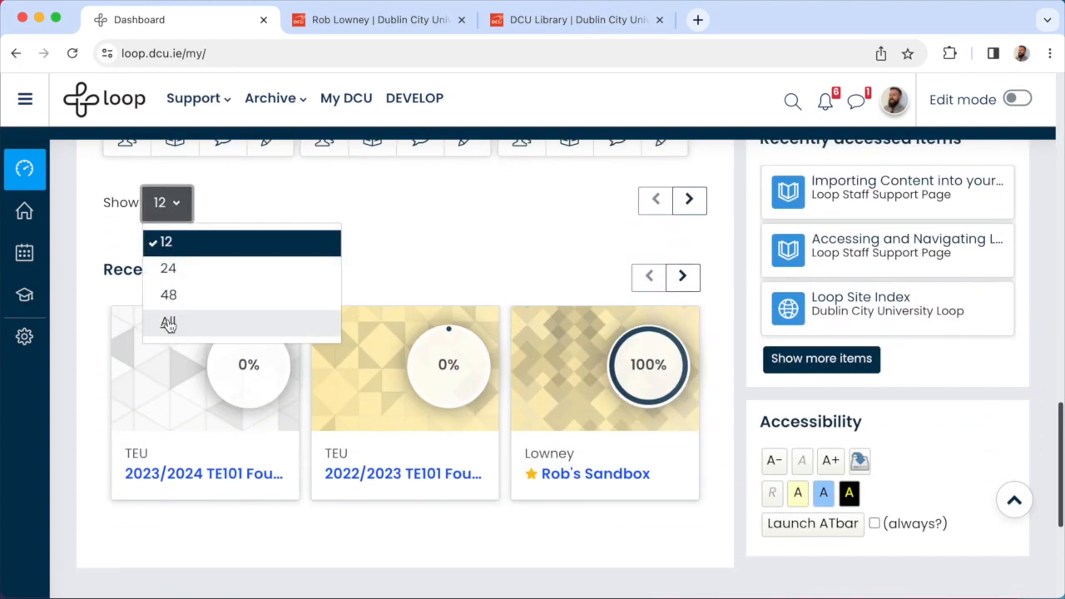
click(168, 323)
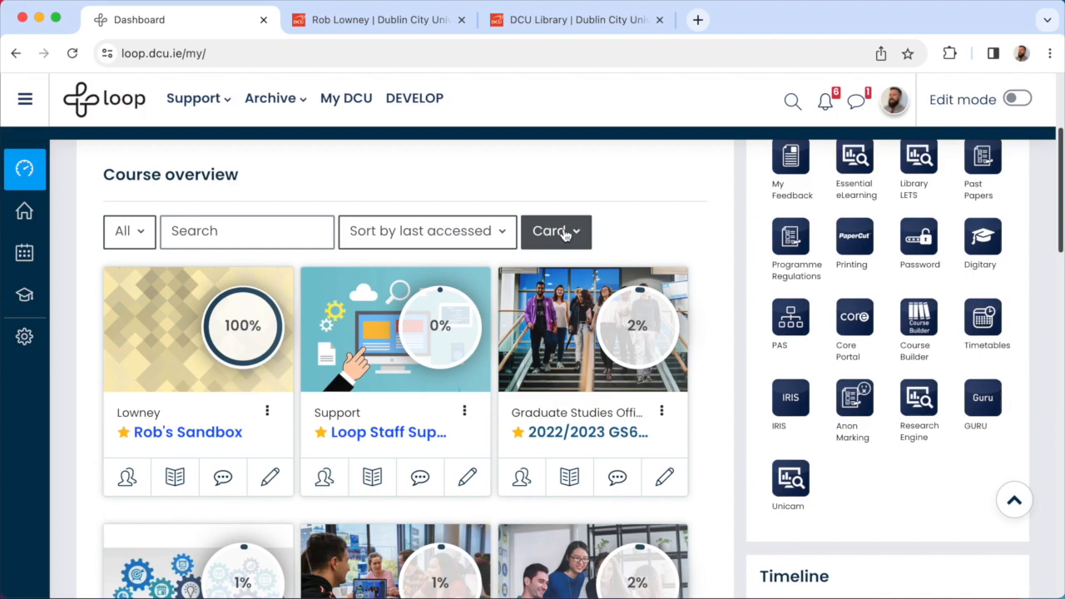
Switch the course overview to List layout and filter it by the name TE102
click(556, 230)
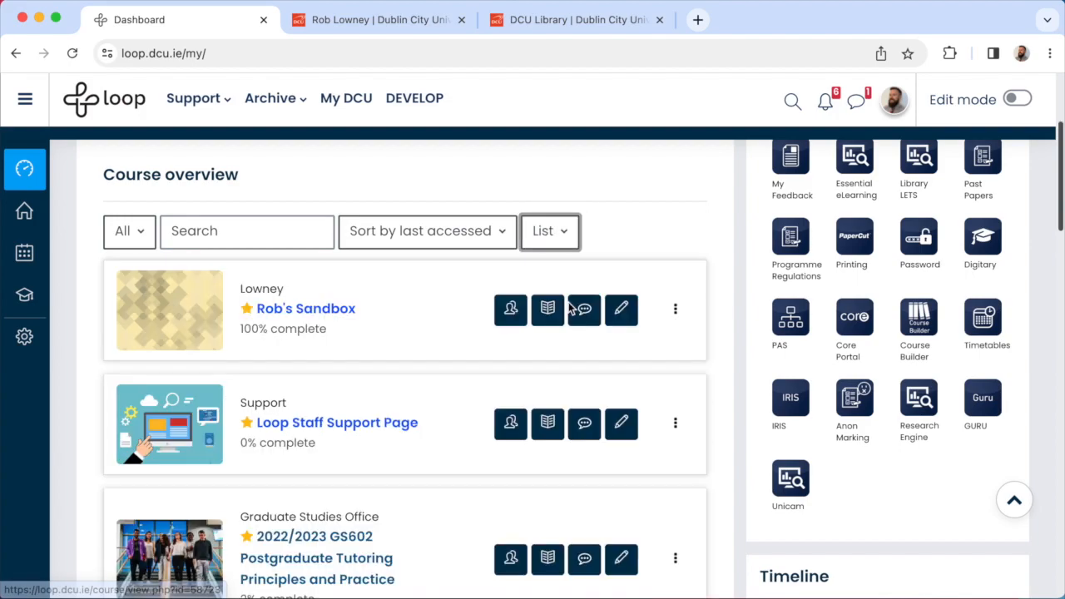
scroll(down, 3)
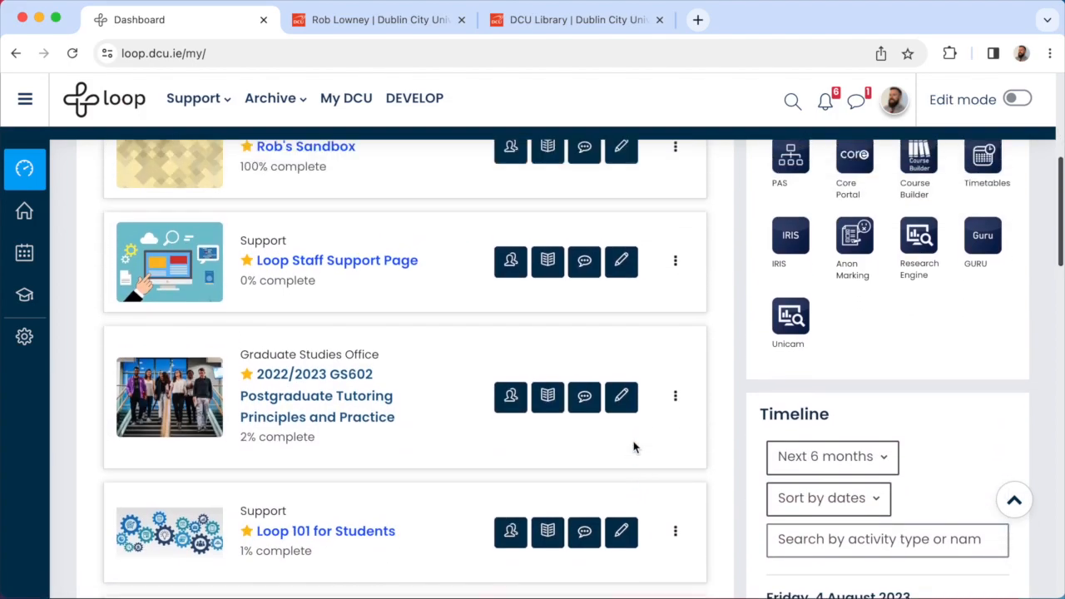
scroll(up, 3)
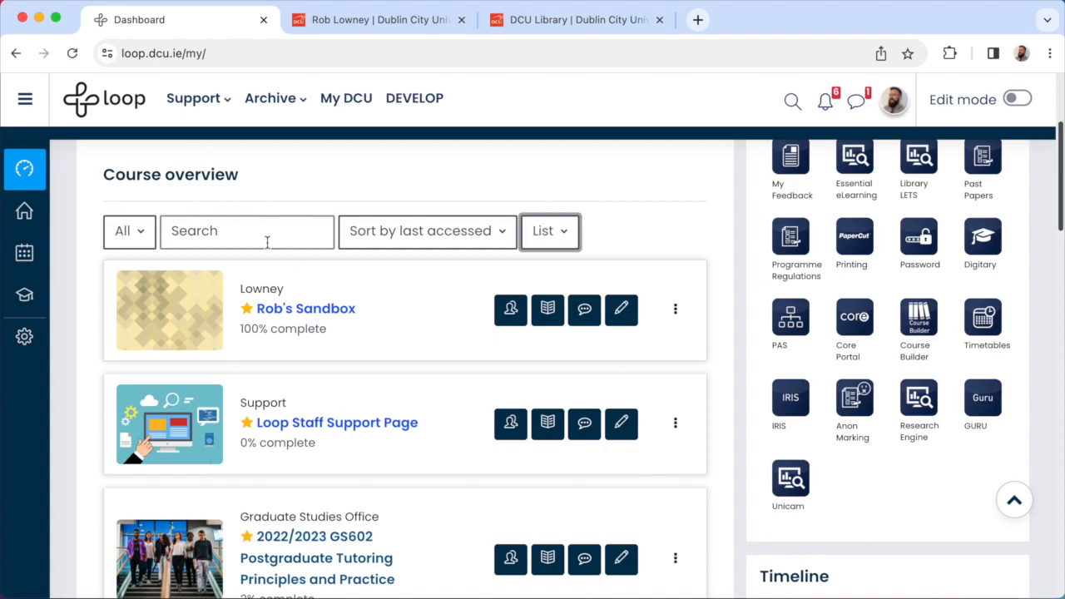
click(246, 229)
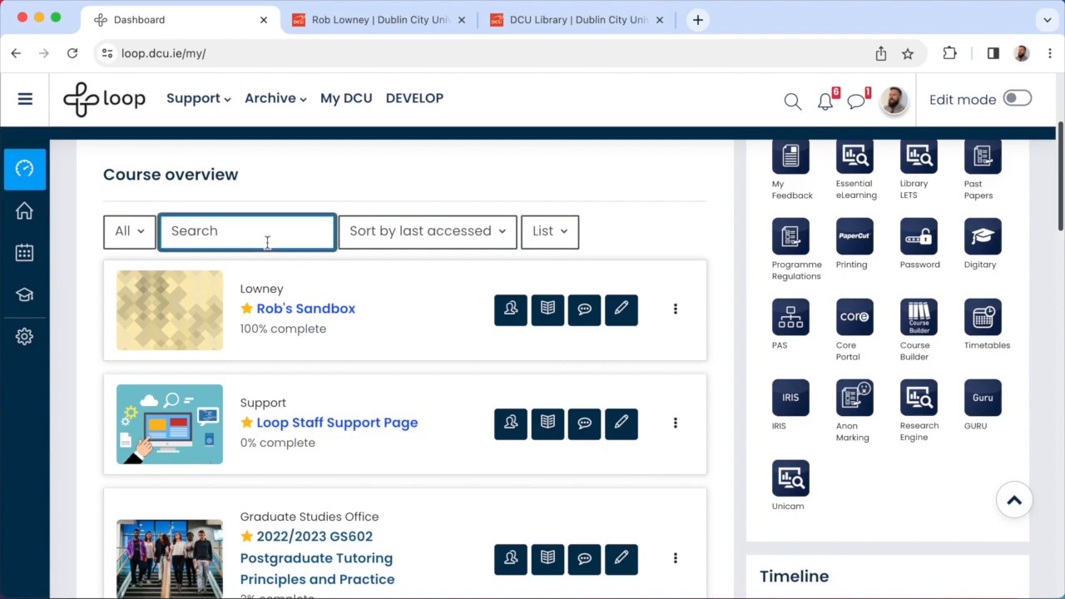
text(TE102)
text(2024)
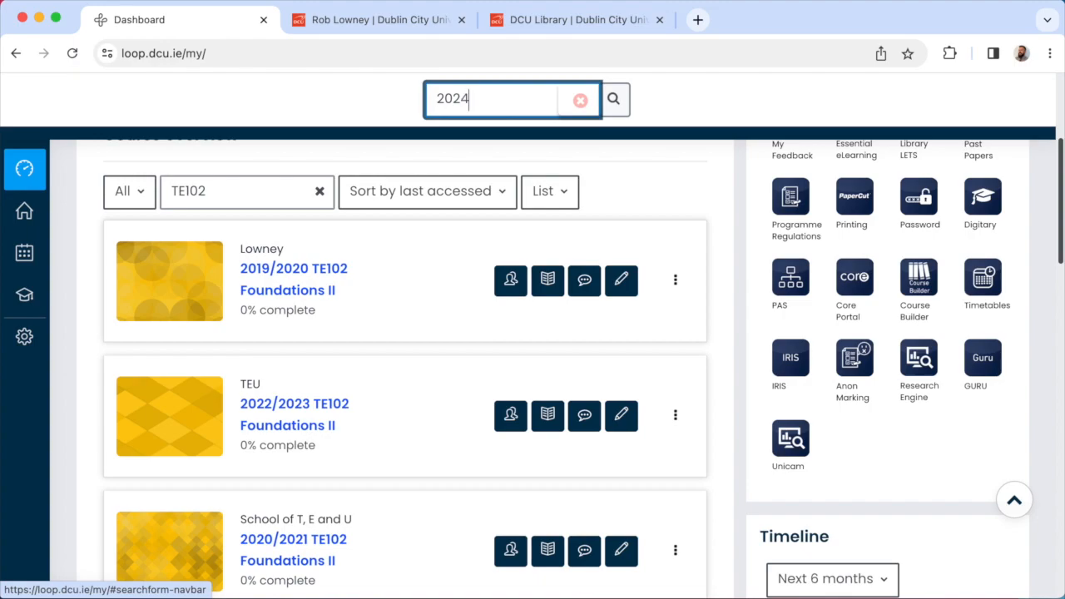
Run the site-wide search for 2024_TE102 and look through the results
click(614, 100)
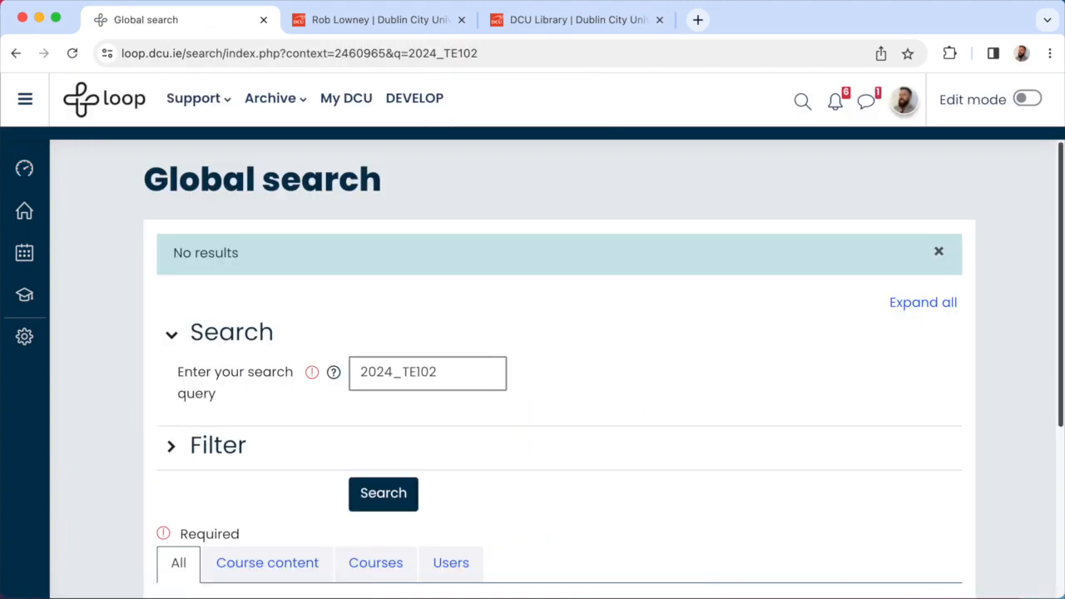
scroll(down, 3)
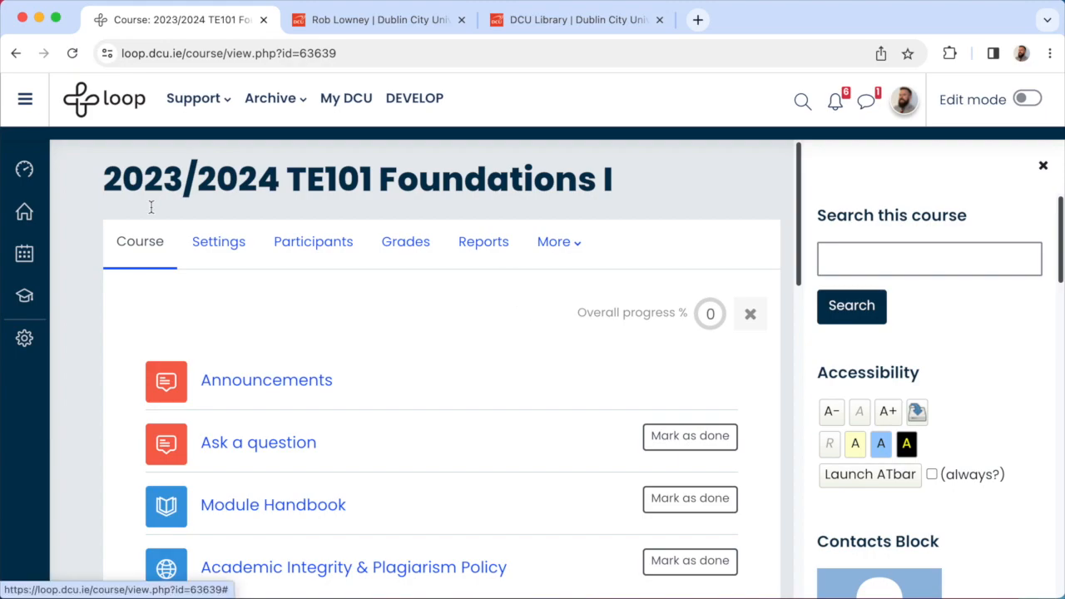
From the TE101 course's More menu, go to Course reuse to reach the Import page
double_click(192, 178)
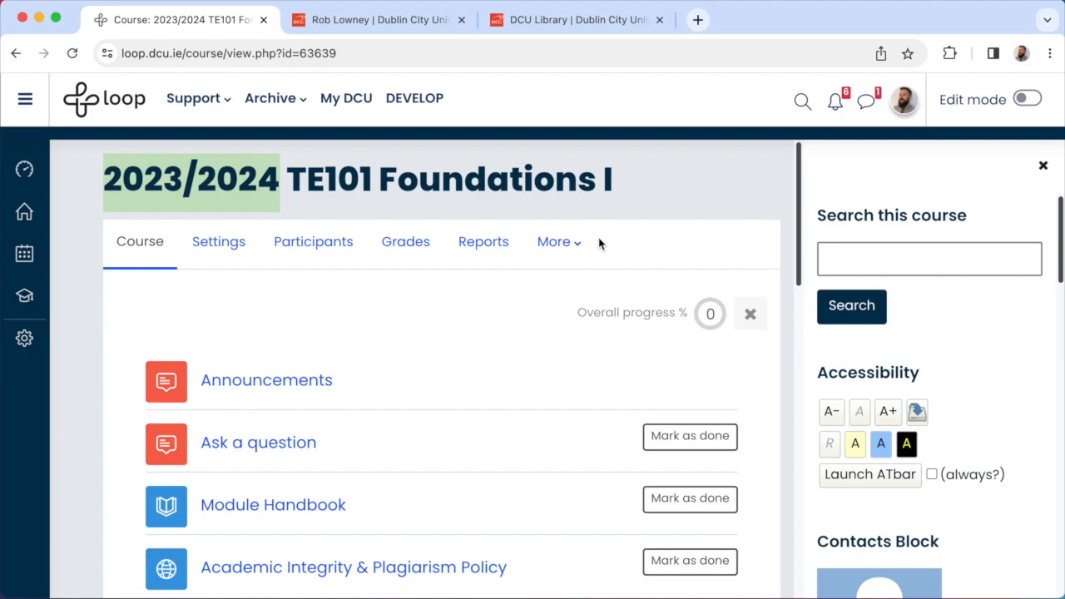
click(552, 243)
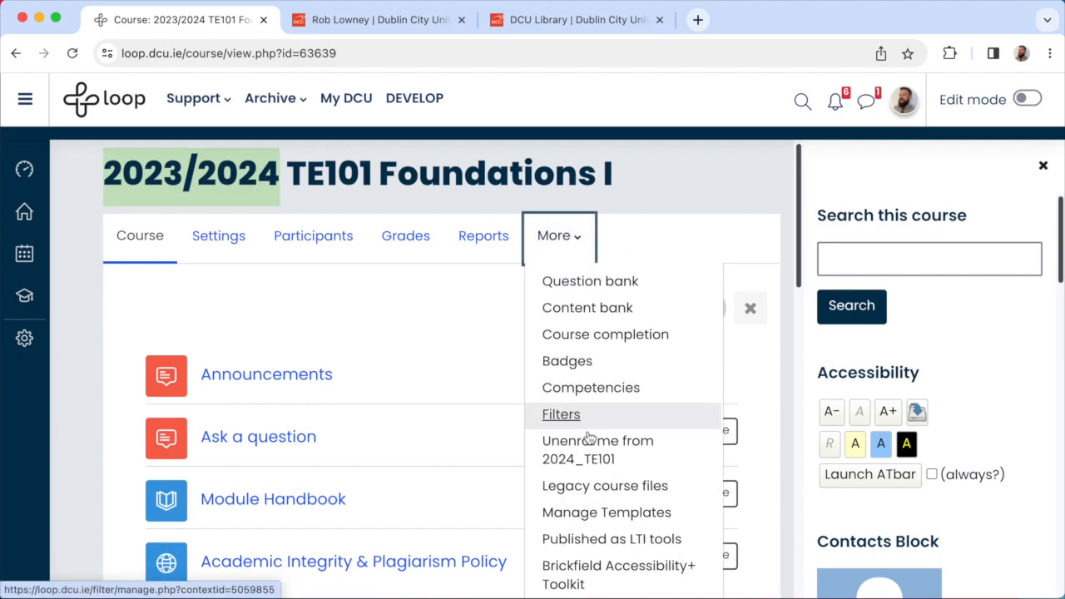
scroll(down, 3)
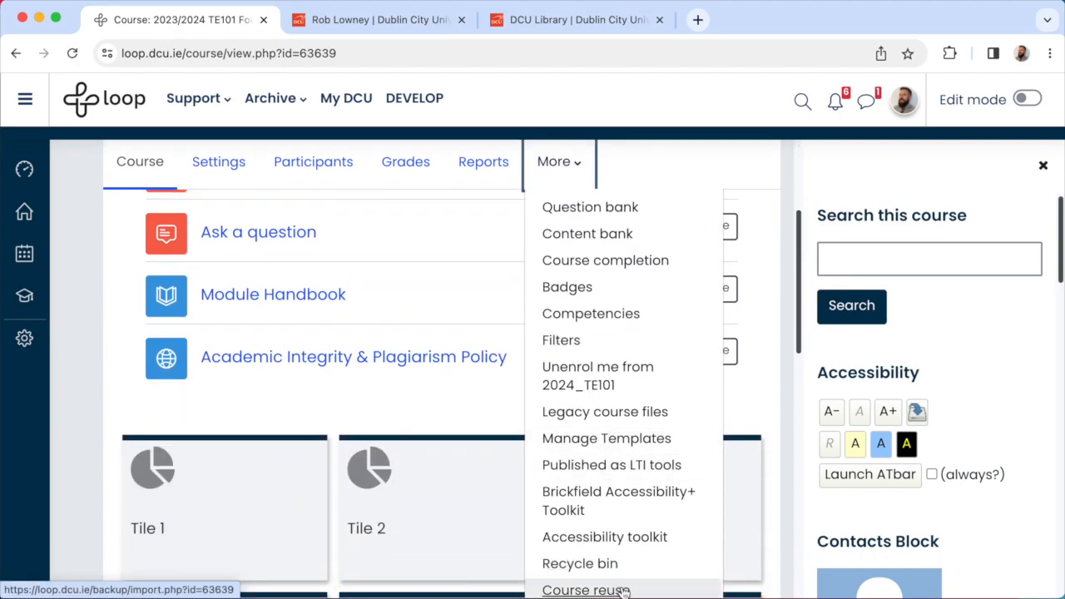
click(585, 589)
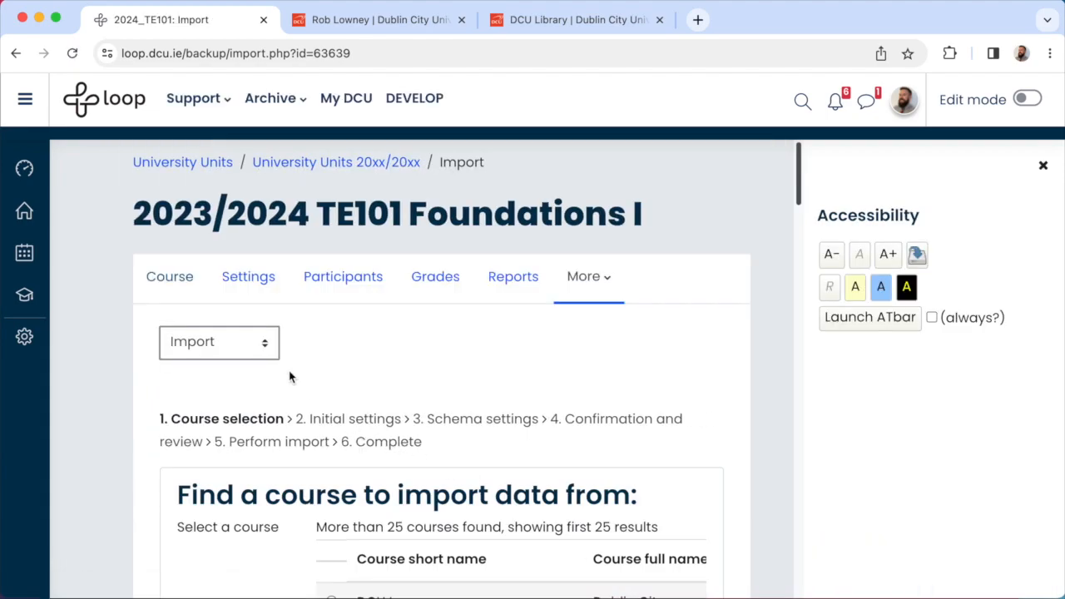
Keep the Import option under Course reuse and look through the list of source courses
click(220, 343)
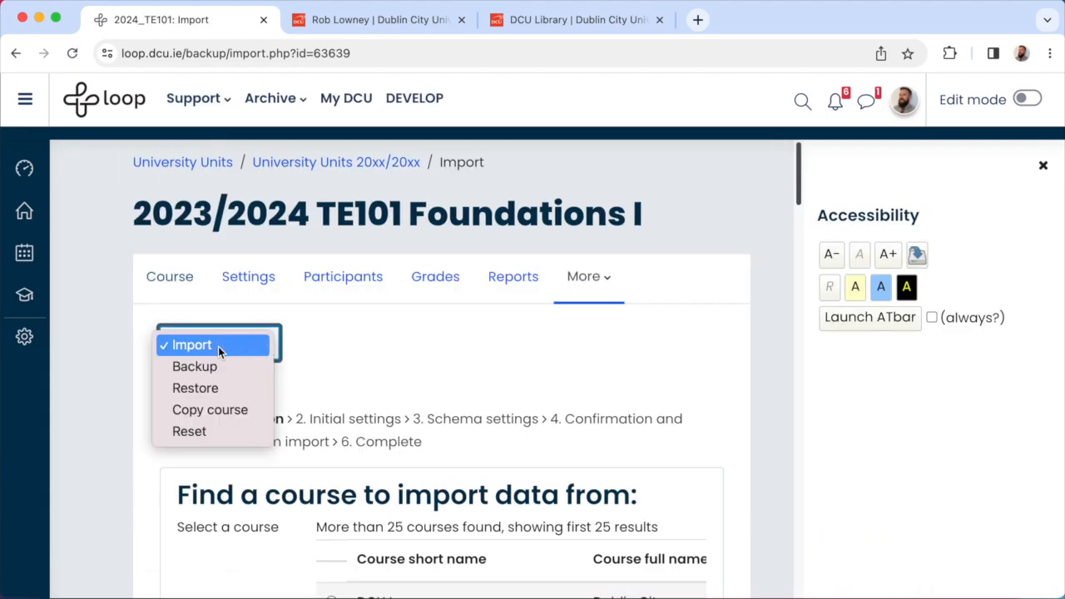
click(191, 344)
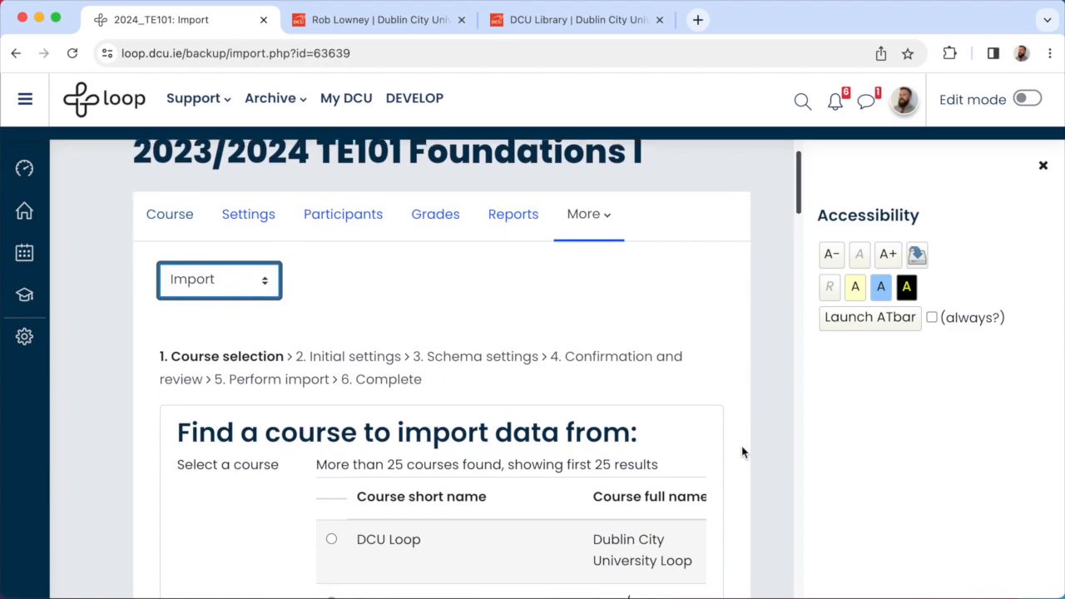
scroll(down, 3)
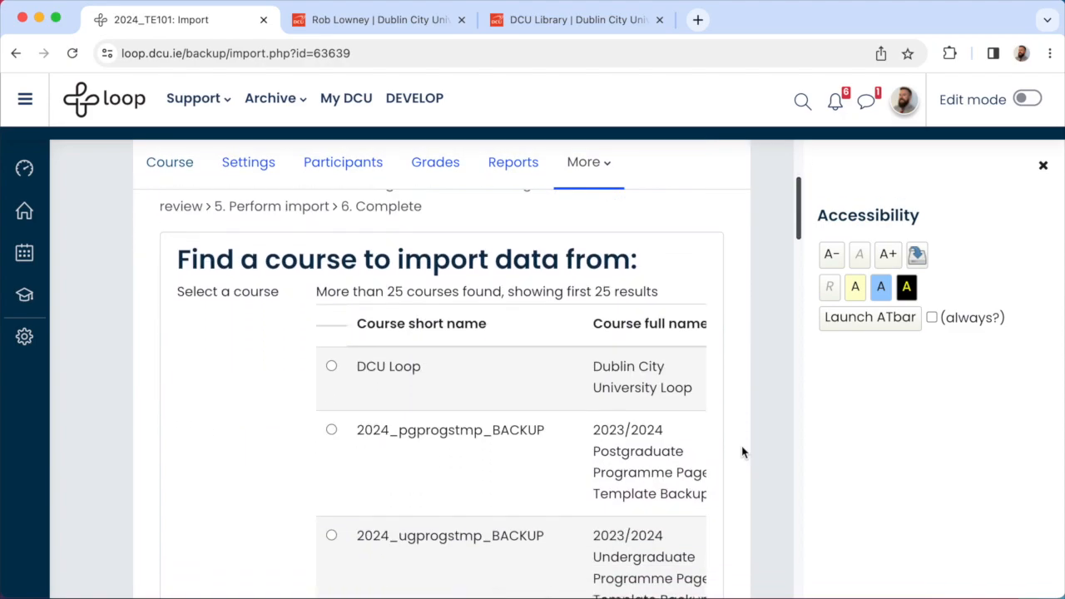
scroll(down, 3)
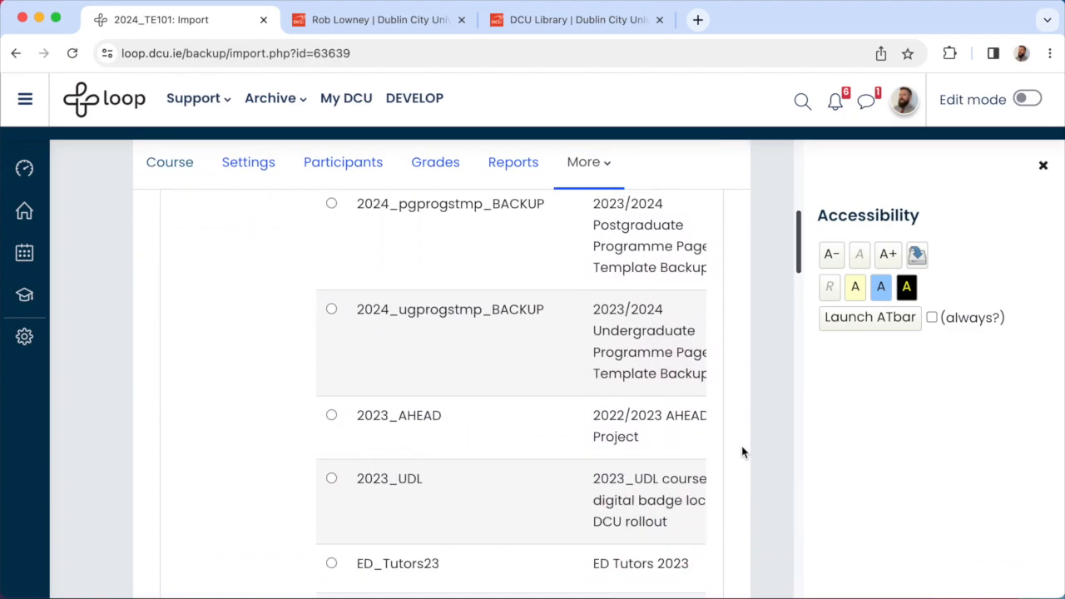
scroll(down, 3)
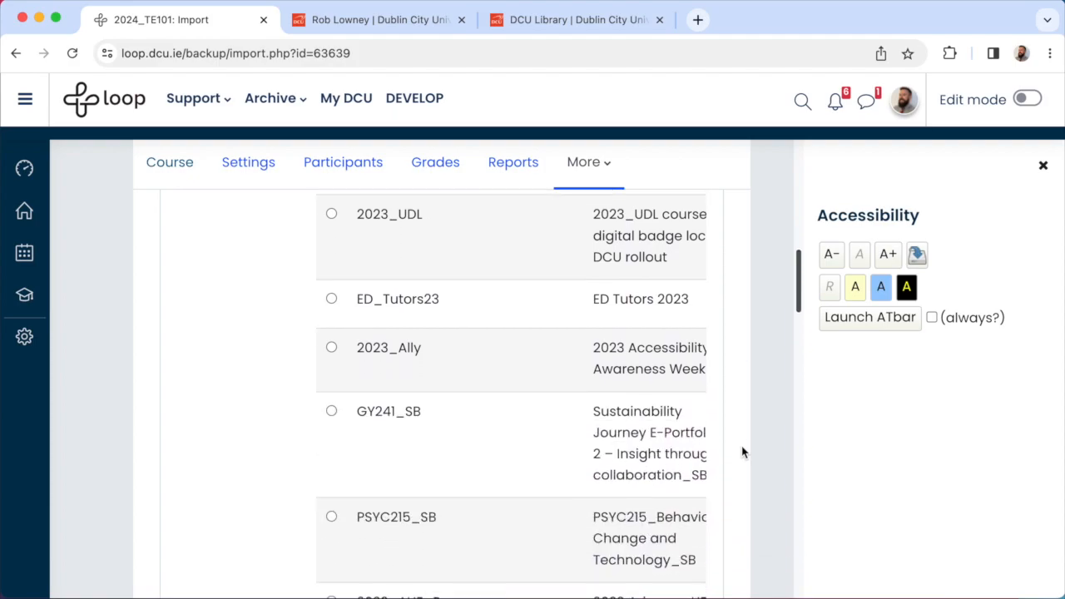
scroll(down, 3)
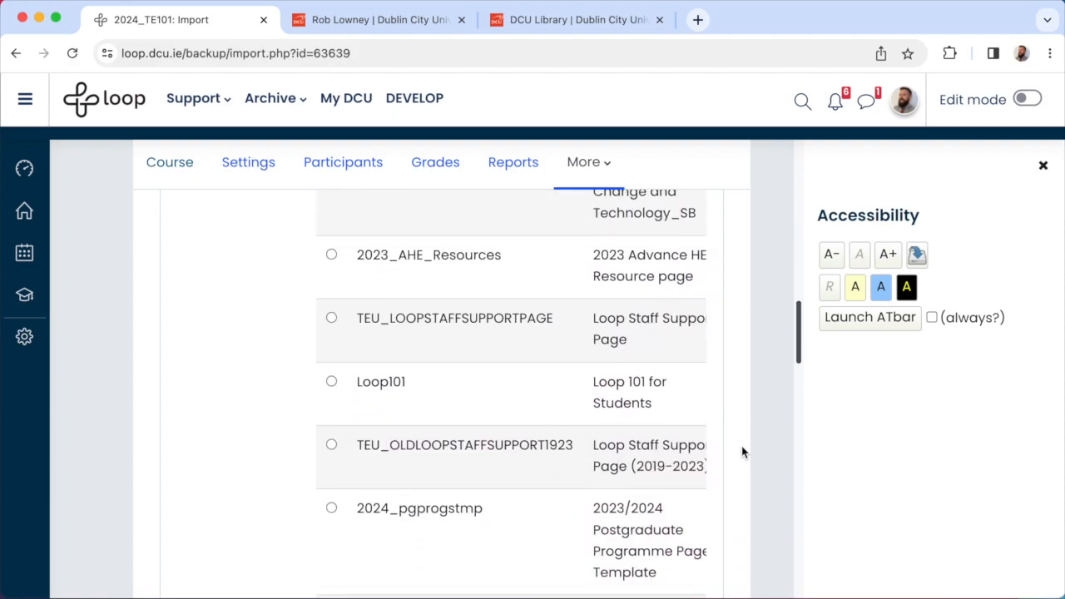
scroll(down, 3)
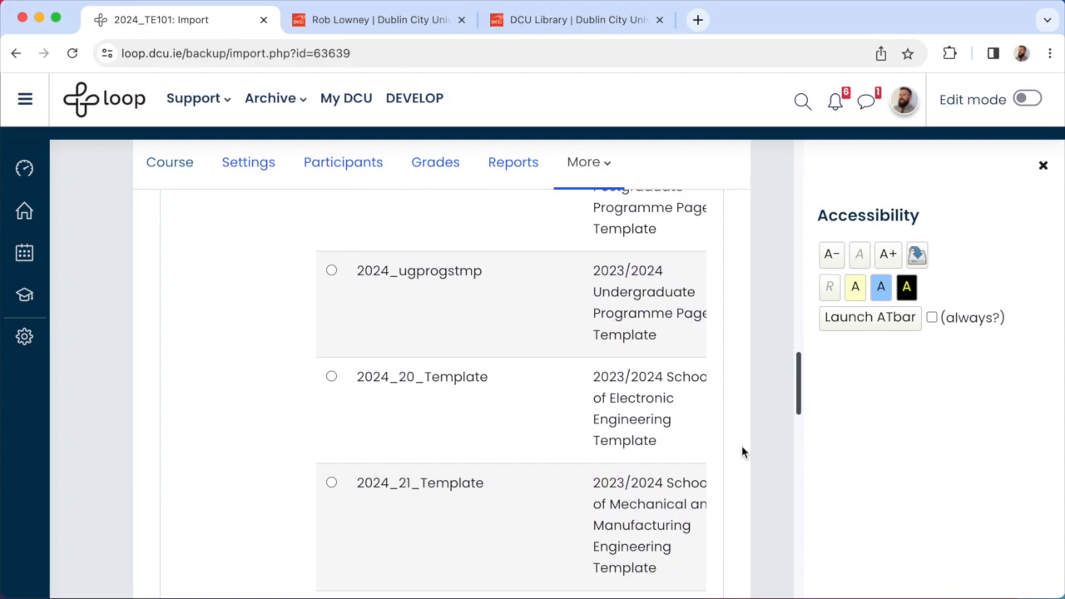
scroll(down, 3)
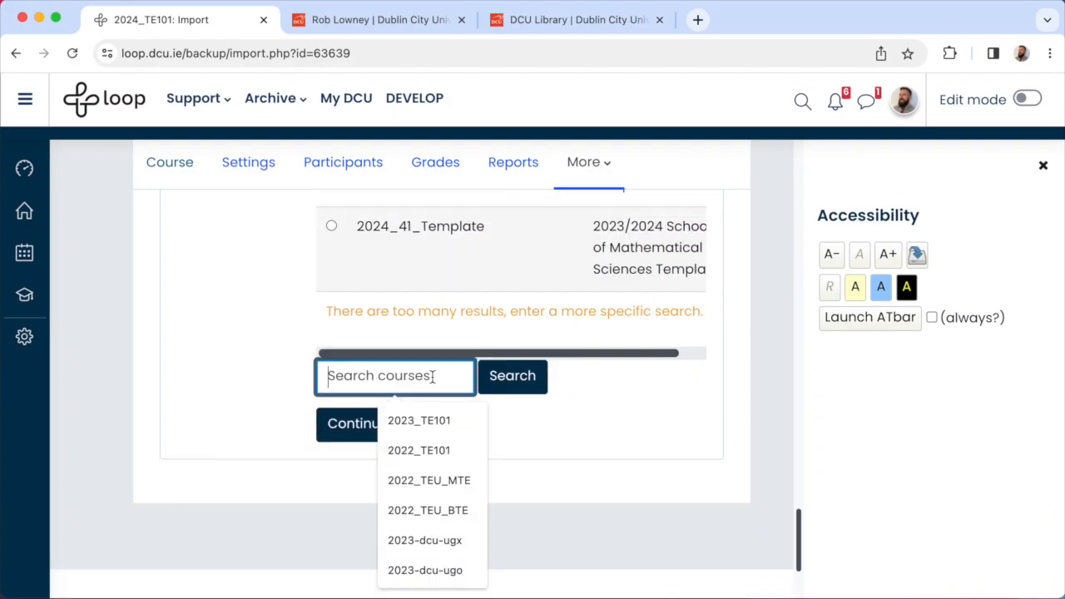
Search for 2023_TE101 and continue with the 2022/2023 TE101 Foundations I course as source
text(202)
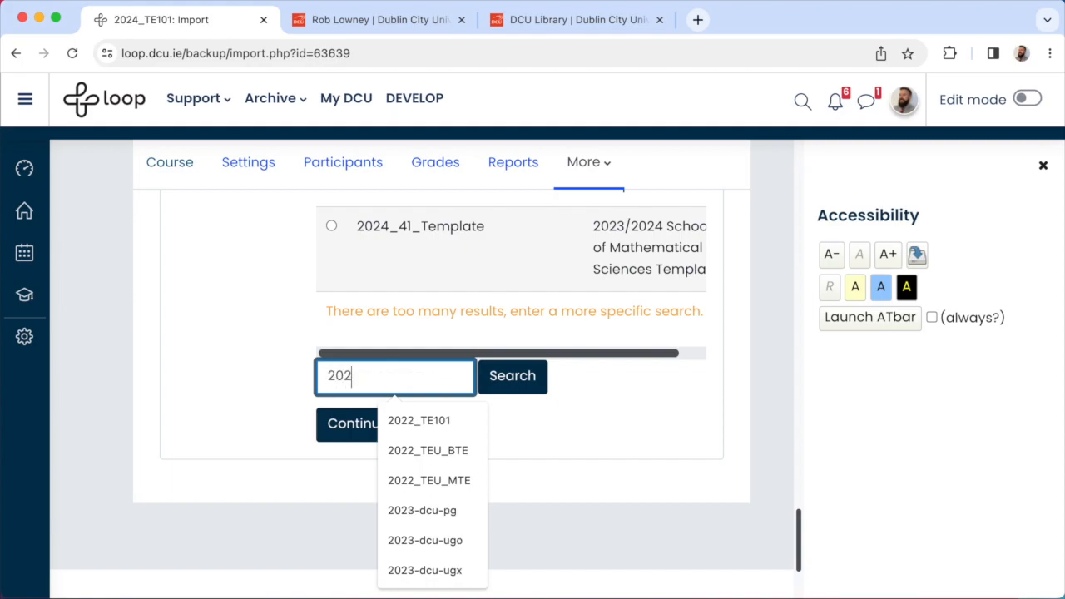
click(513, 376)
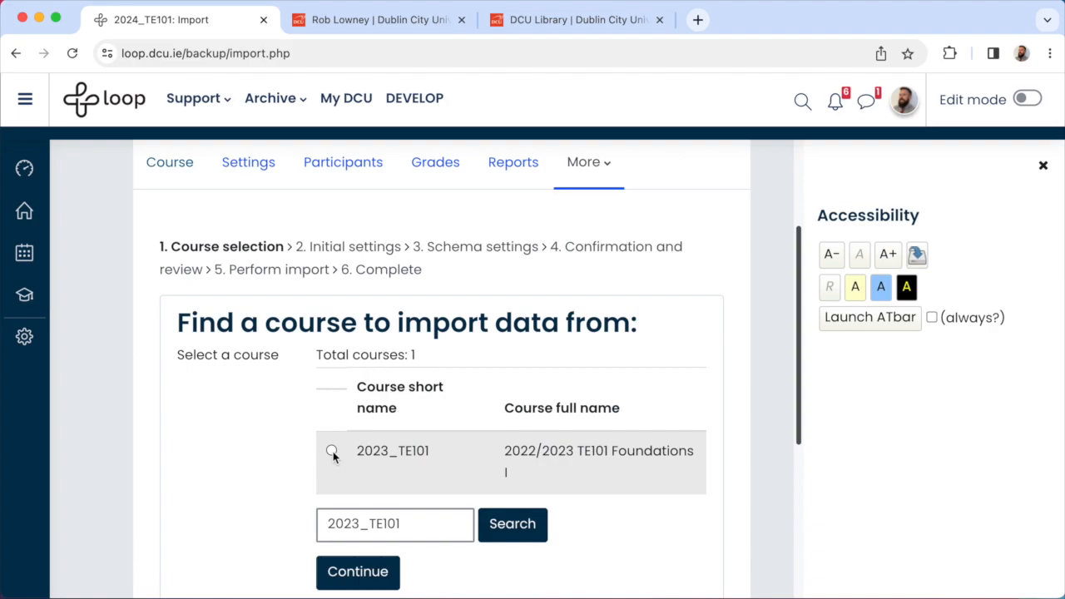
click(331, 449)
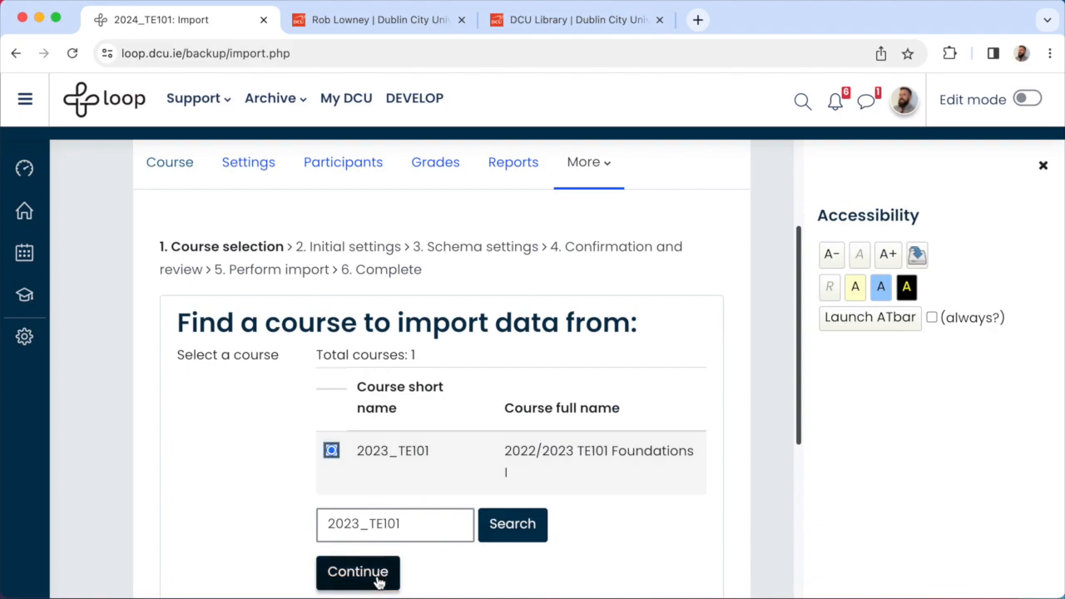
Advance to Initial settings, keeping activities, files, question bank and other content included
click(357, 572)
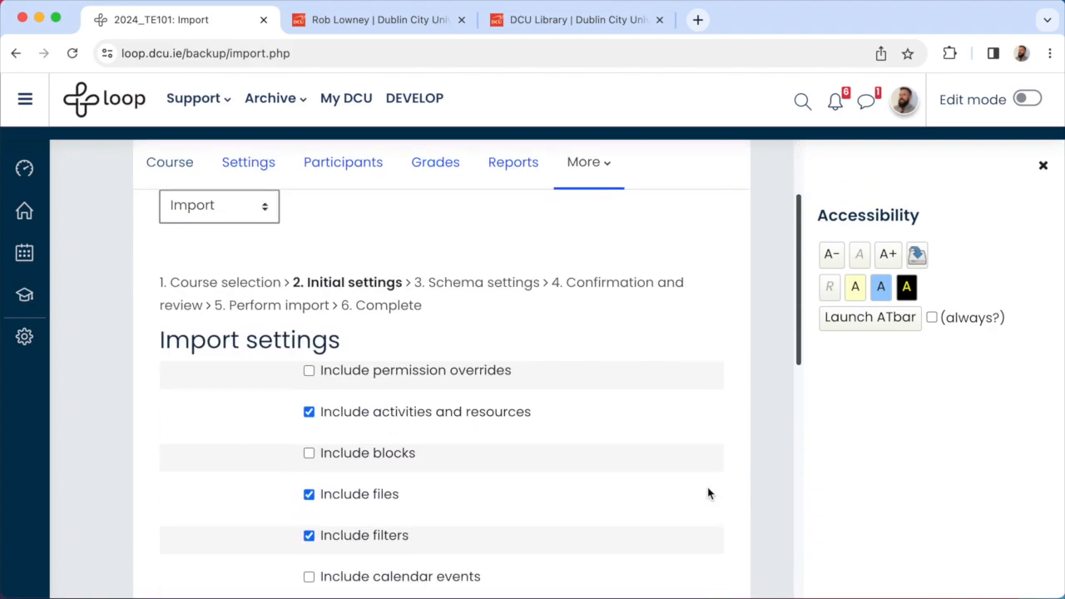
scroll(down, 3)
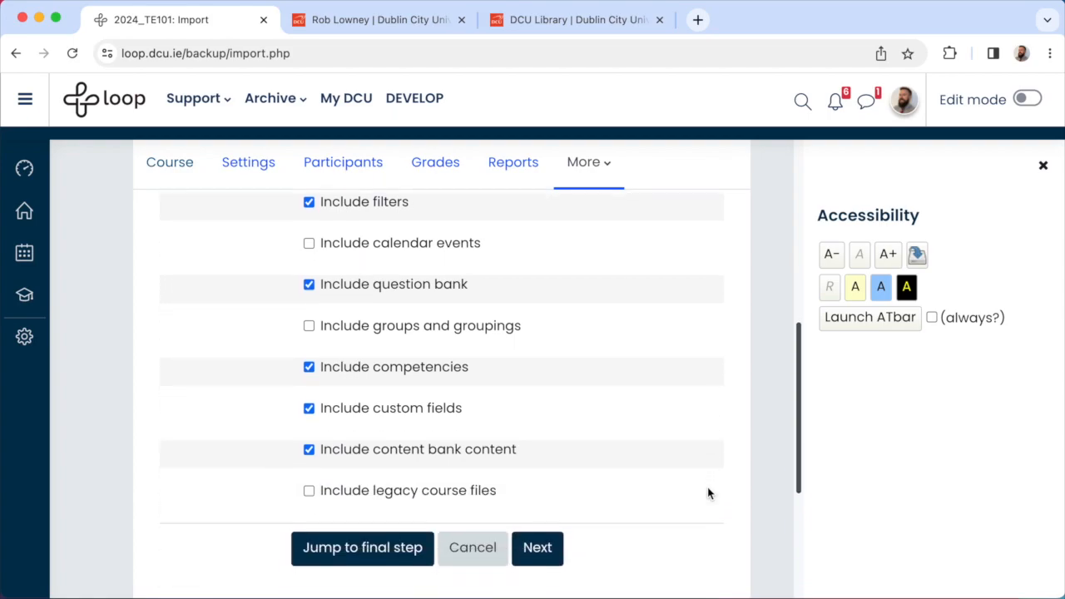
scroll(down, 3)
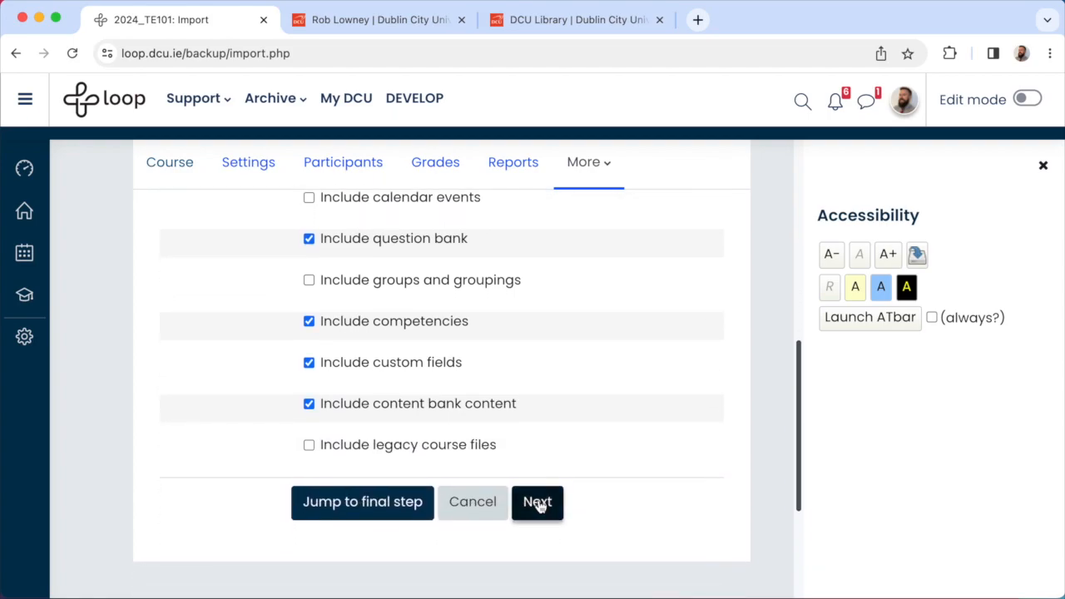
On Schema settings, untick the Academic Integrity & Plagiarism Policy and Course Introduction items
click(536, 502)
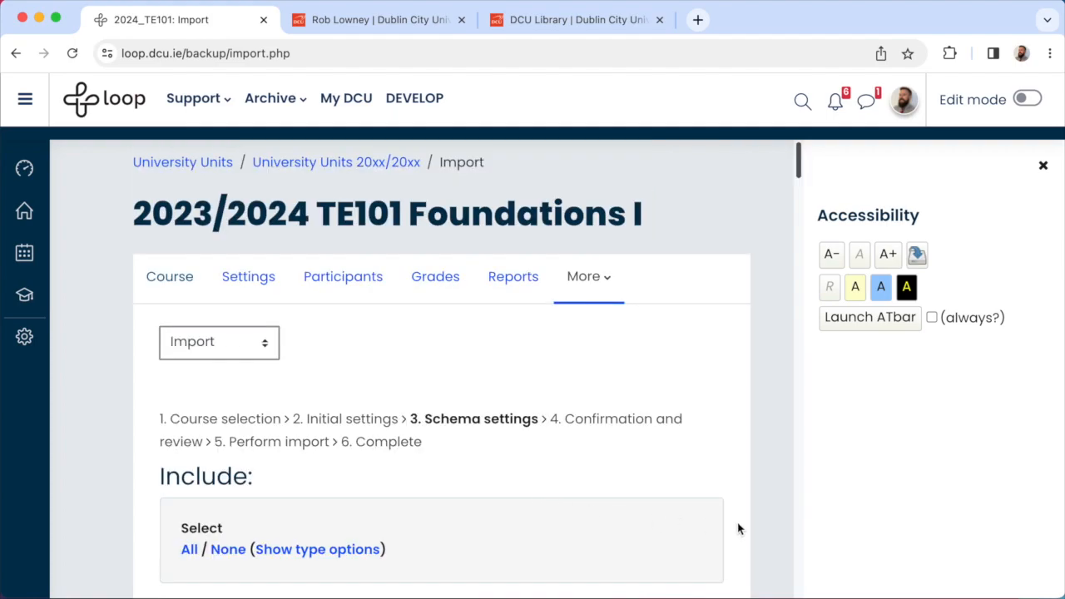
scroll(down, 3)
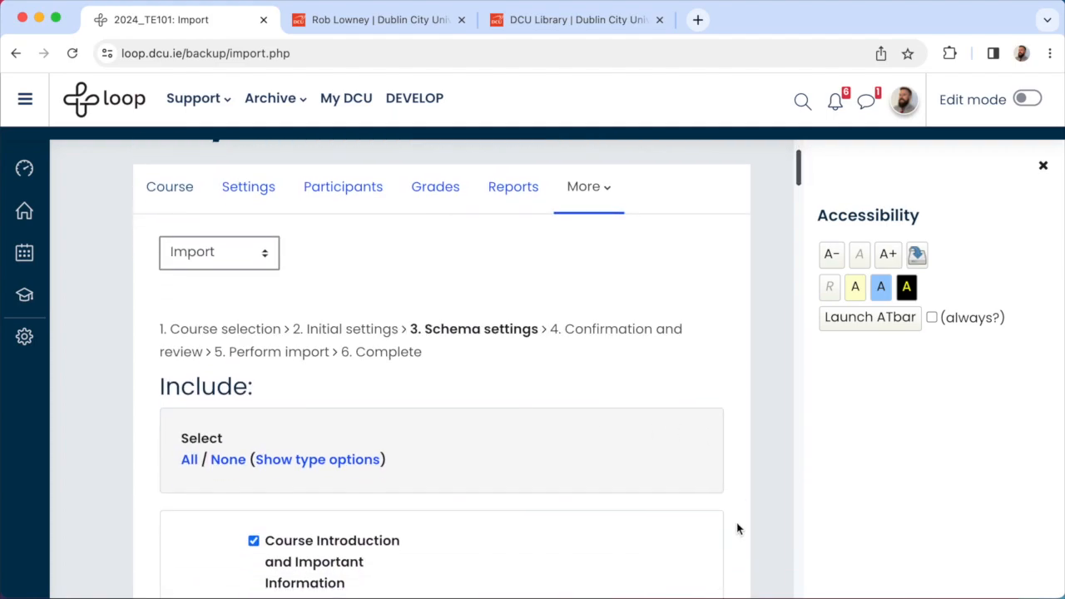
scroll(down, 3)
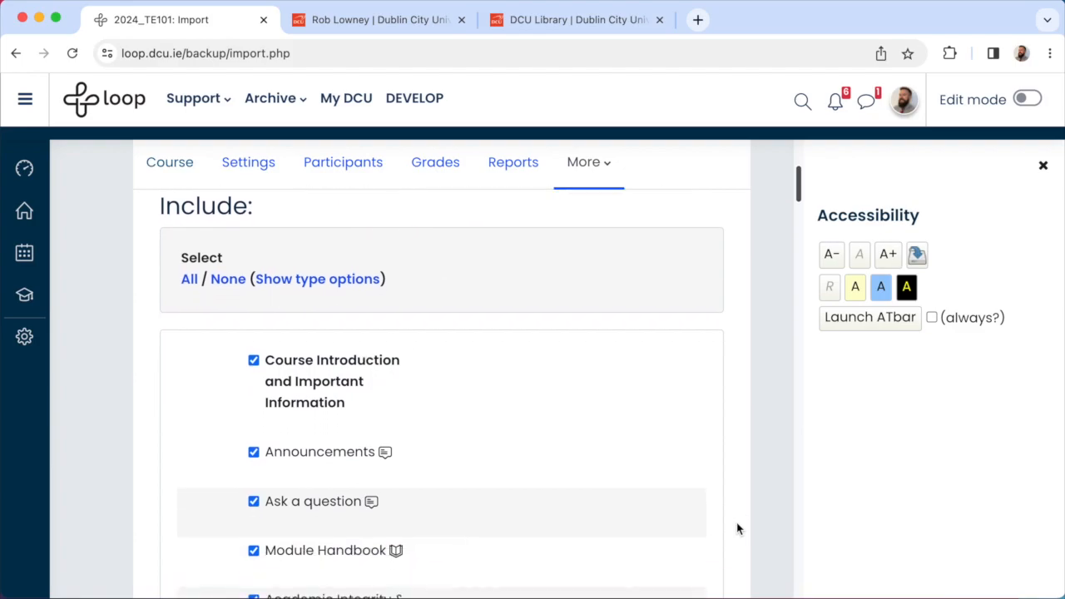
scroll(down, 3)
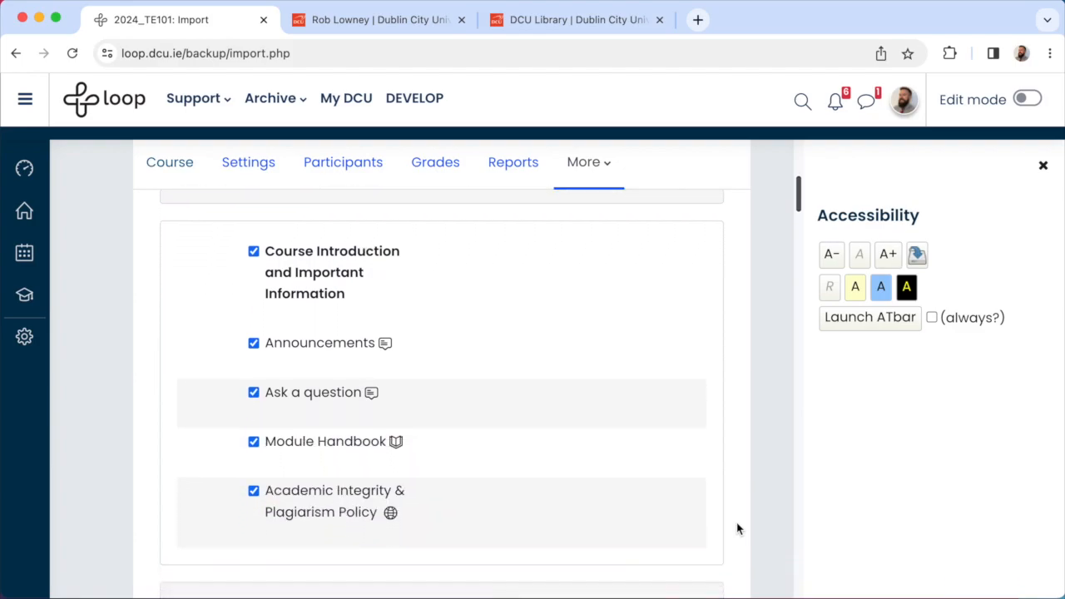
scroll(down, 3)
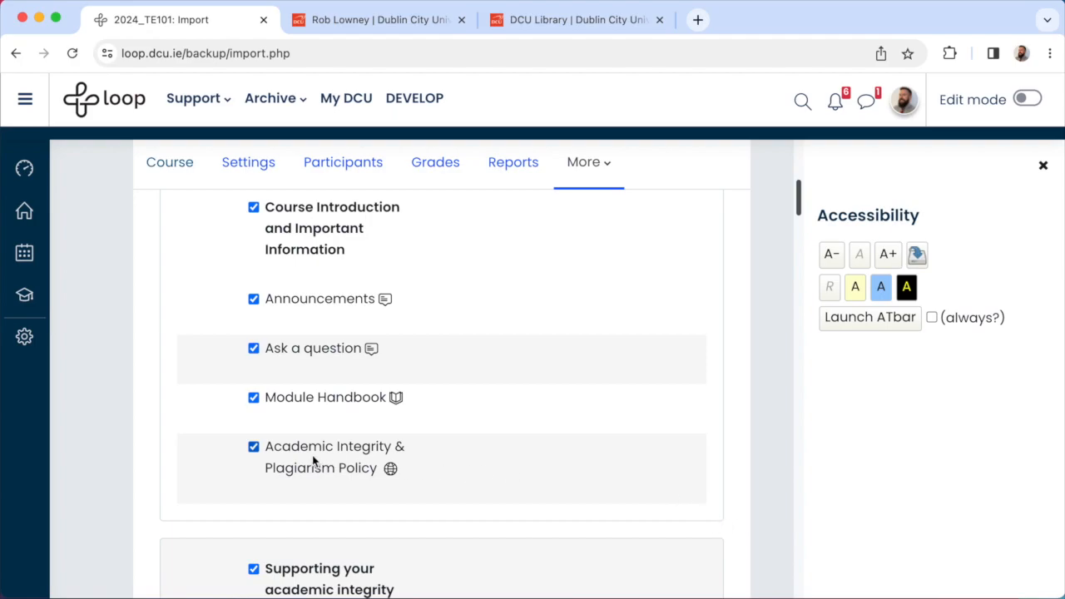
click(253, 446)
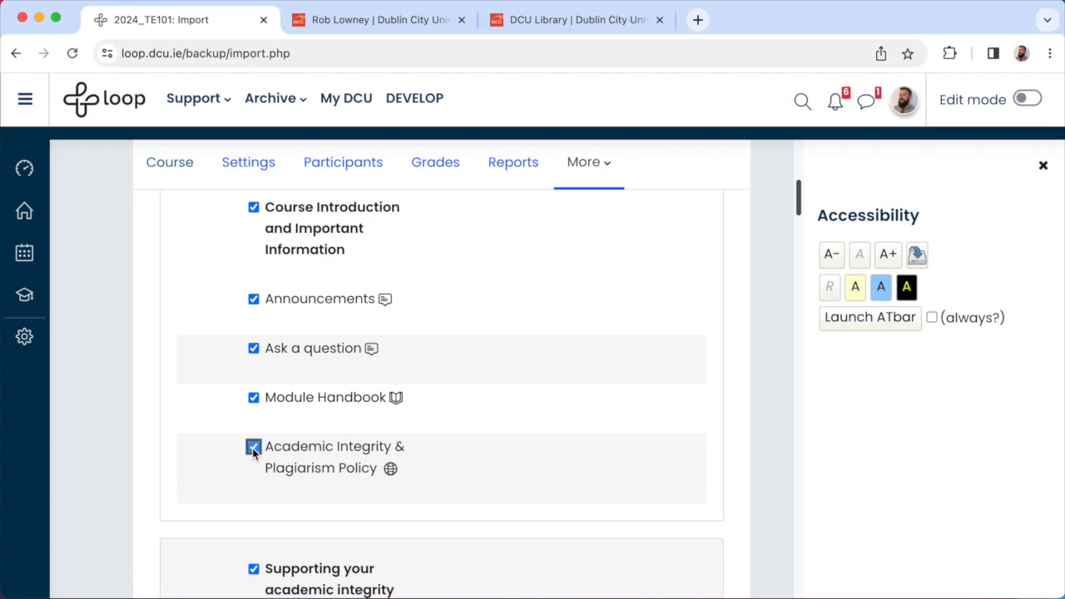
click(253, 446)
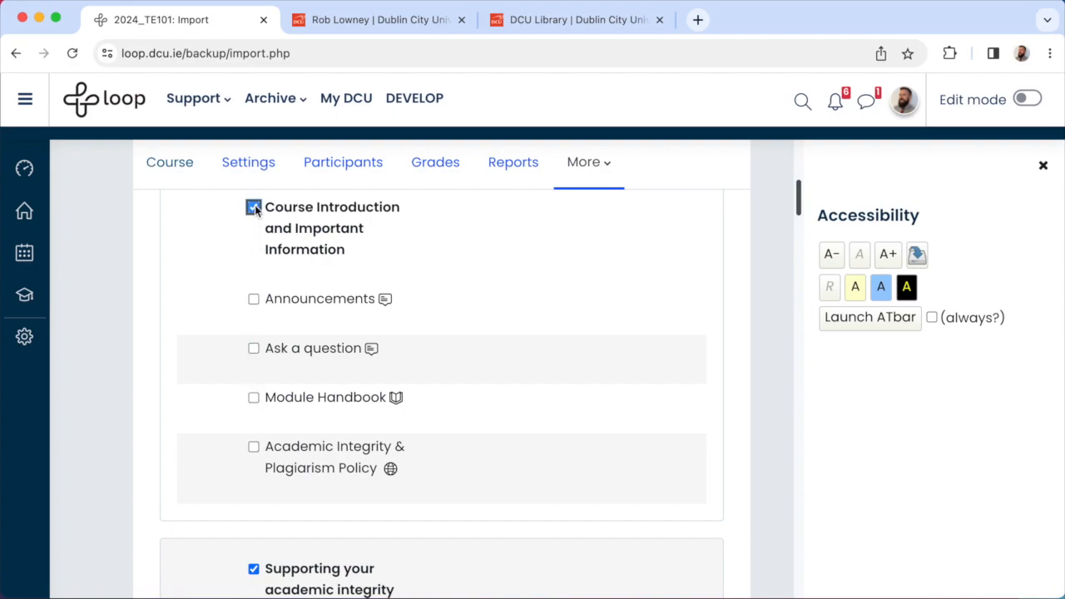
Leave out the End-of-Module Quiz and Assignment 2, then proceed to Confirmation and review
scroll(down, 3)
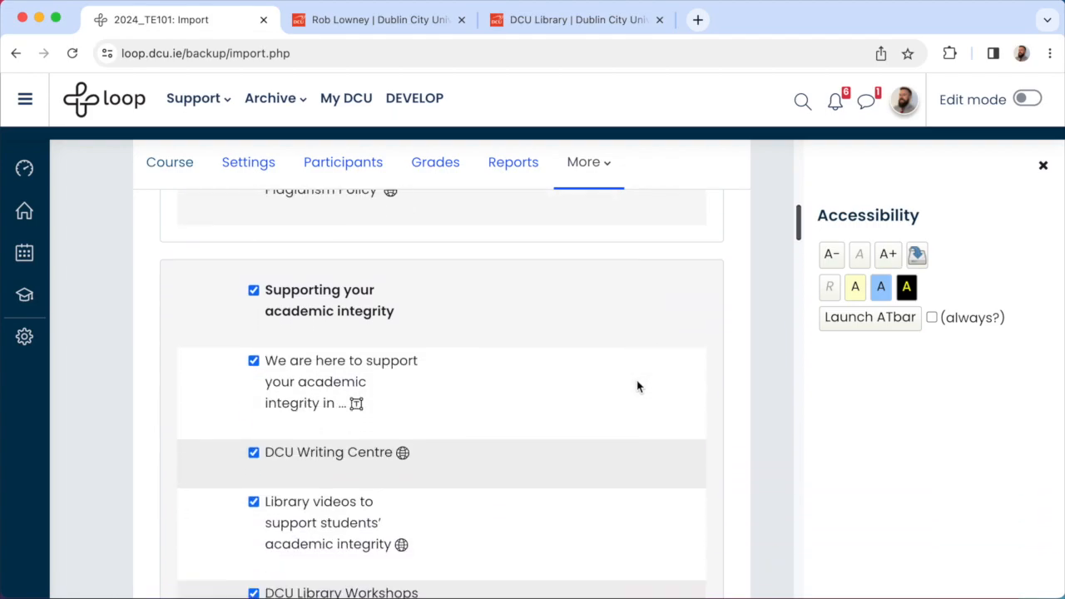
scroll(down, 3)
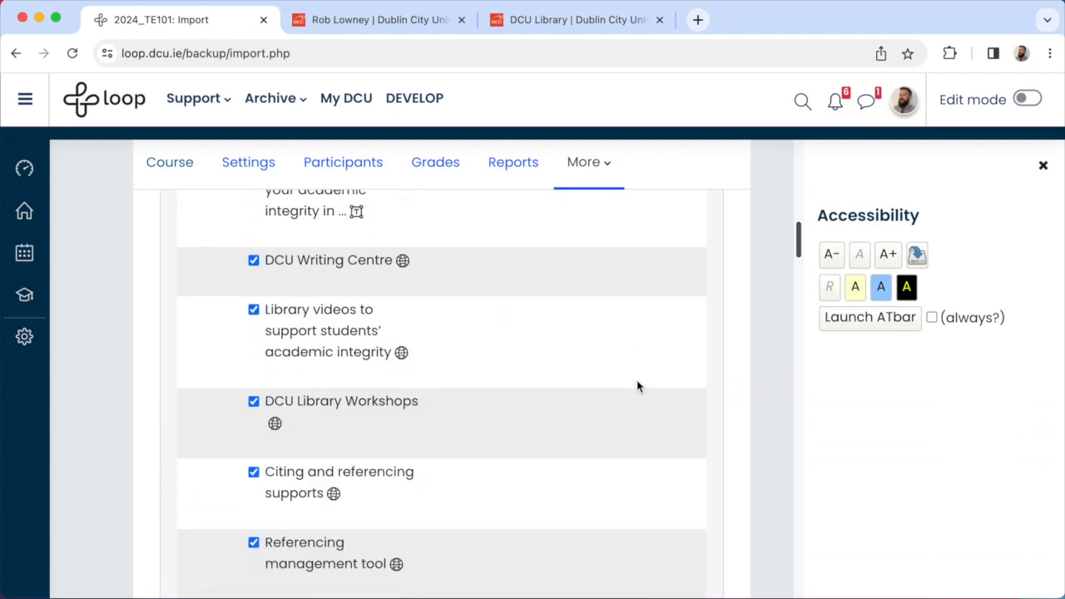
scroll(down, 3)
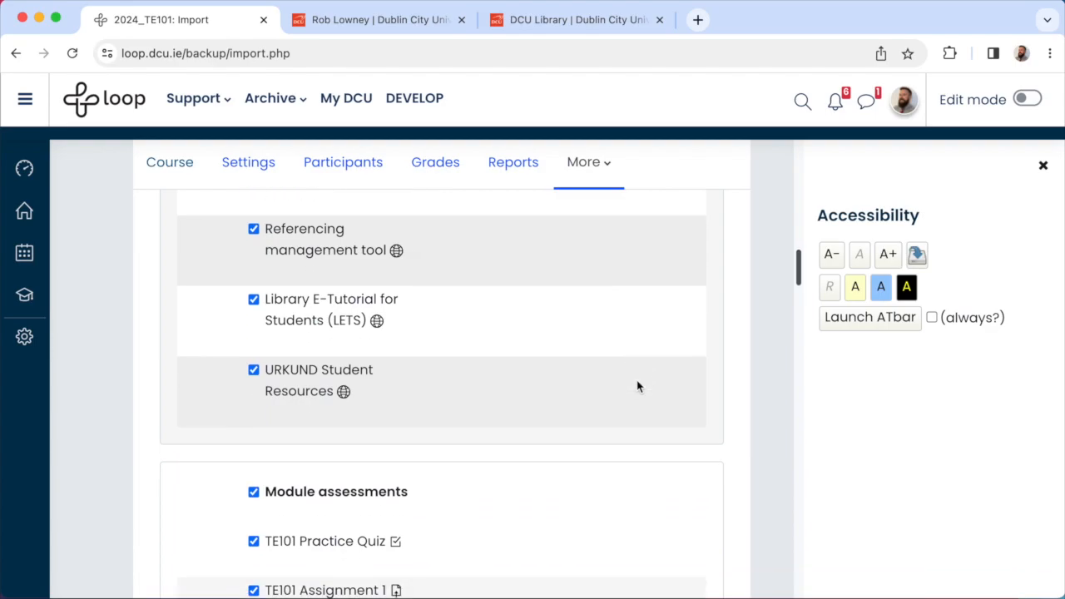
scroll(down, 3)
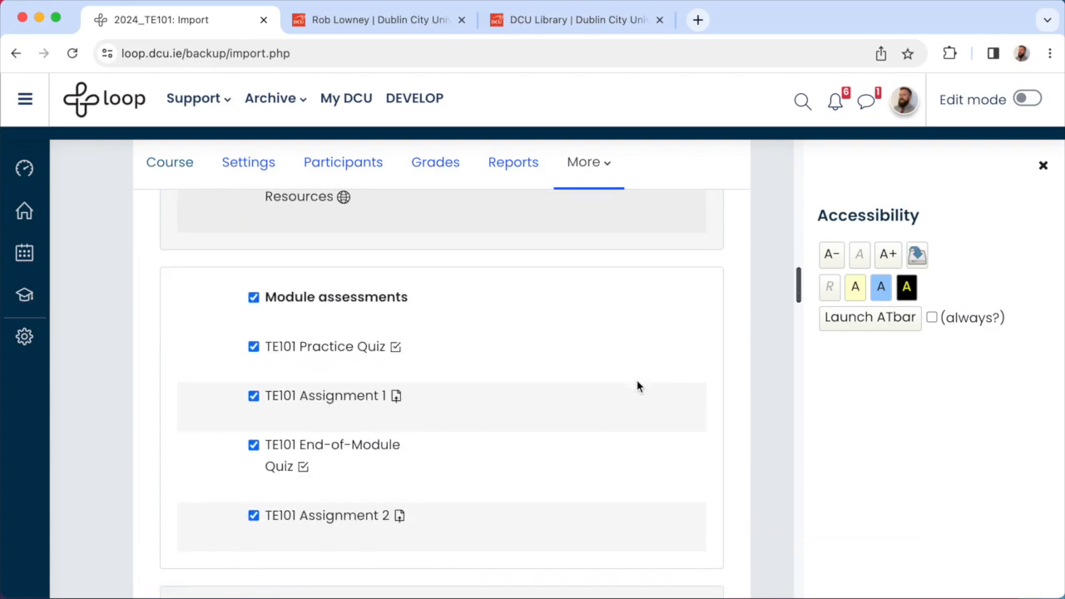
scroll(down, 3)
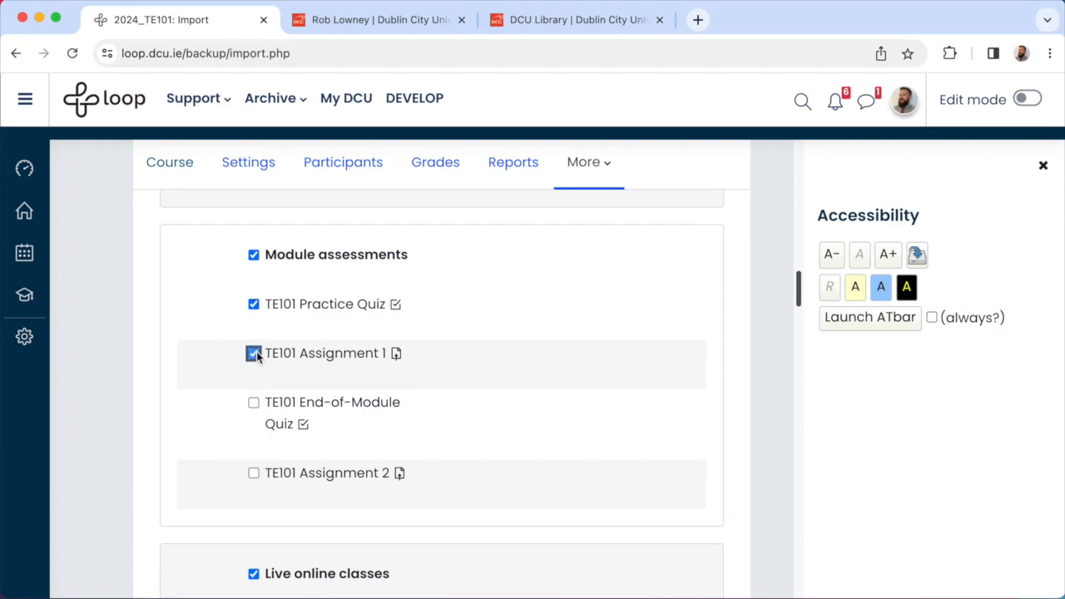
scroll(down, 3)
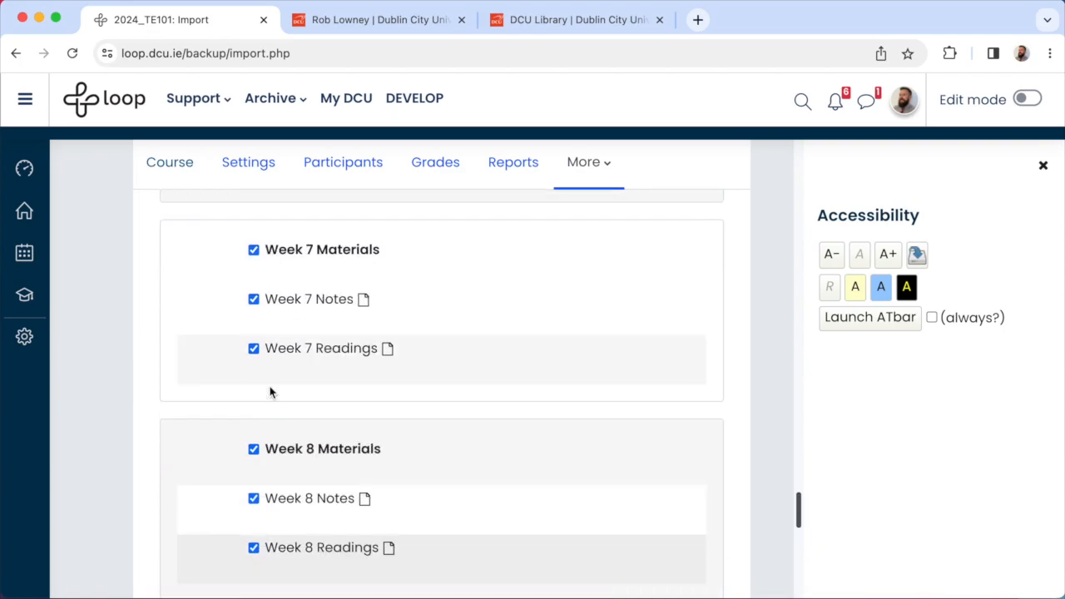
click(473, 281)
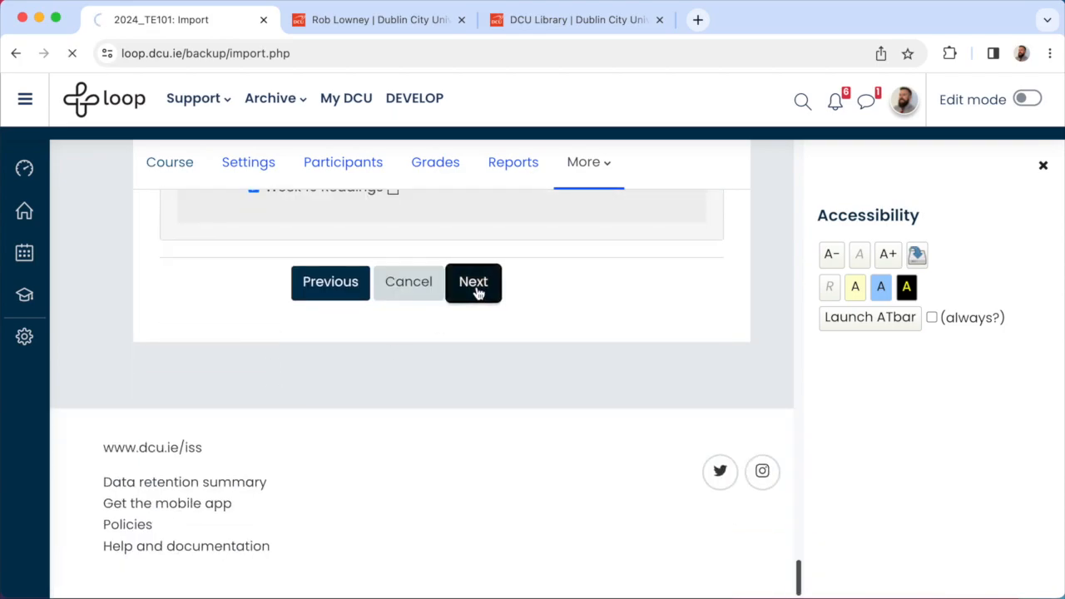
click(472, 281)
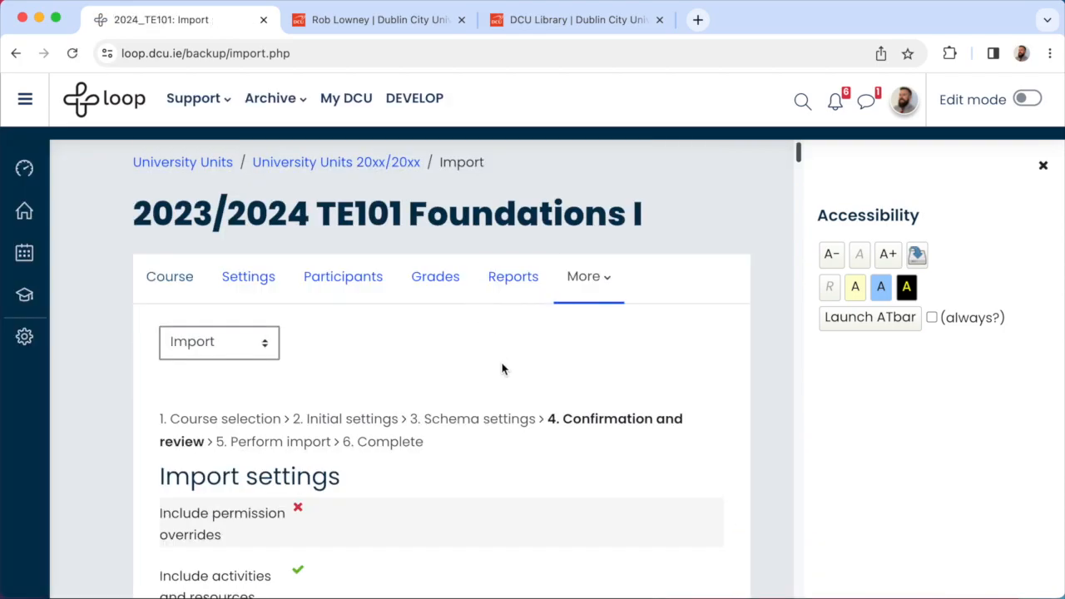
Perform the import into TE101 and continue back to the course once it reports complete
scroll(down, 3)
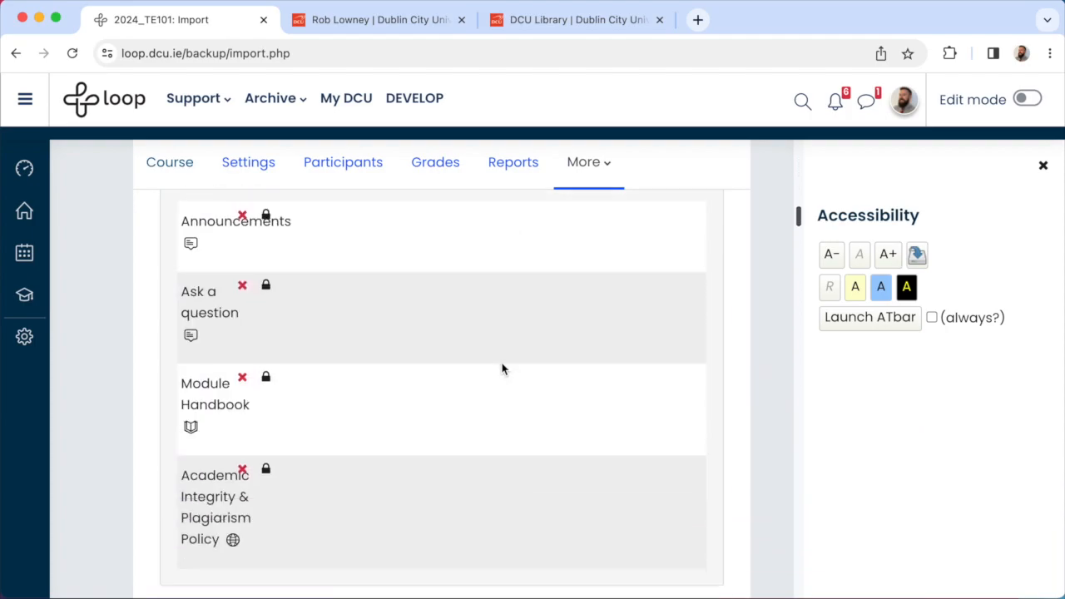
scroll(down, 3)
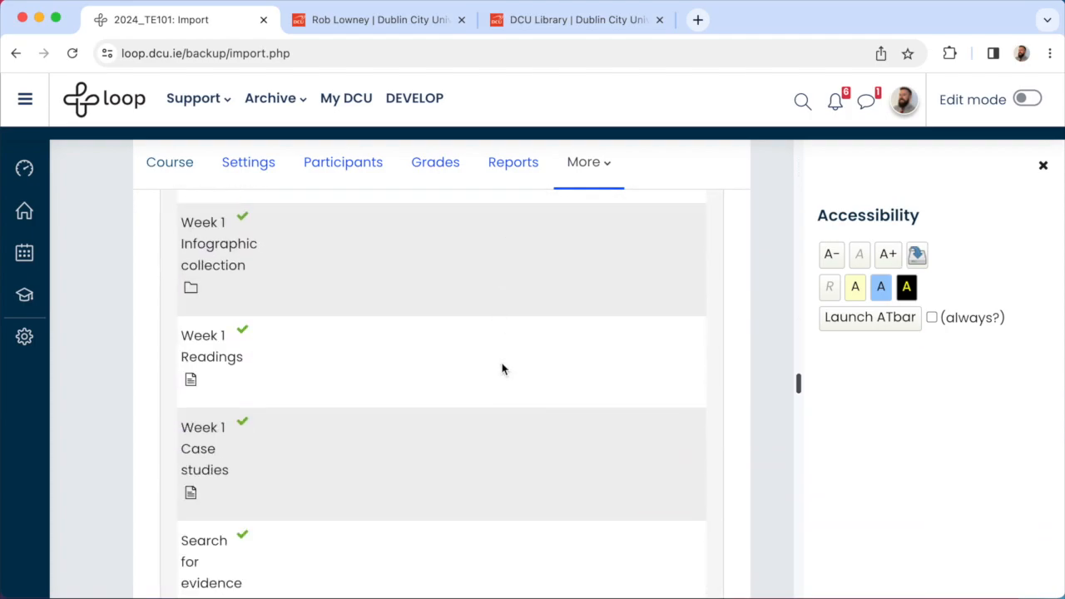
scroll(down, 3)
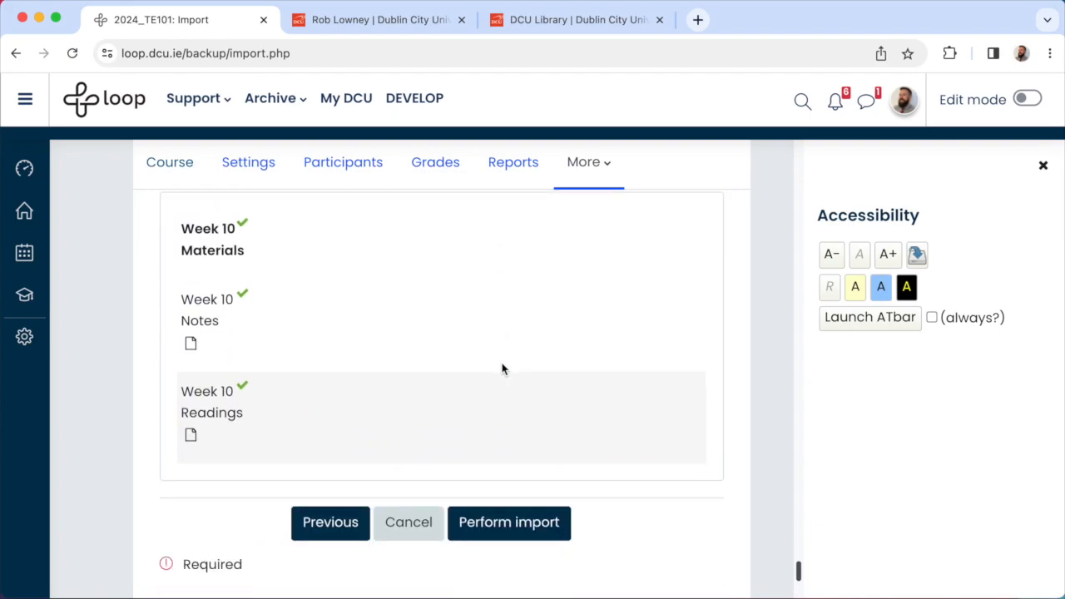
scroll(down, 3)
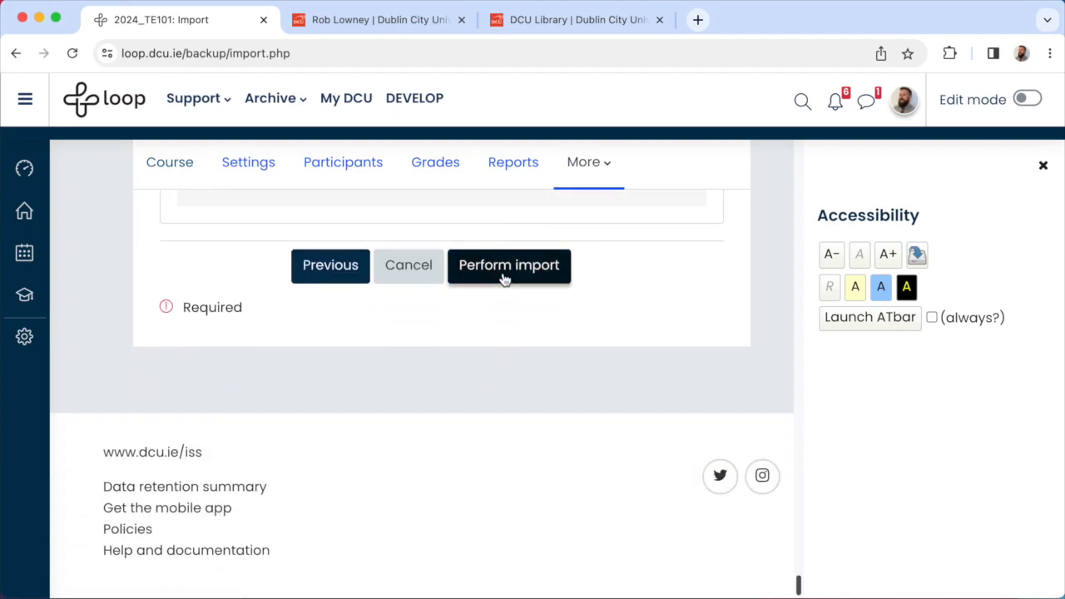
click(509, 265)
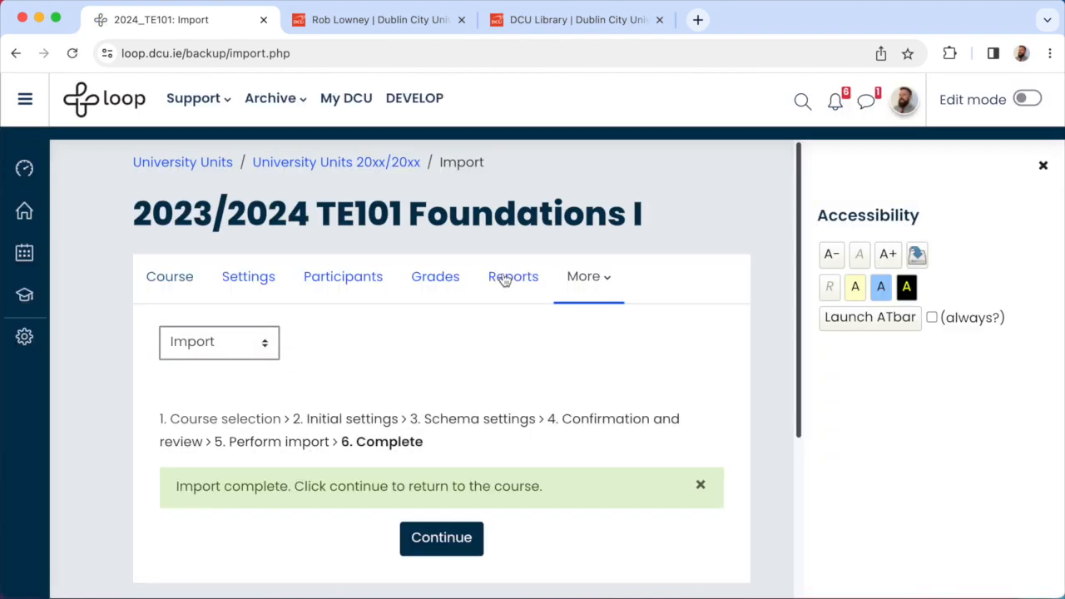
scroll(down, 3)
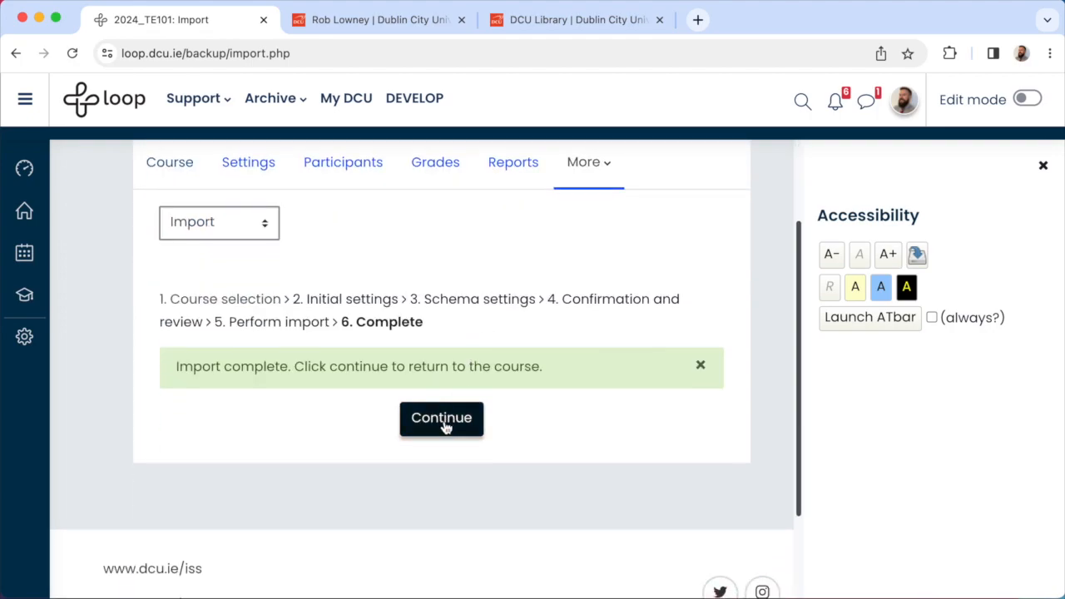
click(441, 418)
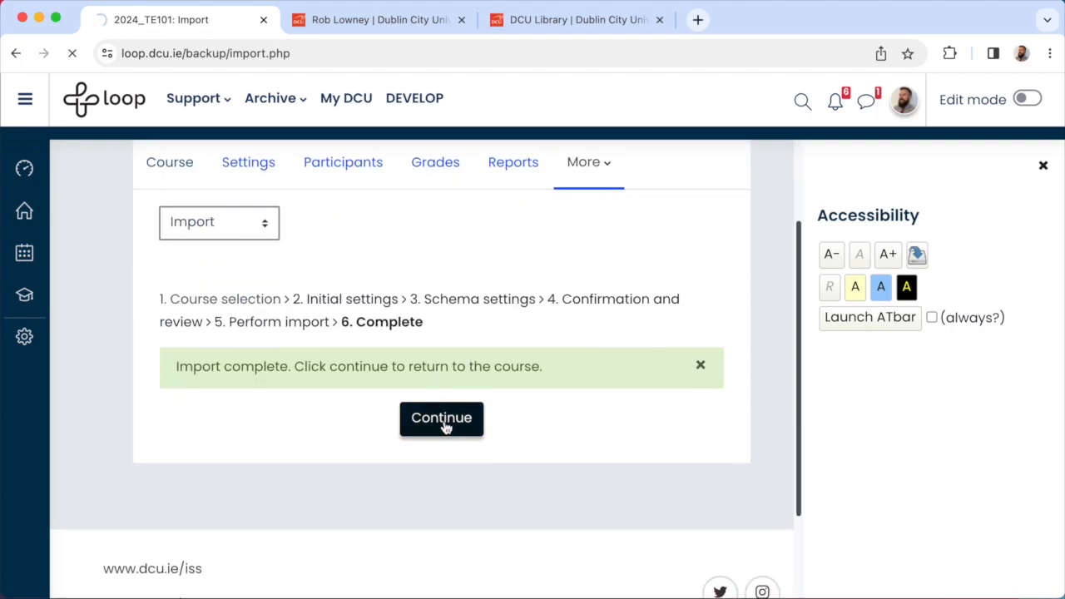
click(441, 417)
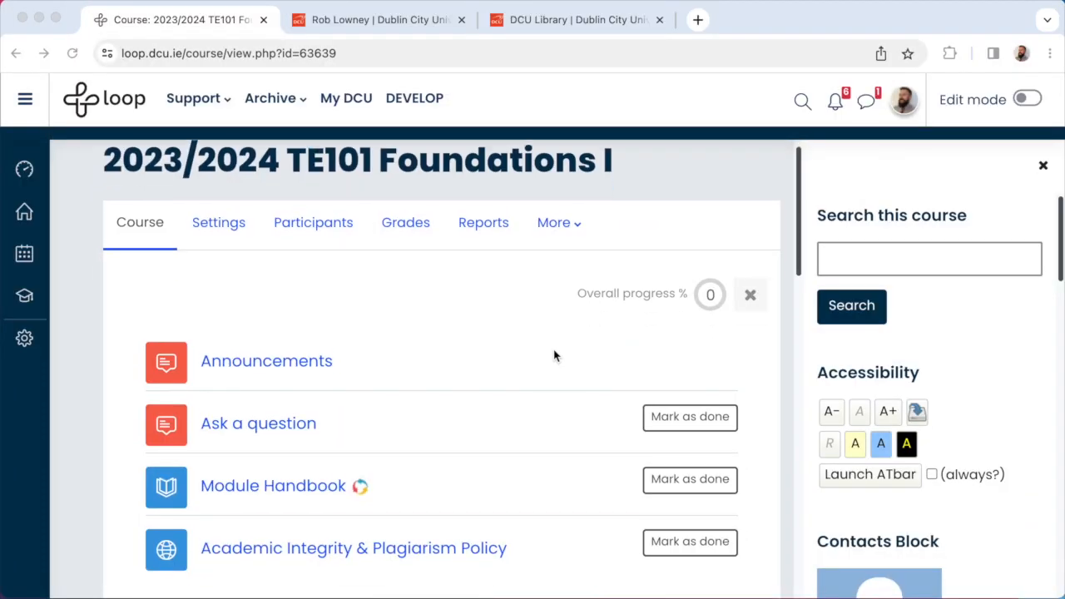
scroll(down, 3)
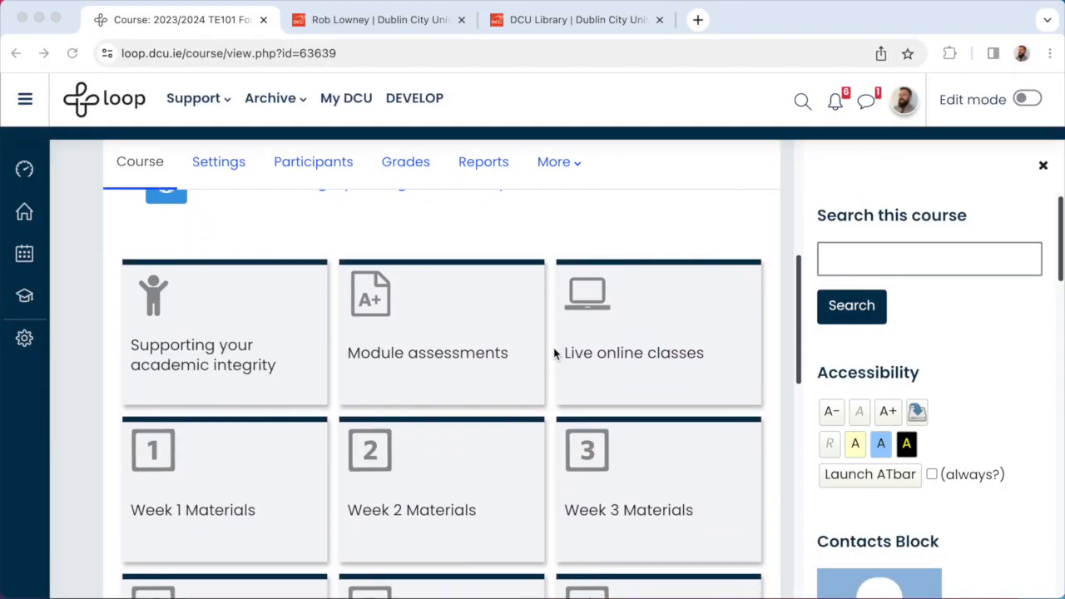
scroll(down, 3)
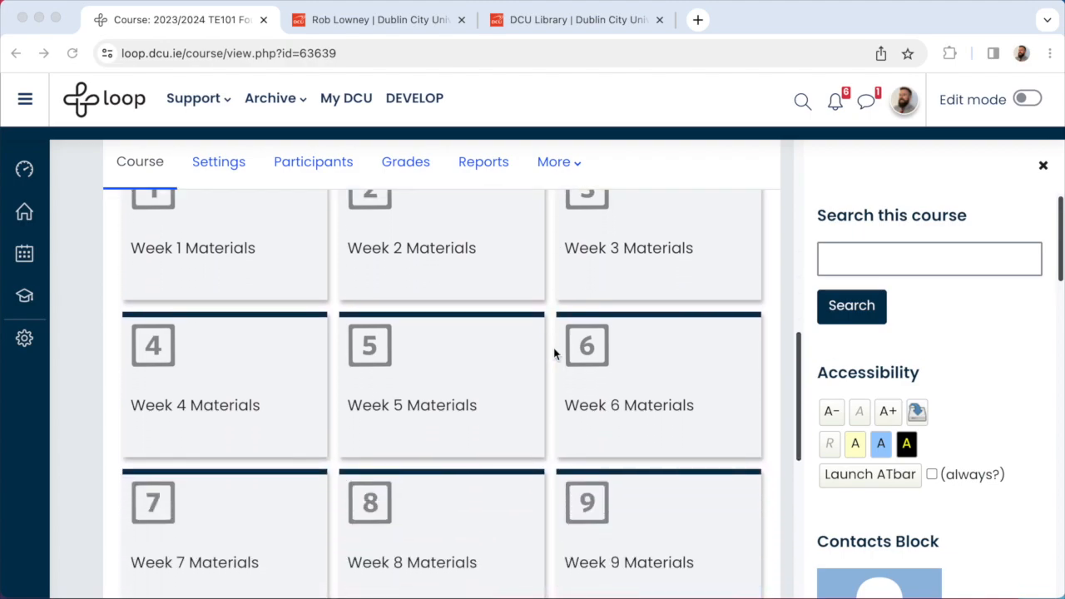
scroll(down, 3)
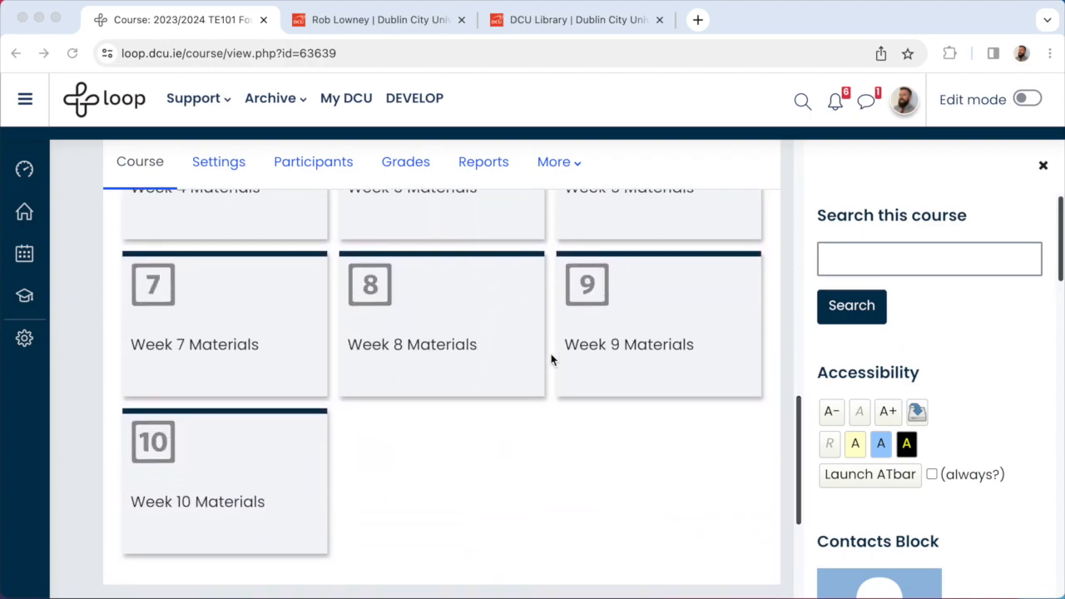
scroll(up, 3)
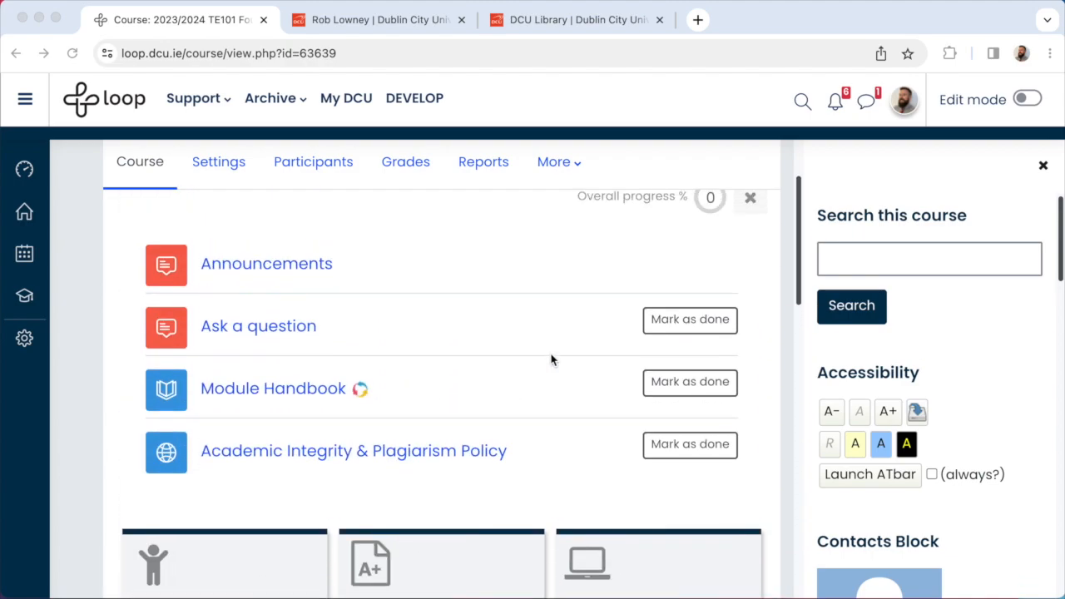
scroll(up, 3)
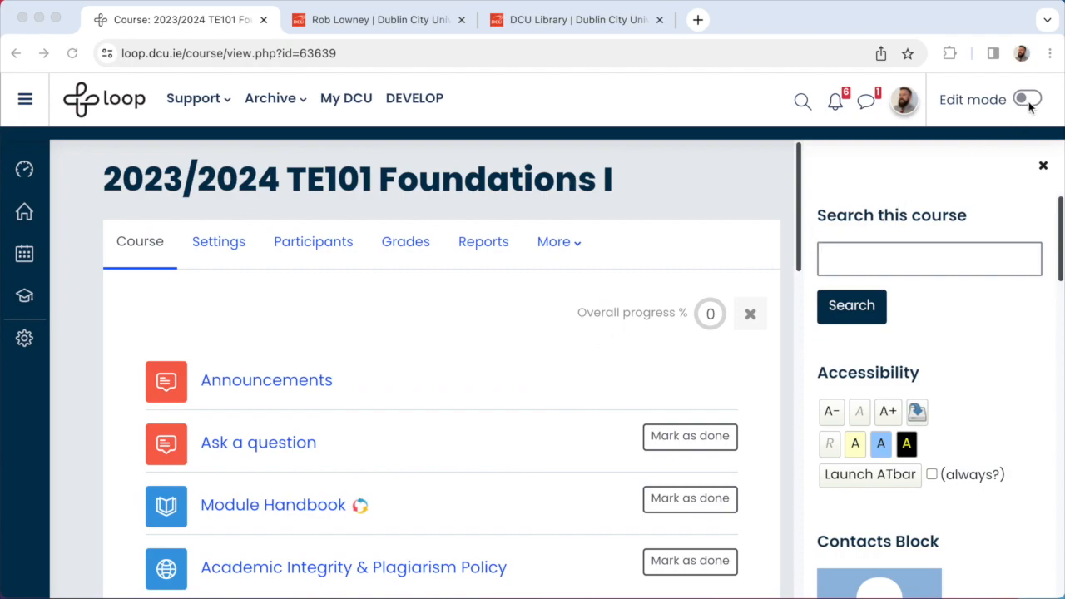
Turn on Edit mode for the TE101 course and reopen the block drawer
click(1029, 100)
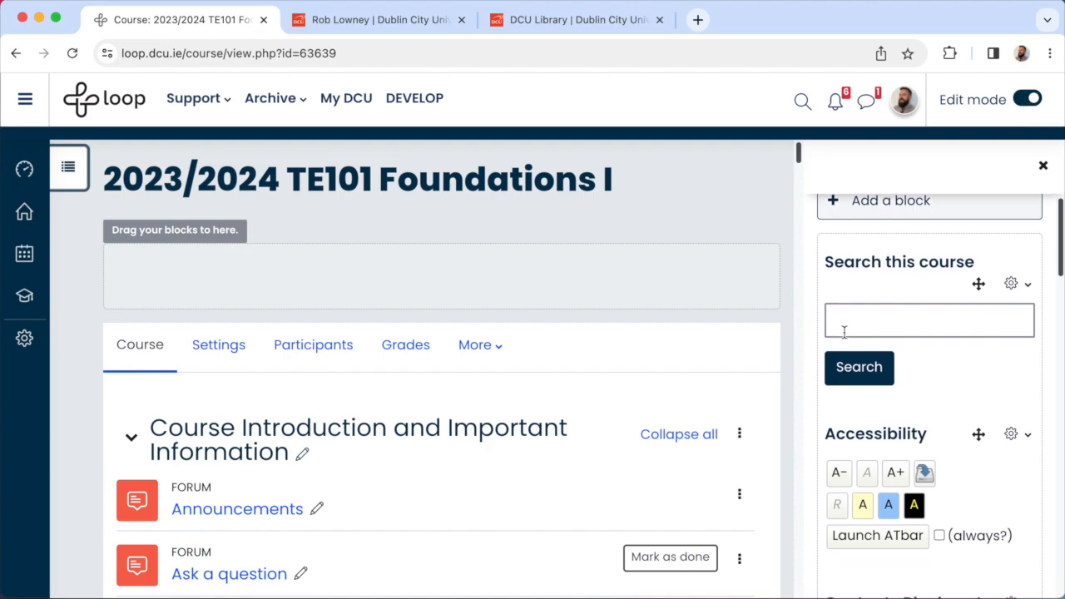
scroll(down, 3)
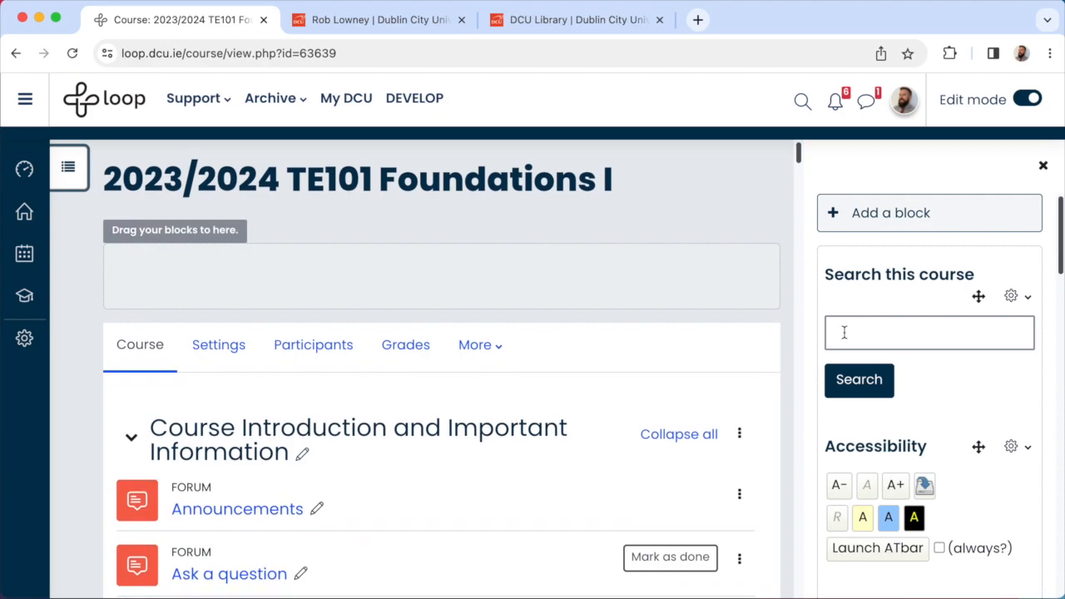
mouse_move(1044, 167)
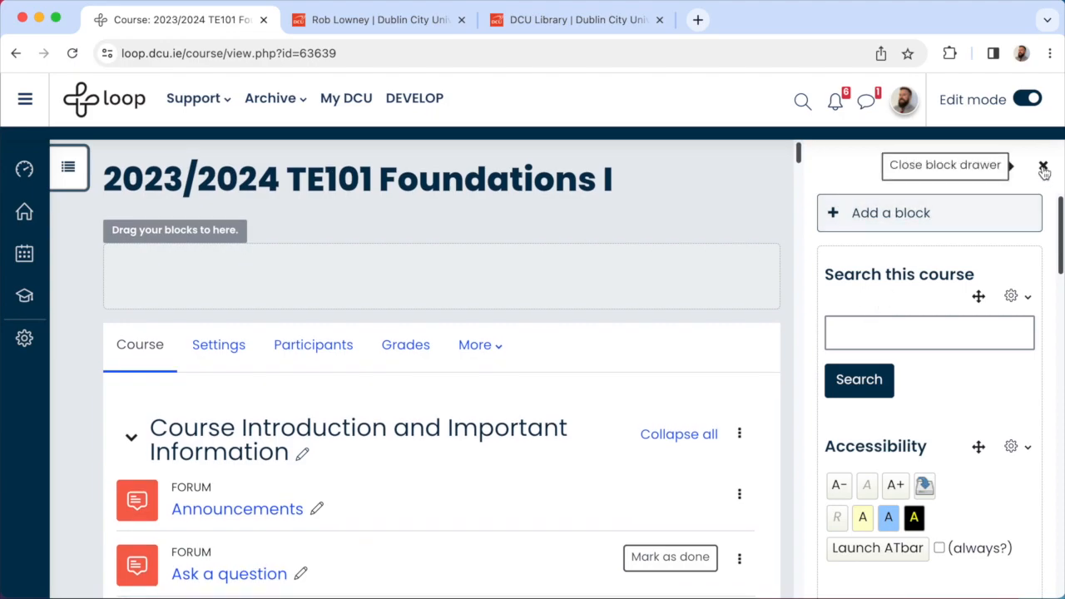
click(1044, 167)
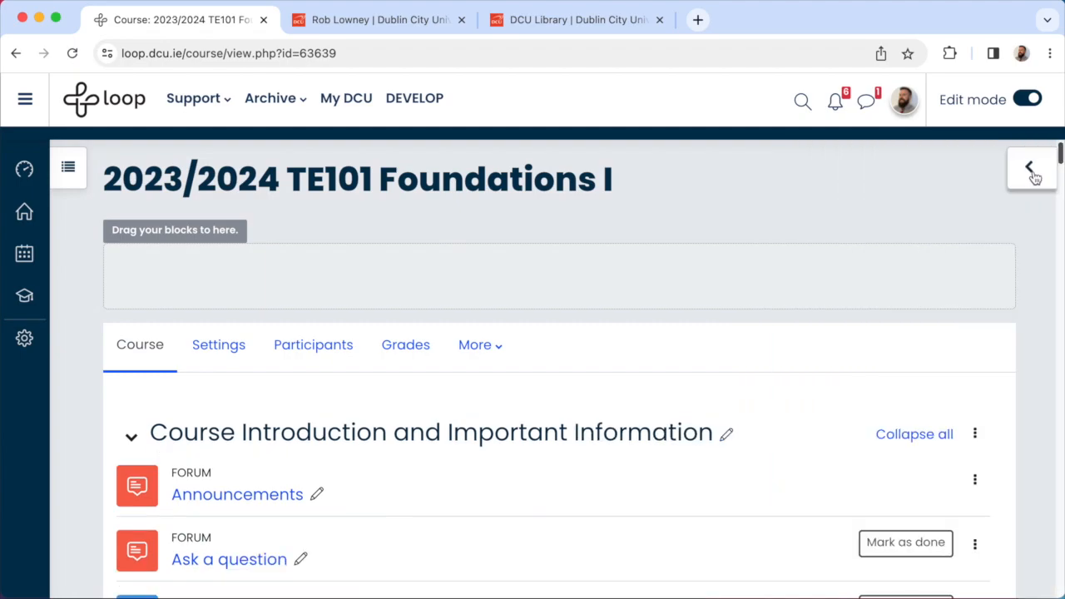
click(1032, 168)
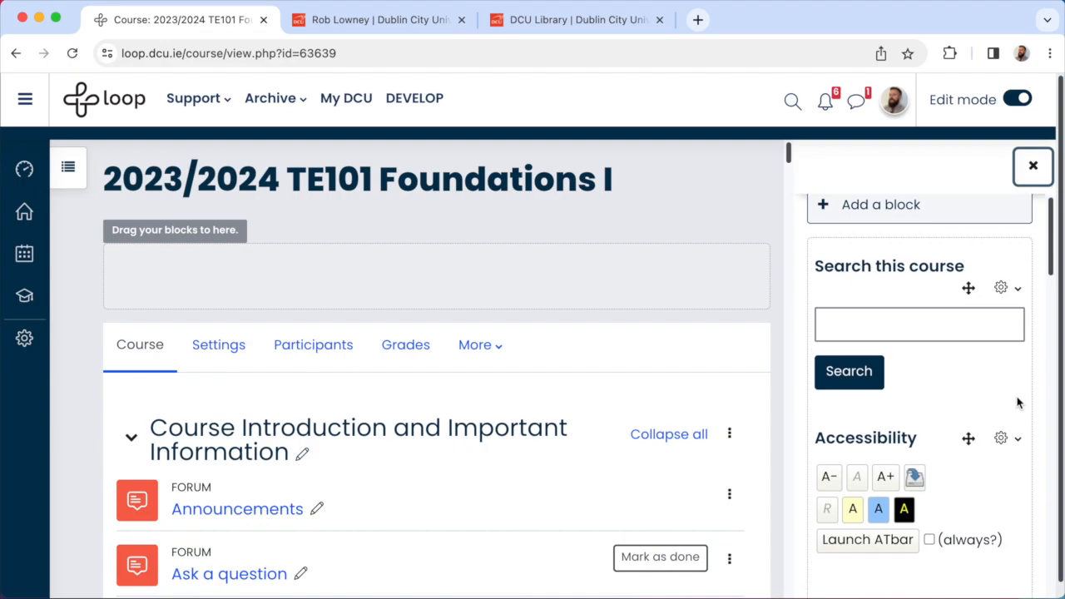
Locate the Contacts Block in the drawer and bring up its gear menu options
scroll(down, 3)
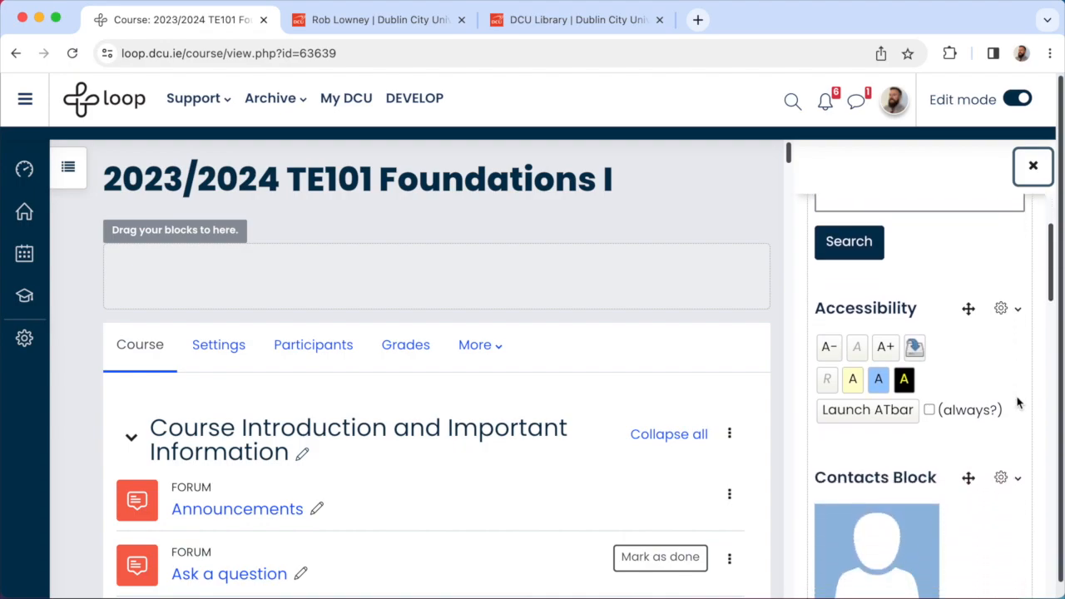
scroll(down, 3)
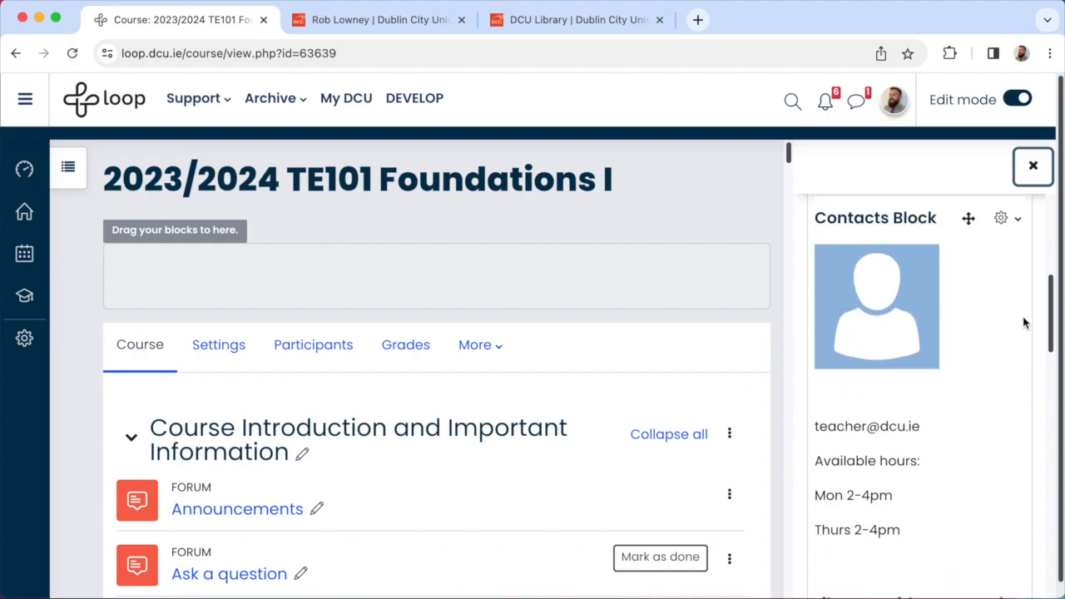
click(1002, 218)
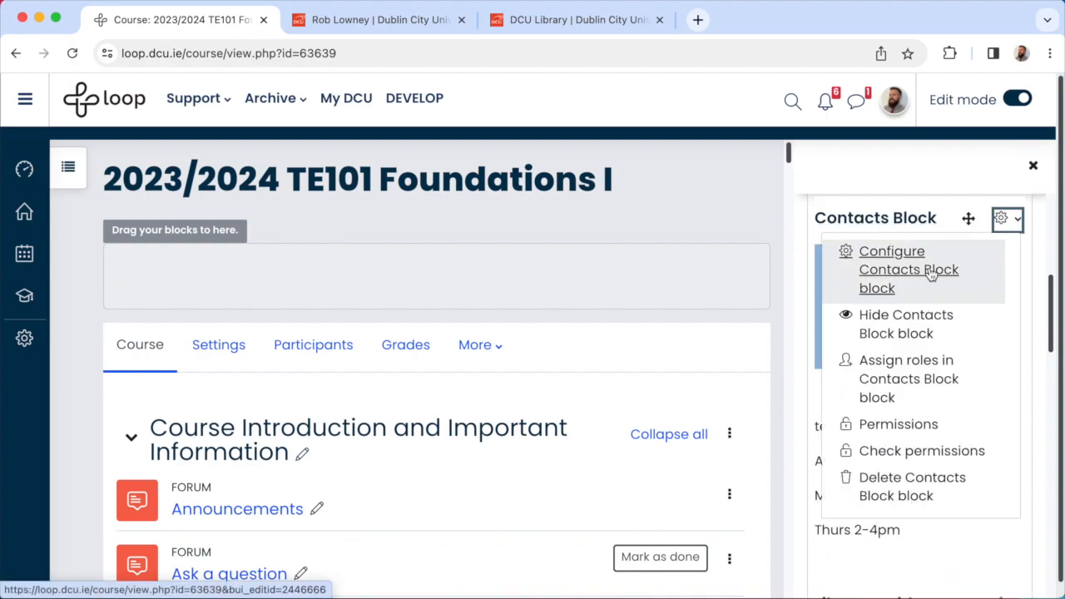
Configure the Contacts Block with Rob Lowney's name and email, then edit the avatar image's properties
click(909, 269)
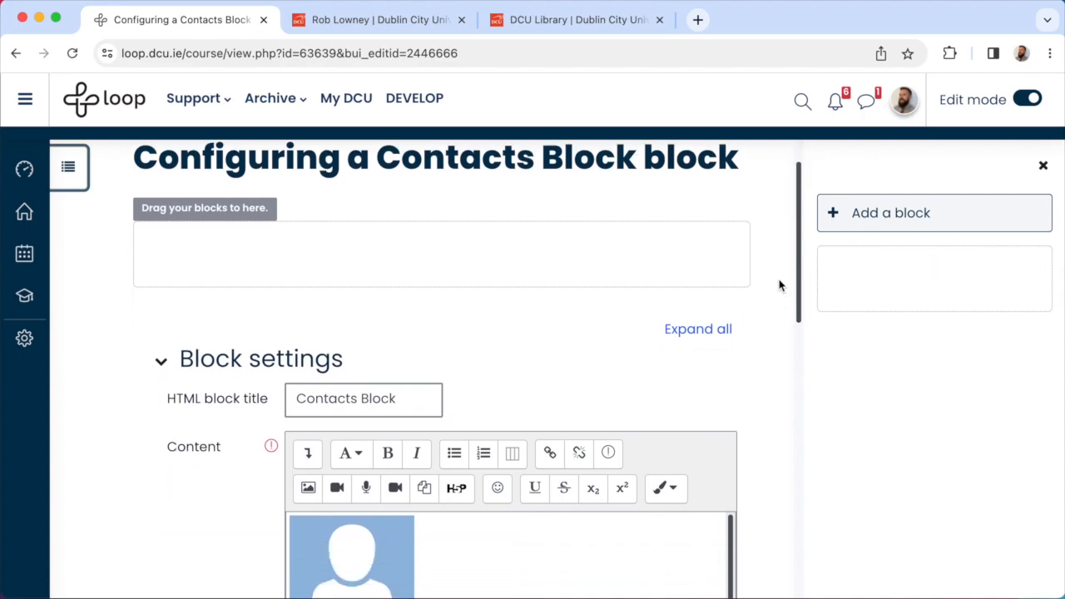
scroll(down, 3)
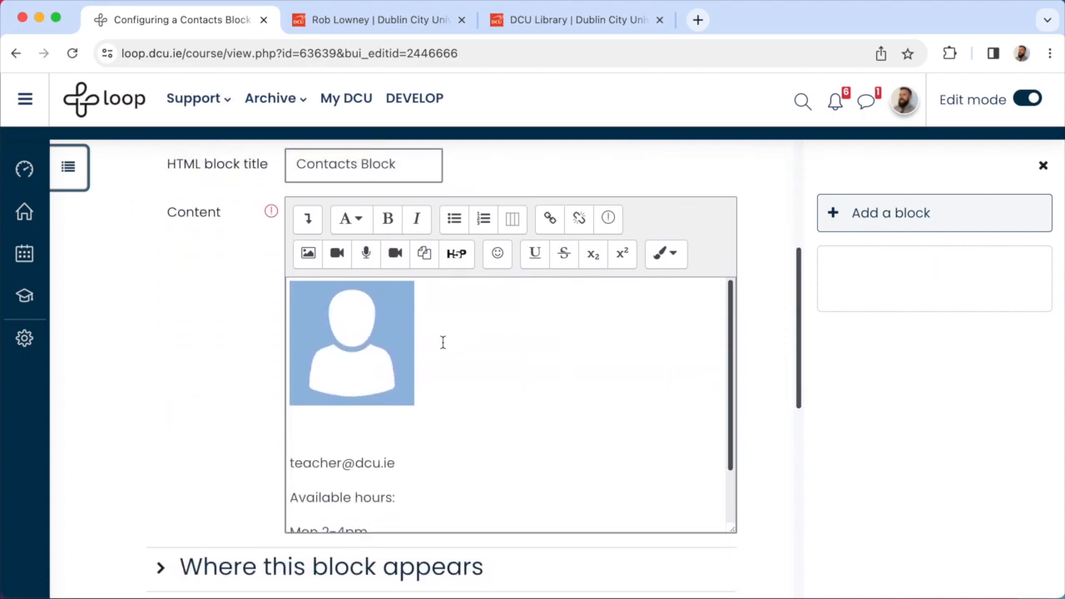
text(Rob Lowney)
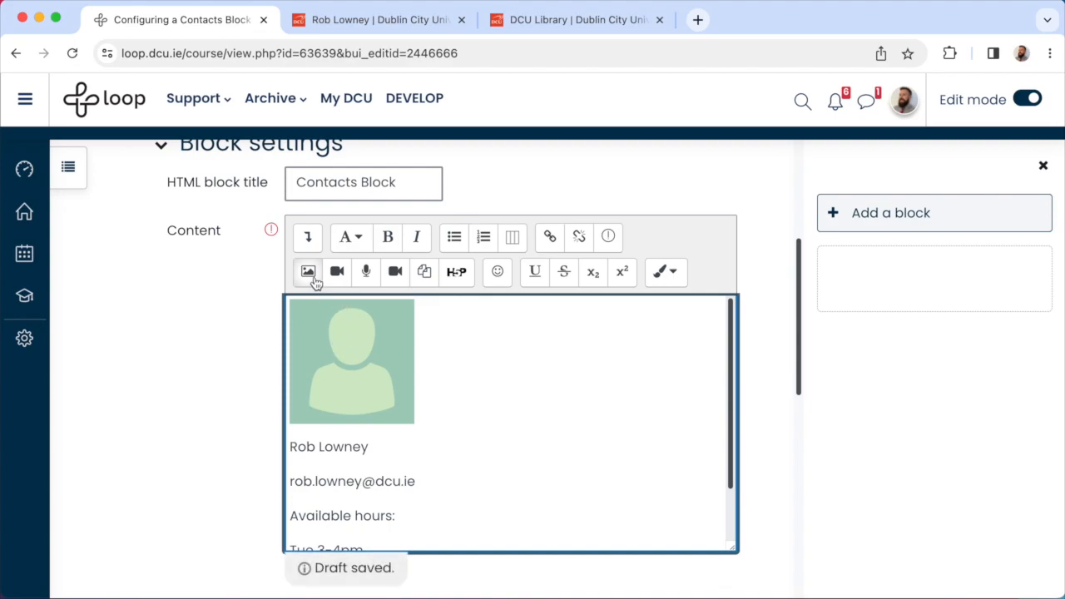
click(308, 273)
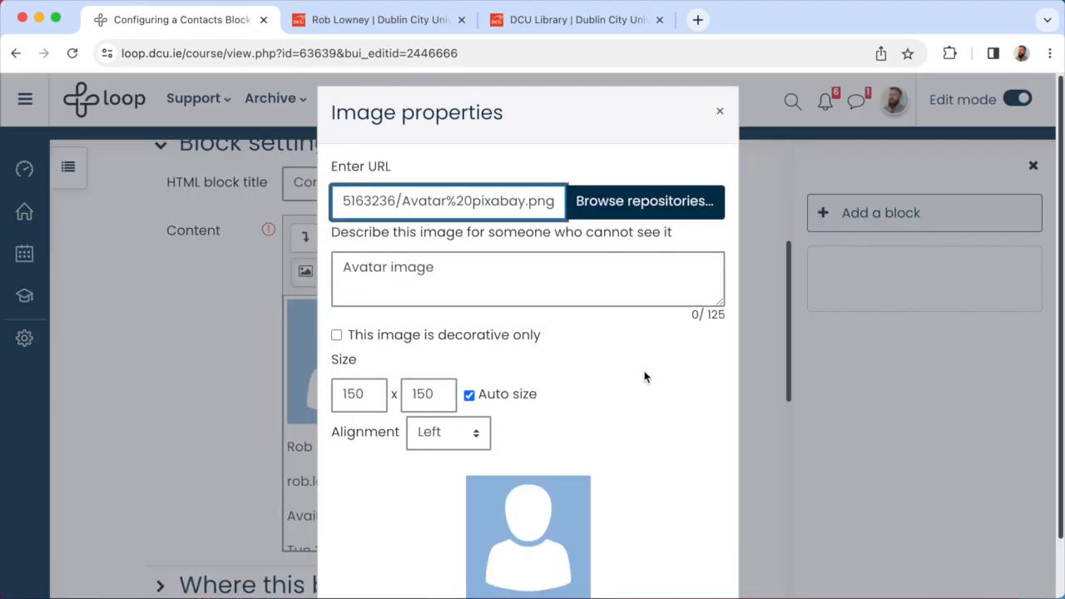
Copy the DCU staff profile photo's address for the image URL, then browse repositories instead
click(379, 20)
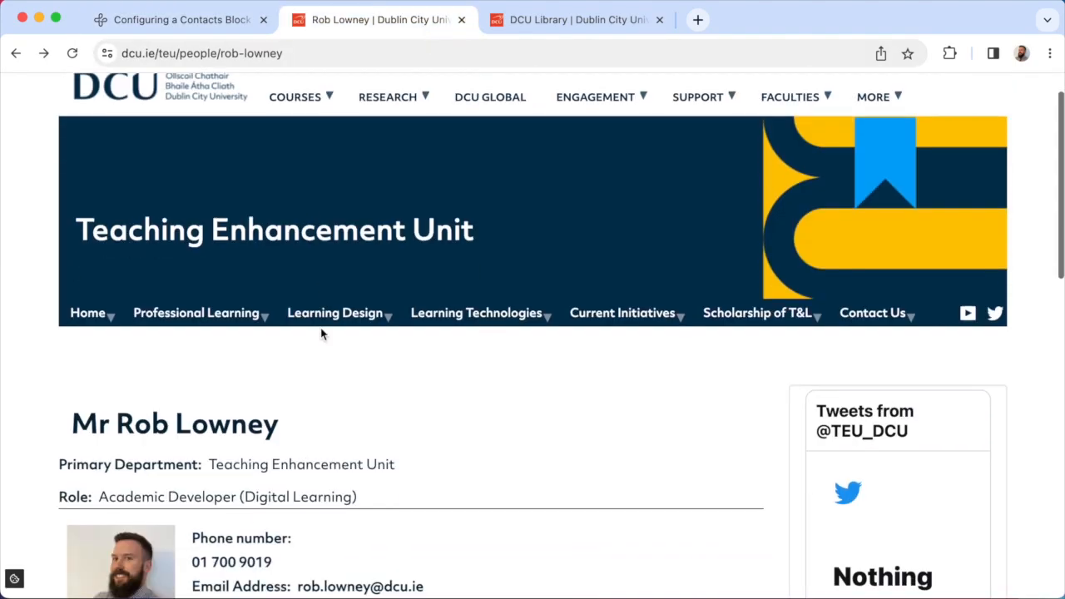
right_click(120, 396)
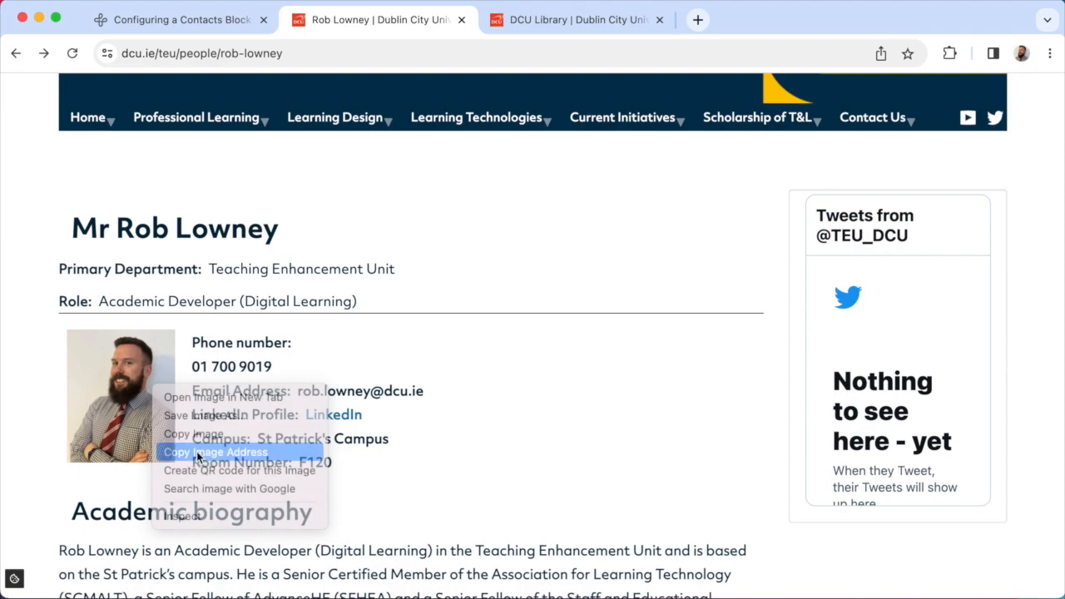
click(180, 20)
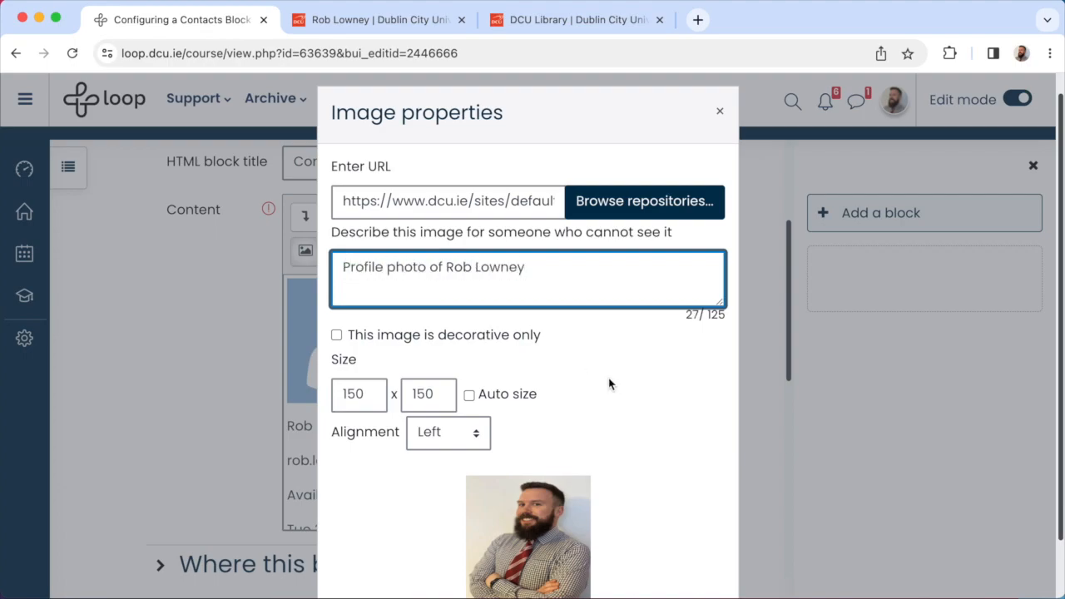
click(642, 200)
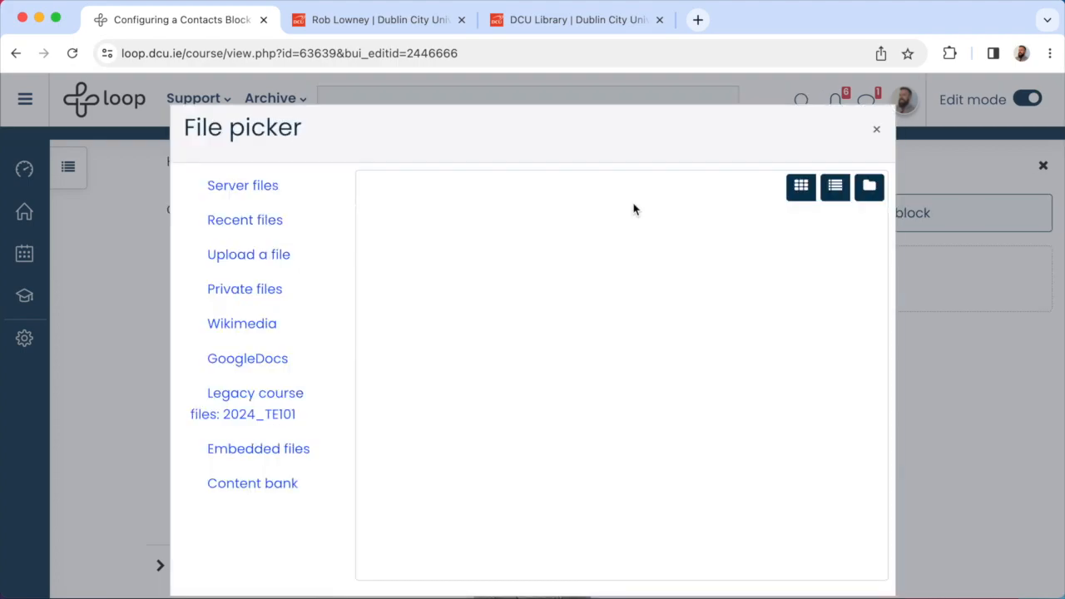
Upload Rob Lowney's photo file and insert it into the Contacts Block content above his name
click(248, 253)
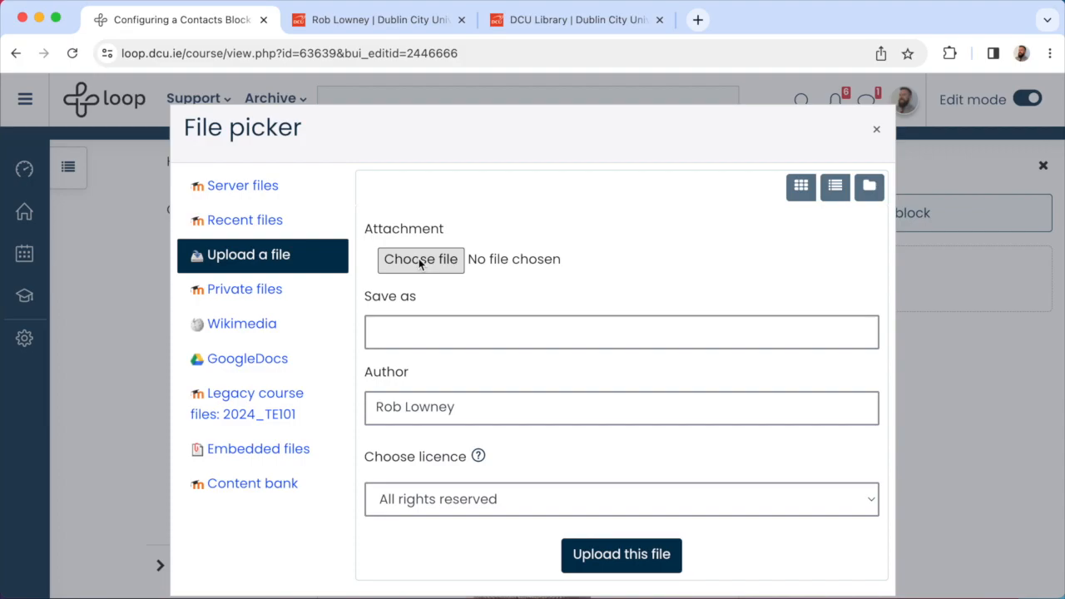
click(419, 260)
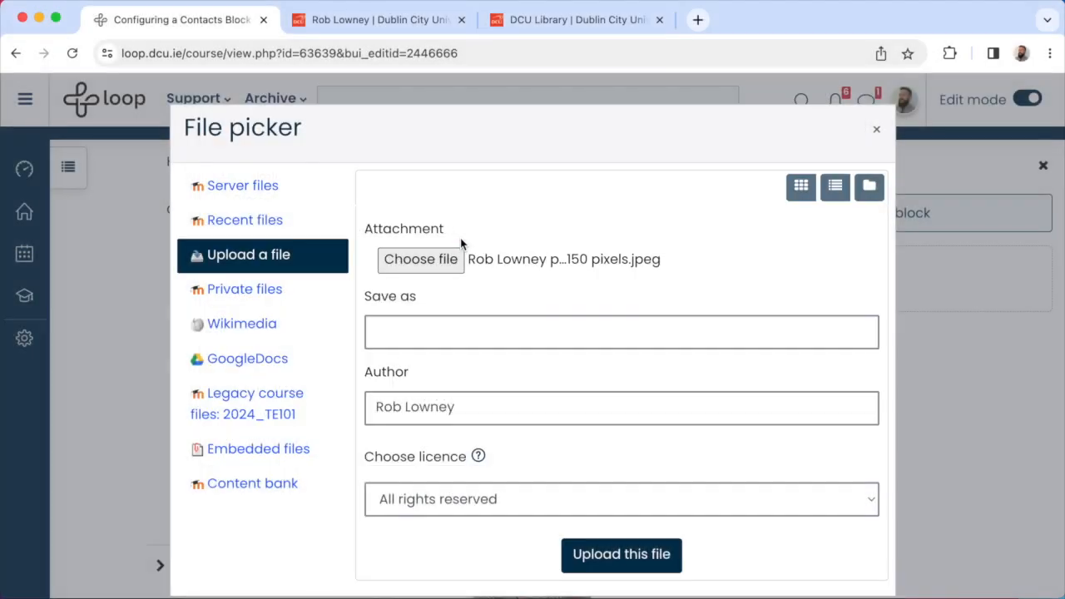
click(621, 554)
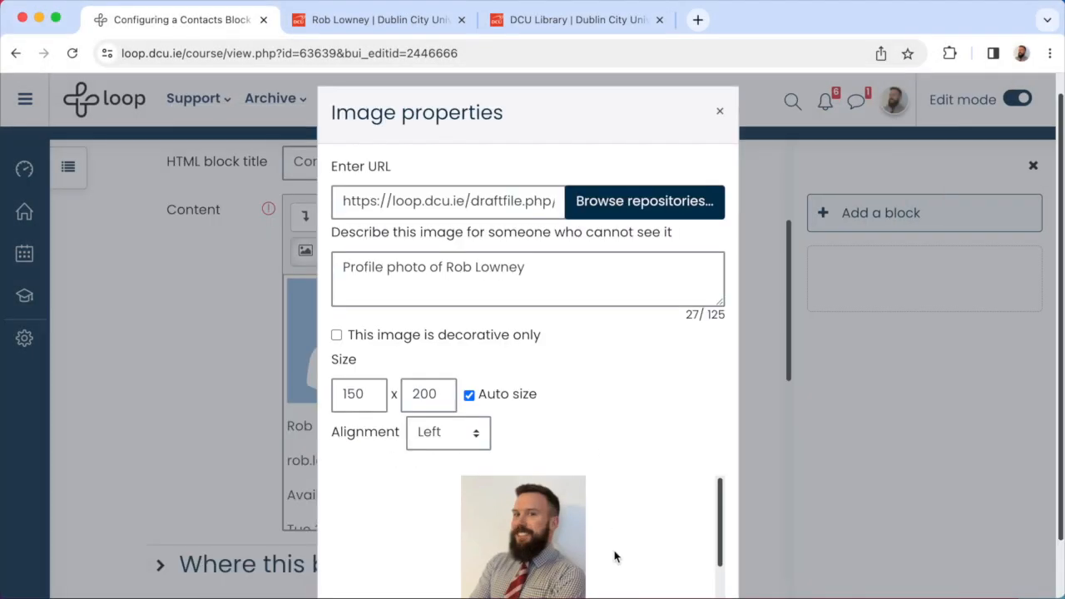
scroll(down, 3)
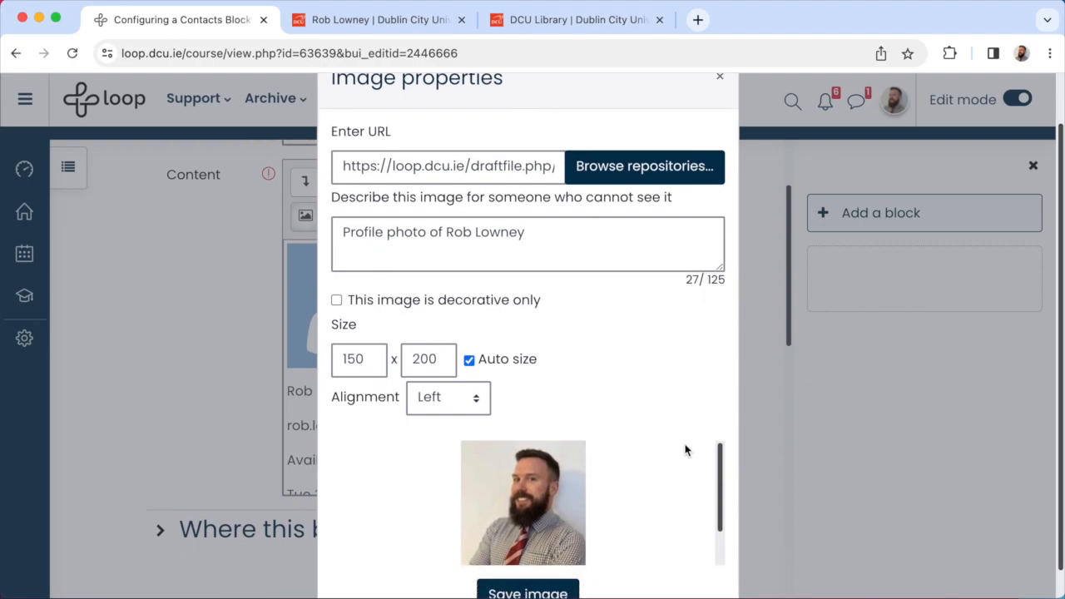
scroll(down, 3)
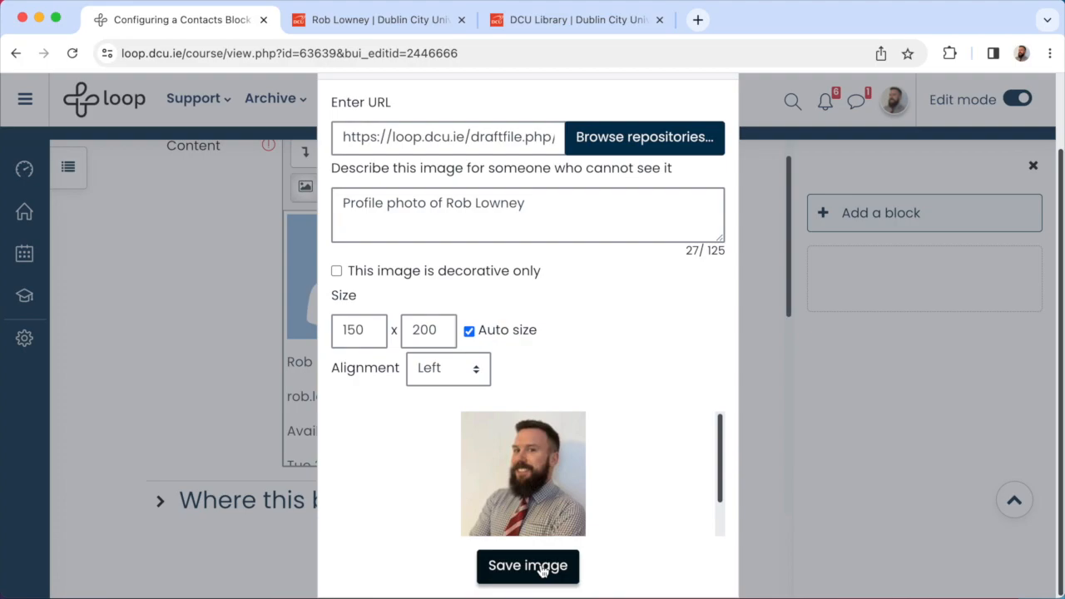
click(528, 565)
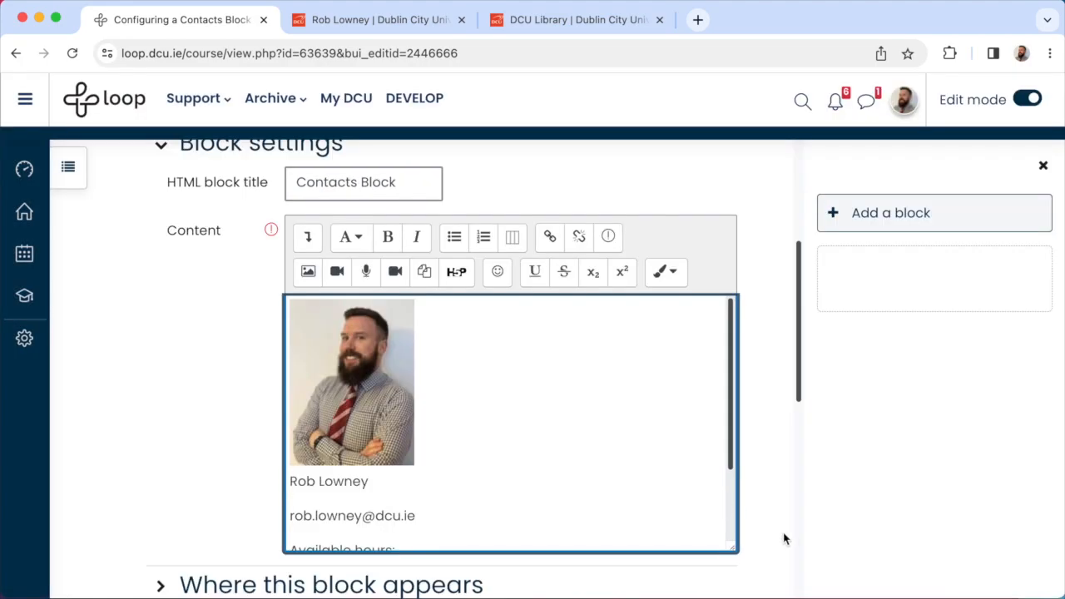
Save the Contacts Block onto the TE101 course page, then go into the Module Handbook book
scroll(down, 3)
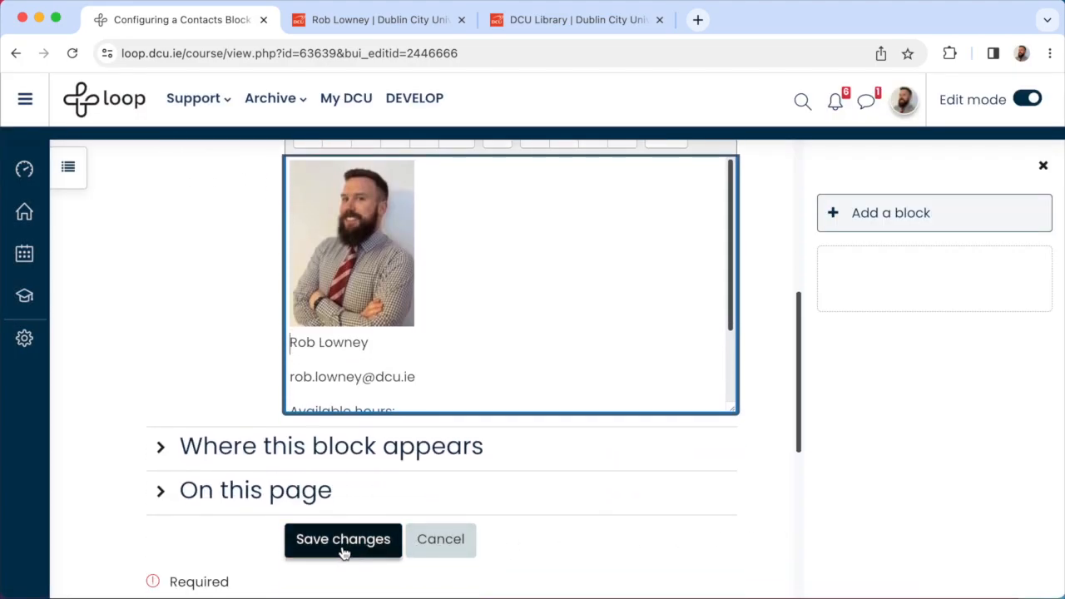
click(343, 539)
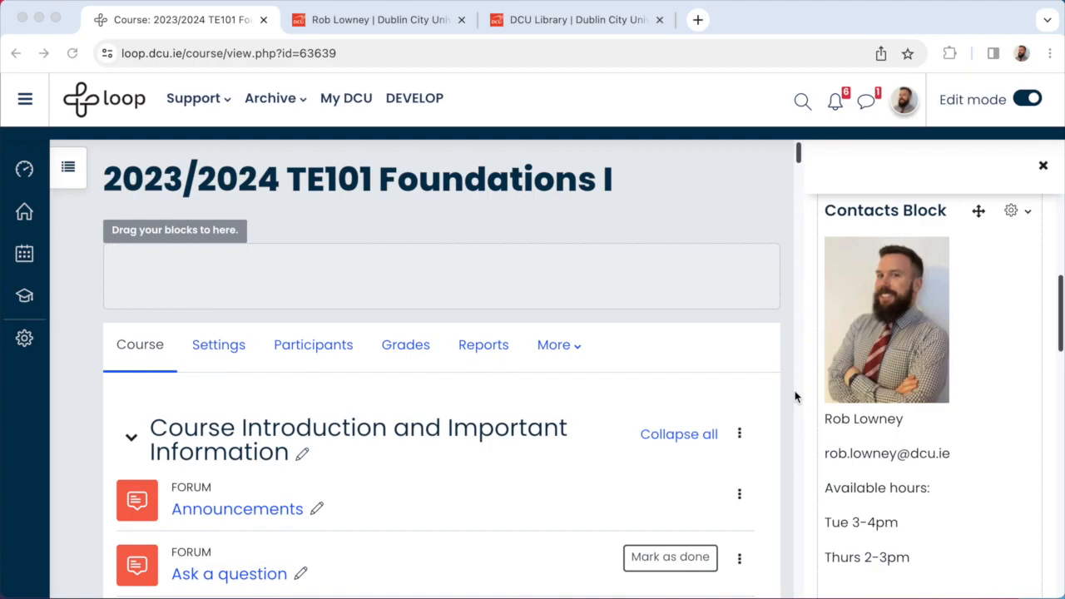
scroll(down, 3)
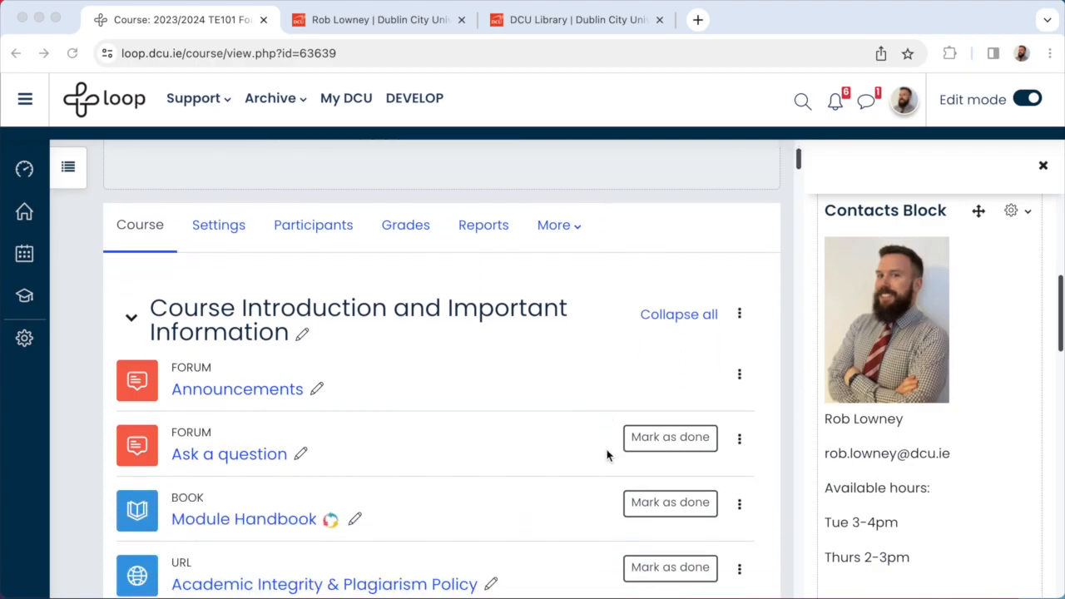
scroll(down, 3)
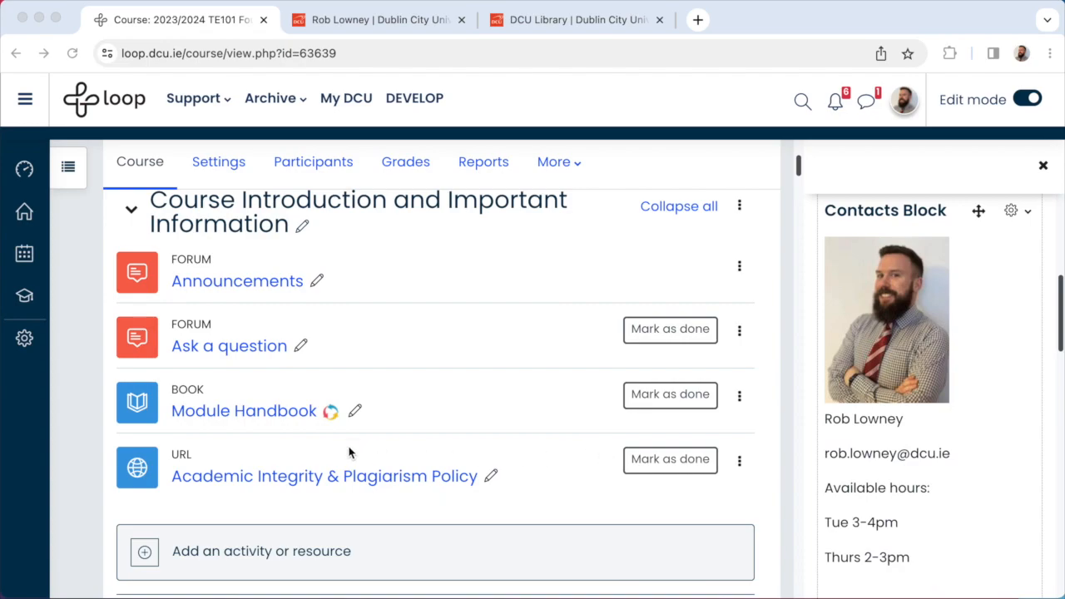
click(243, 410)
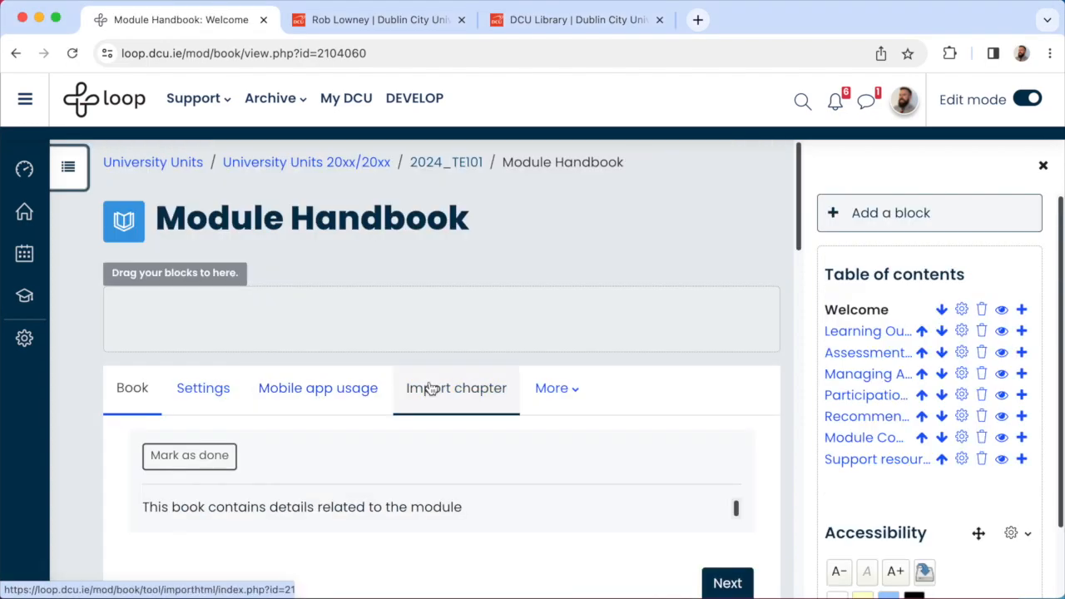
mouse_move(766, 333)
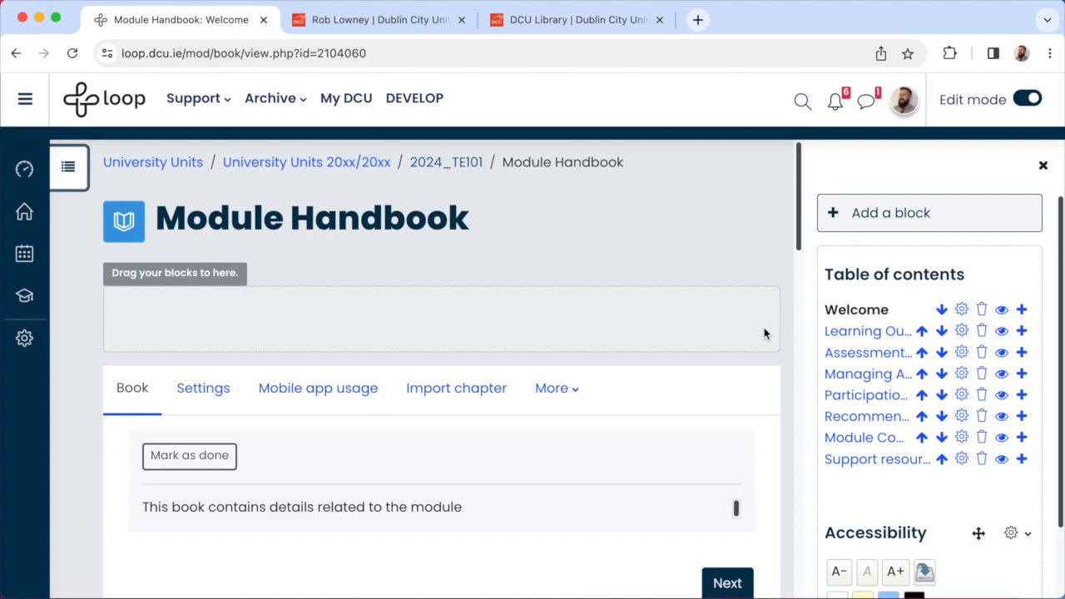
mouse_move(942, 308)
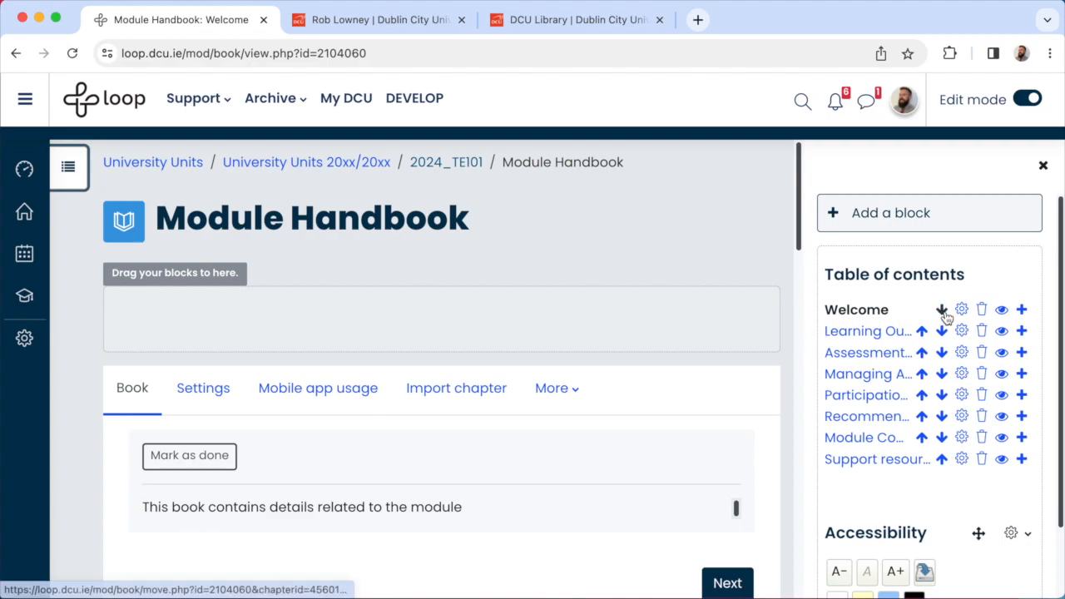
mouse_move(962, 330)
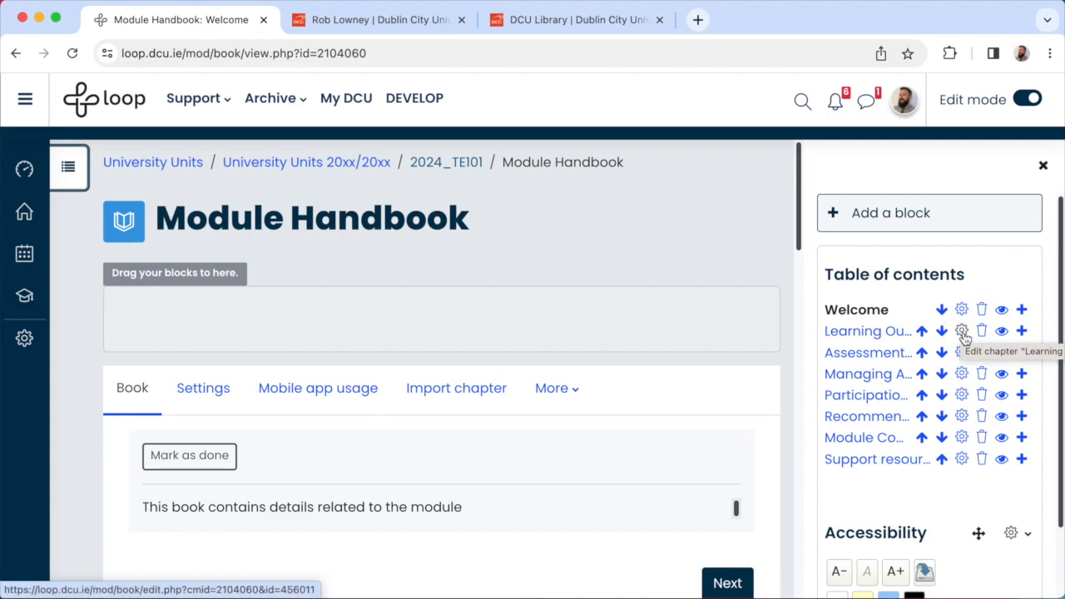
Edit the Assessment Overview chapter's assignment table and save the changes back to the book
click(962, 331)
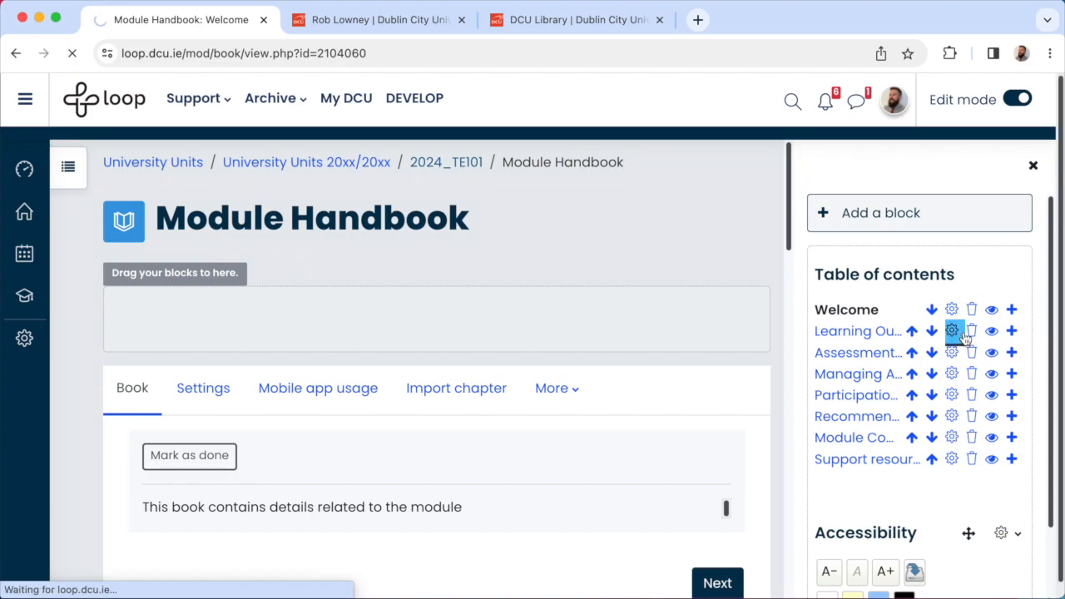
click(952, 330)
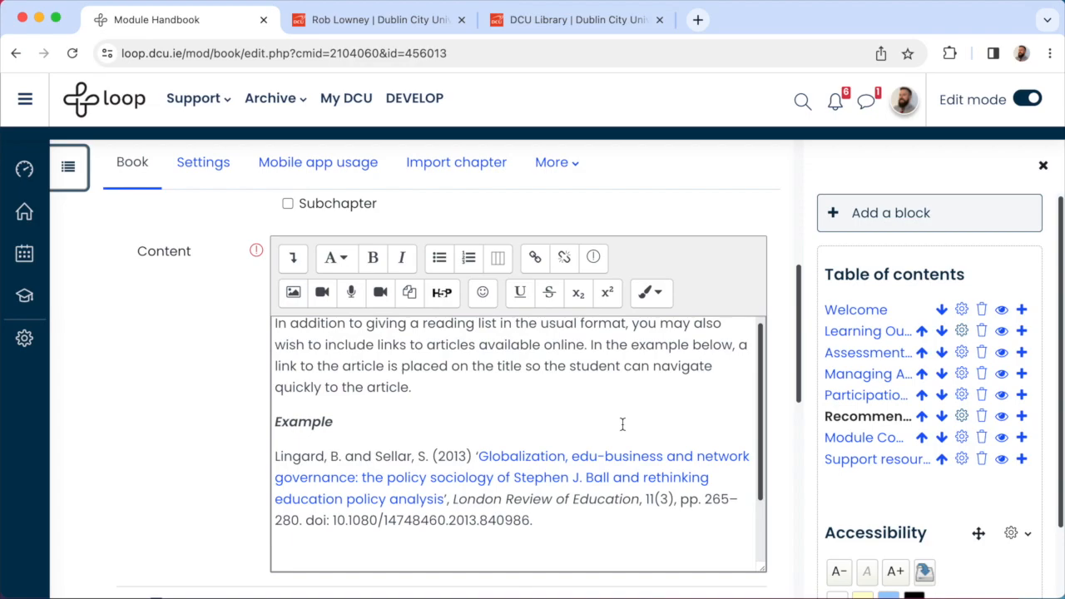
mouse_move(699, 426)
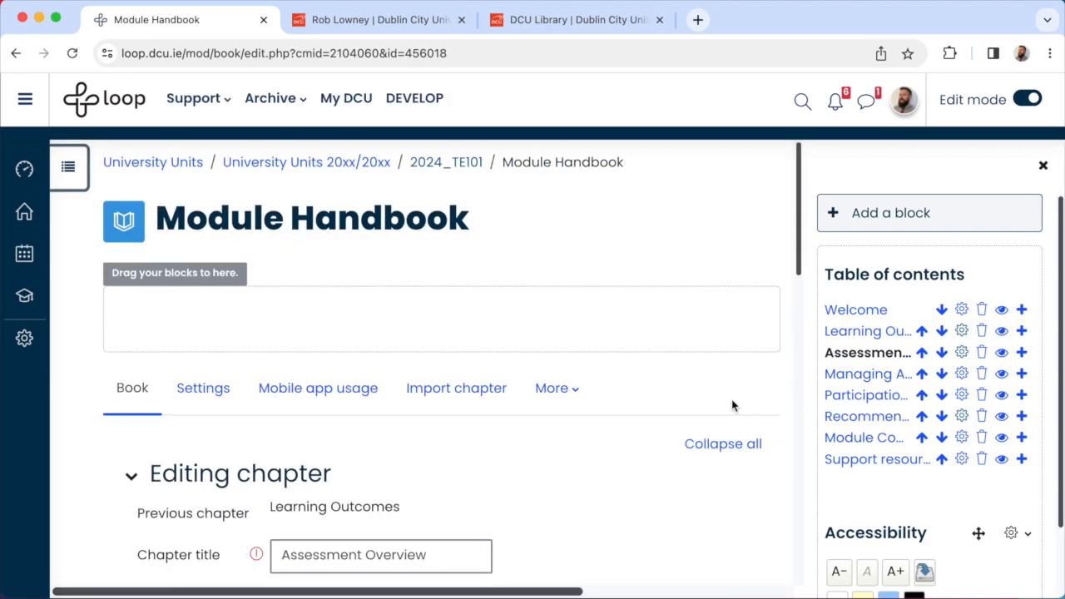
scroll(down, 3)
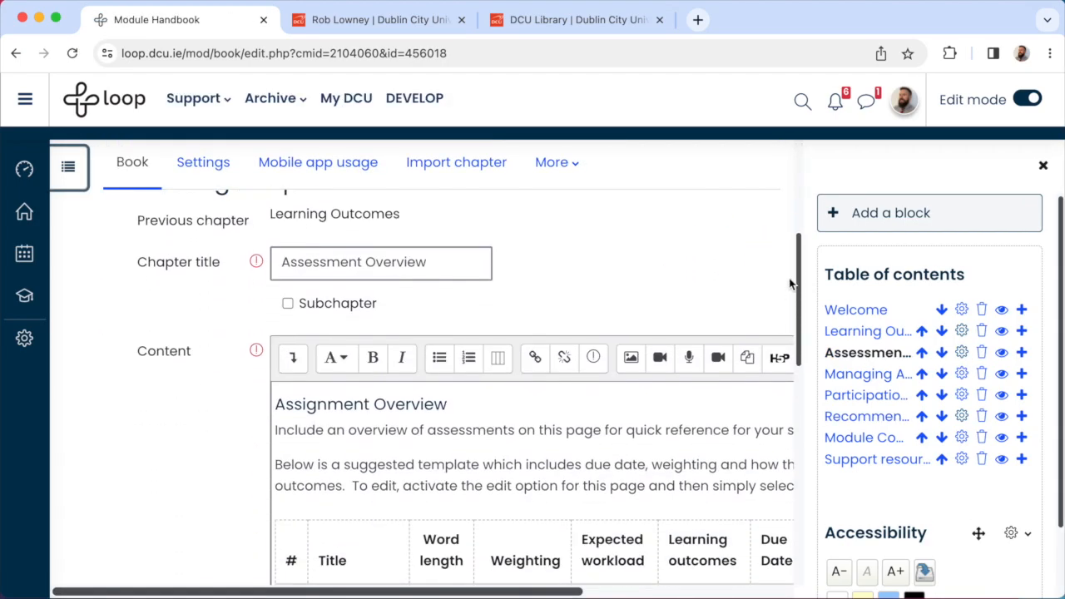
scroll(down, 3)
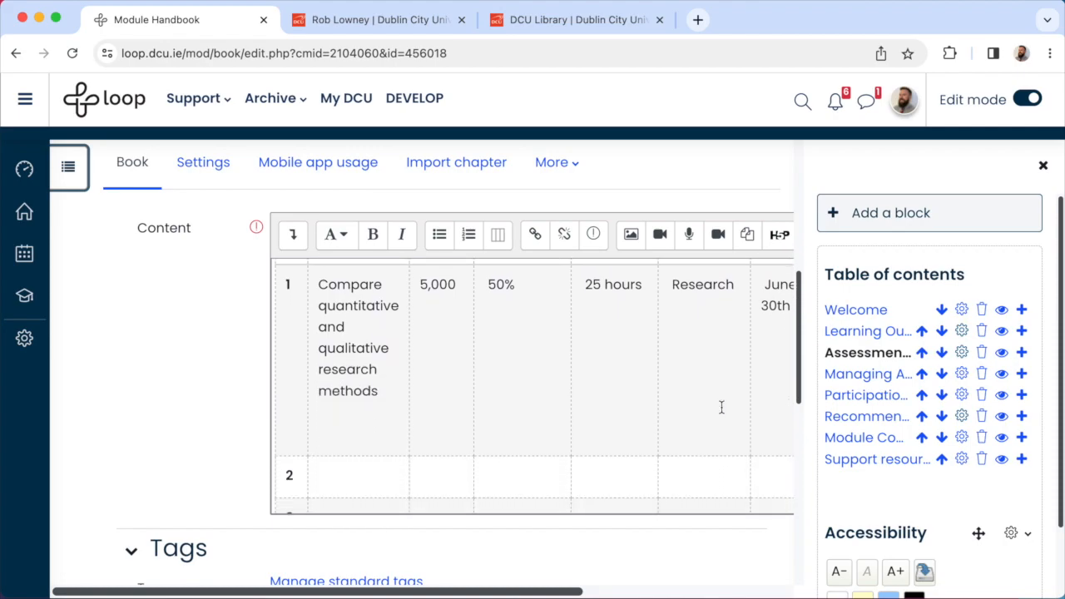
scroll(down, 3)
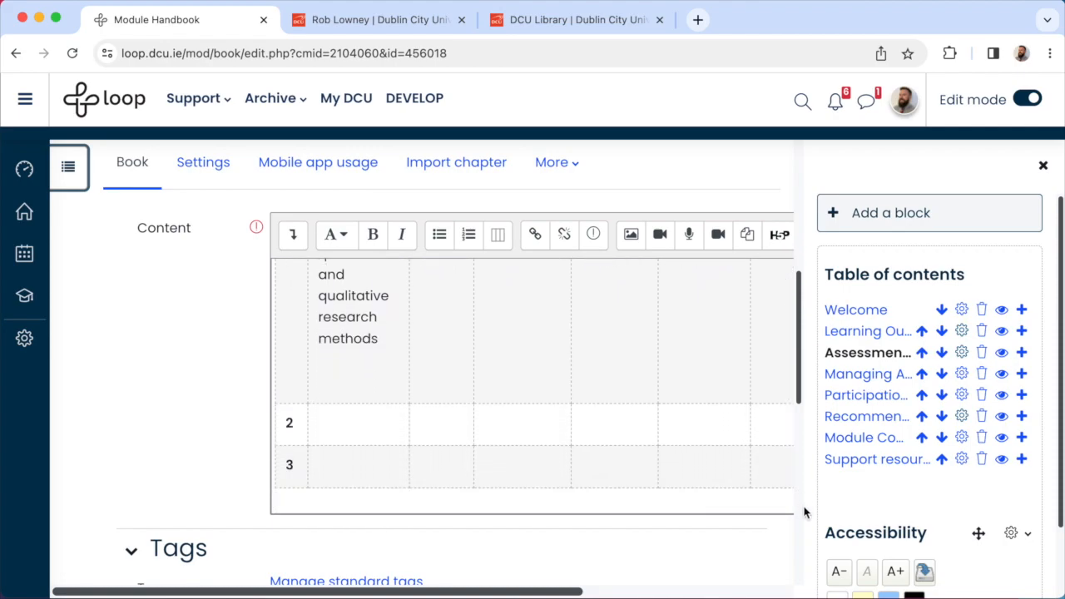
scroll(down, 3)
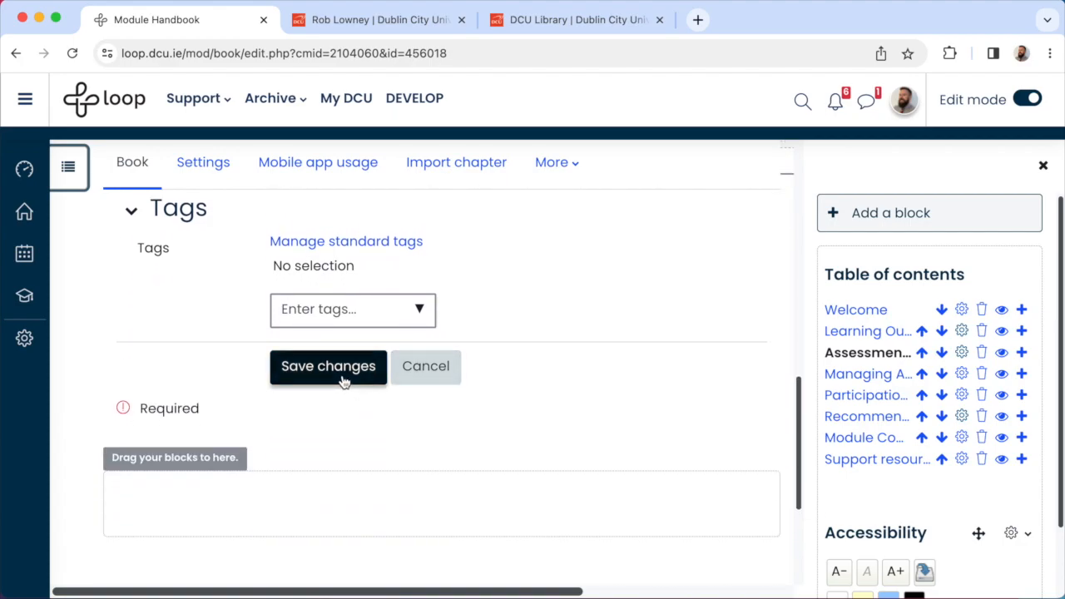
click(328, 366)
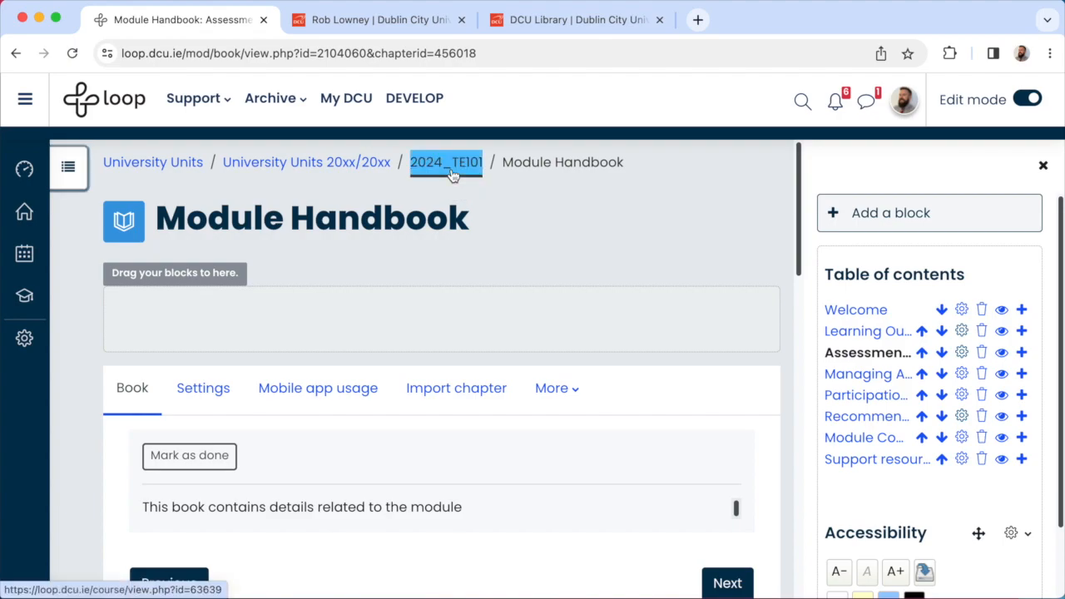
Return to the TE101 course page and view the activity choices for the empty Module assessments section
click(446, 161)
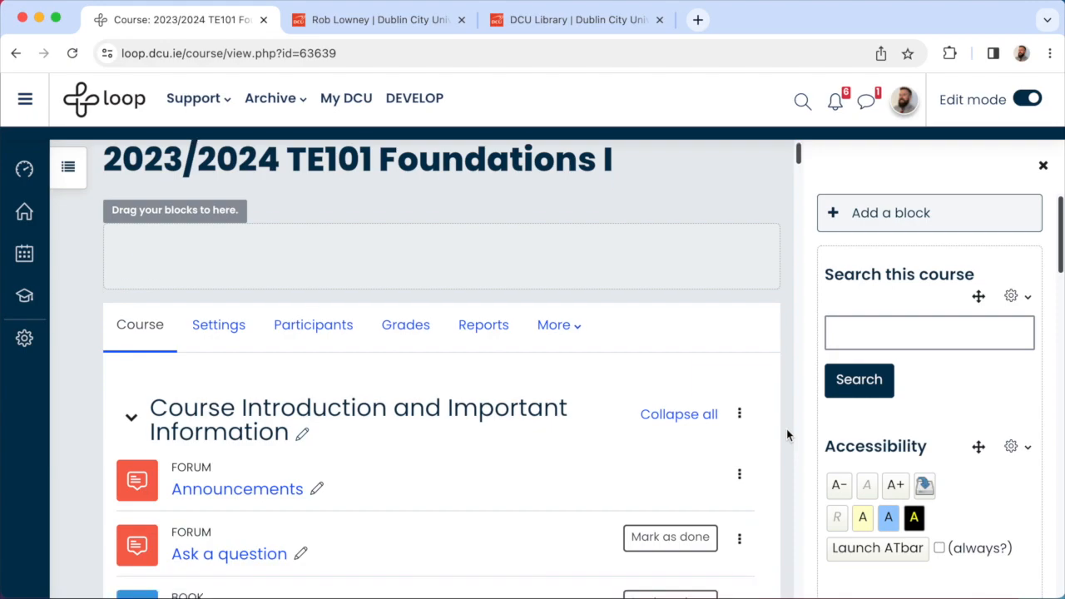
scroll(down, 3)
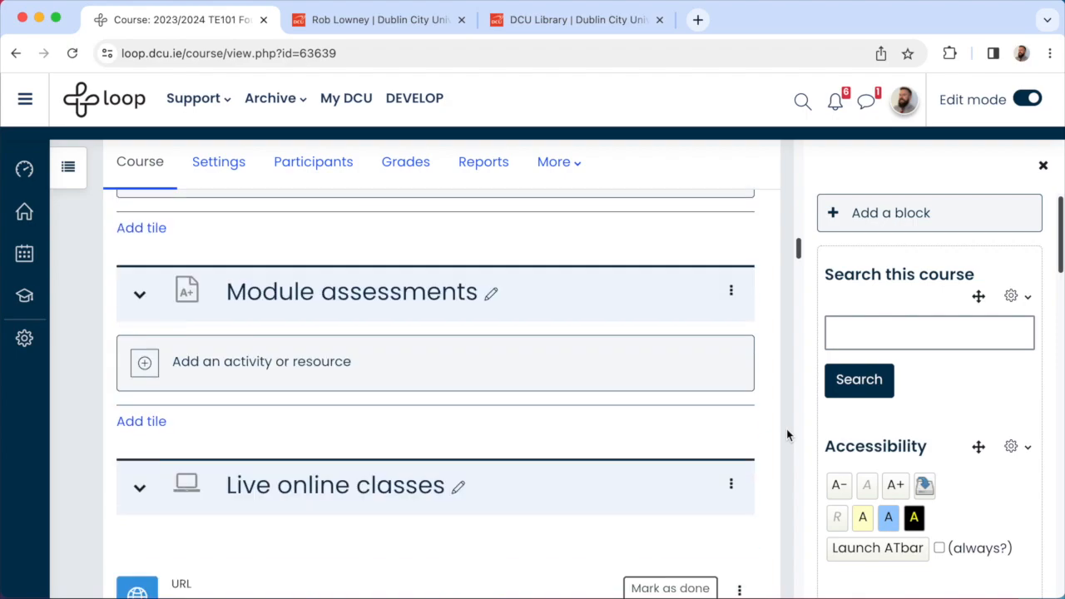
scroll(down, 3)
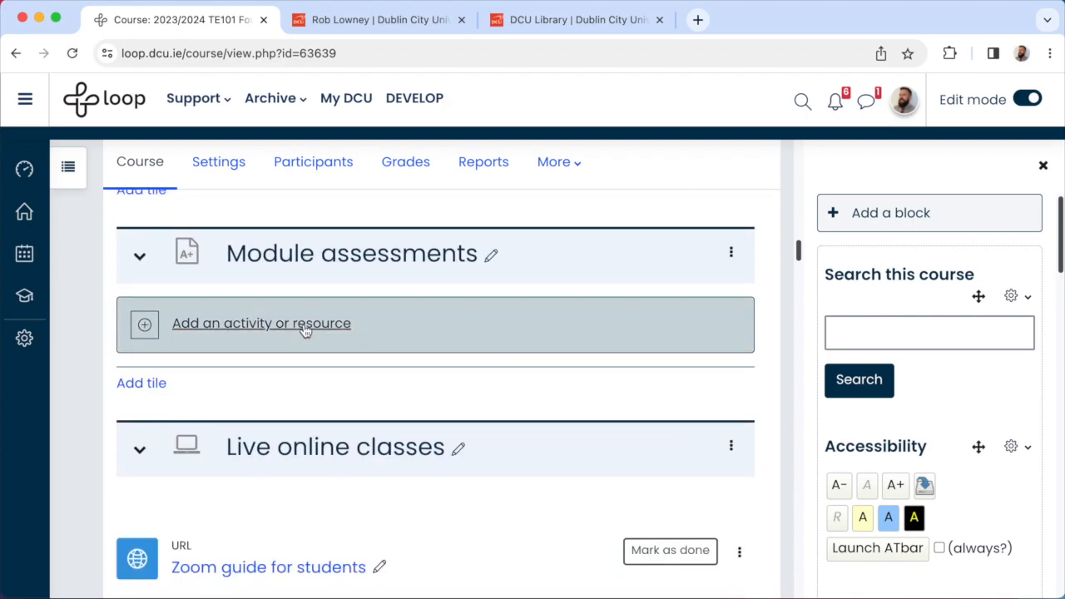
click(261, 323)
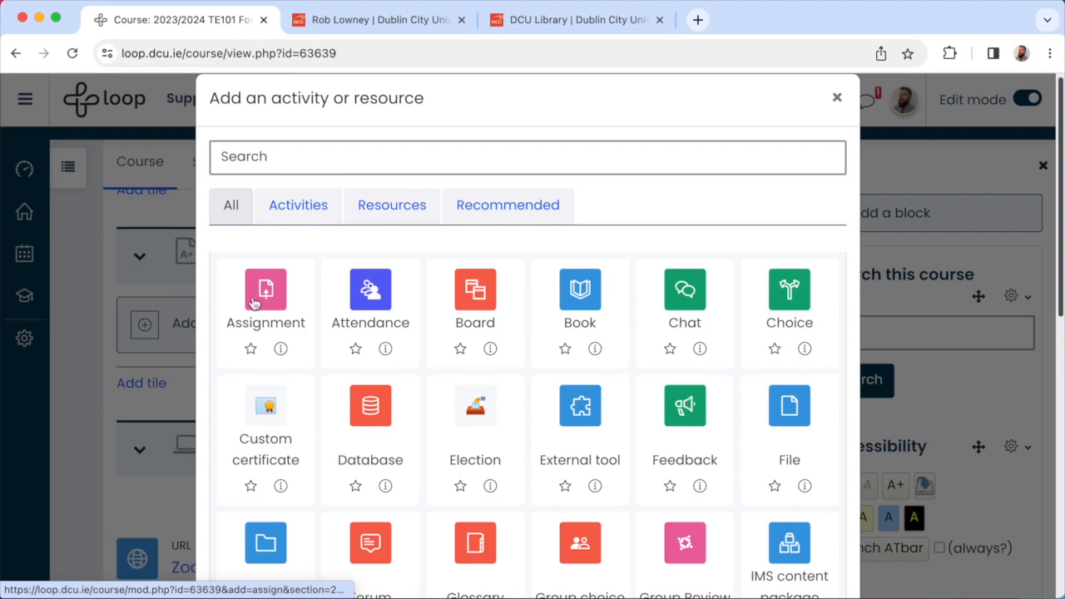
mouse_move(267, 296)
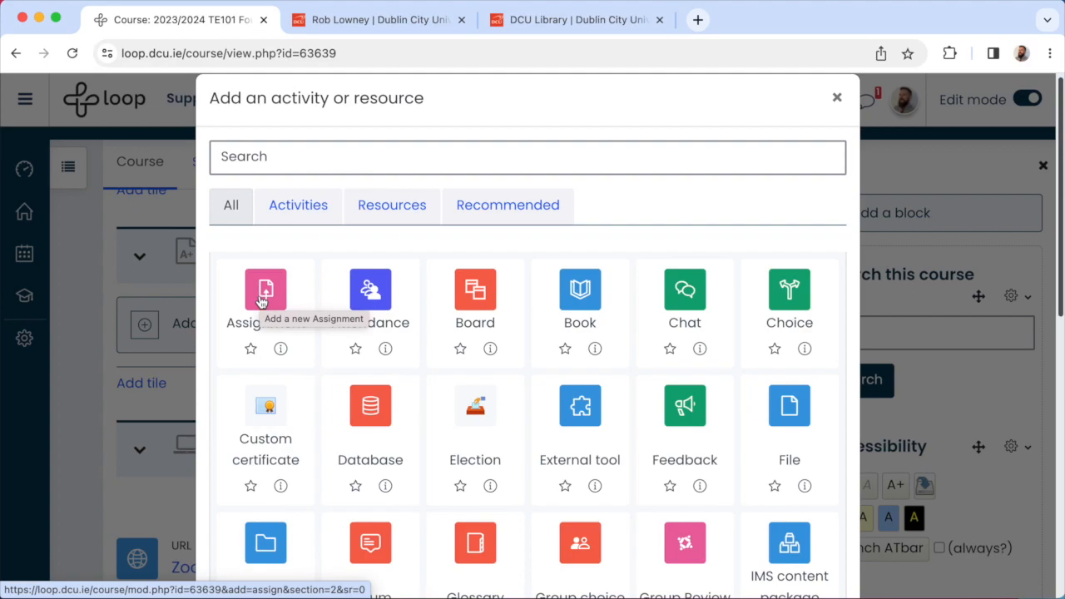
click(835, 97)
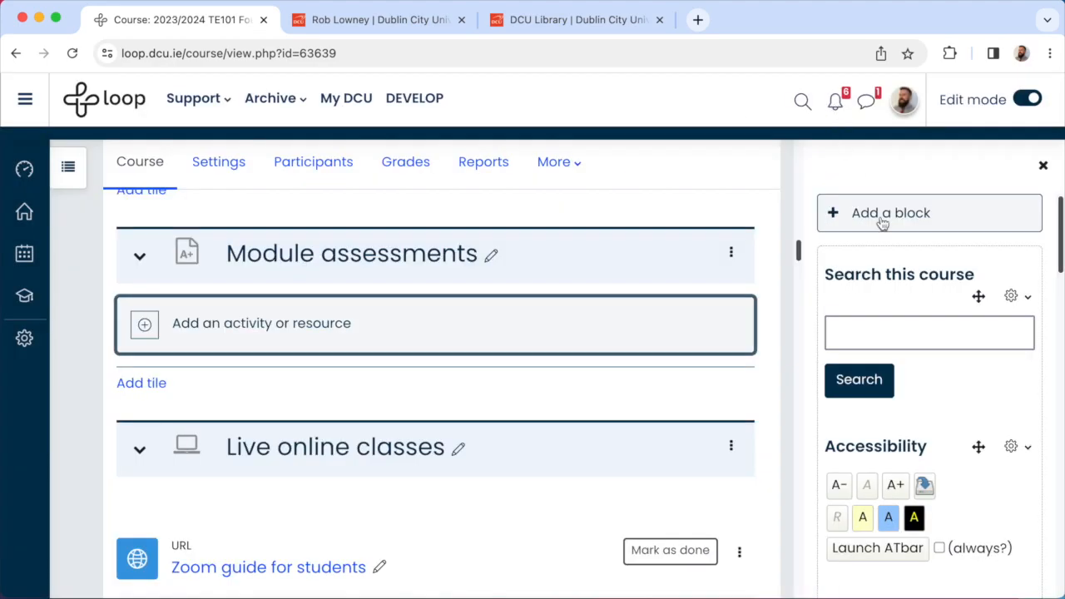
scroll(down, 3)
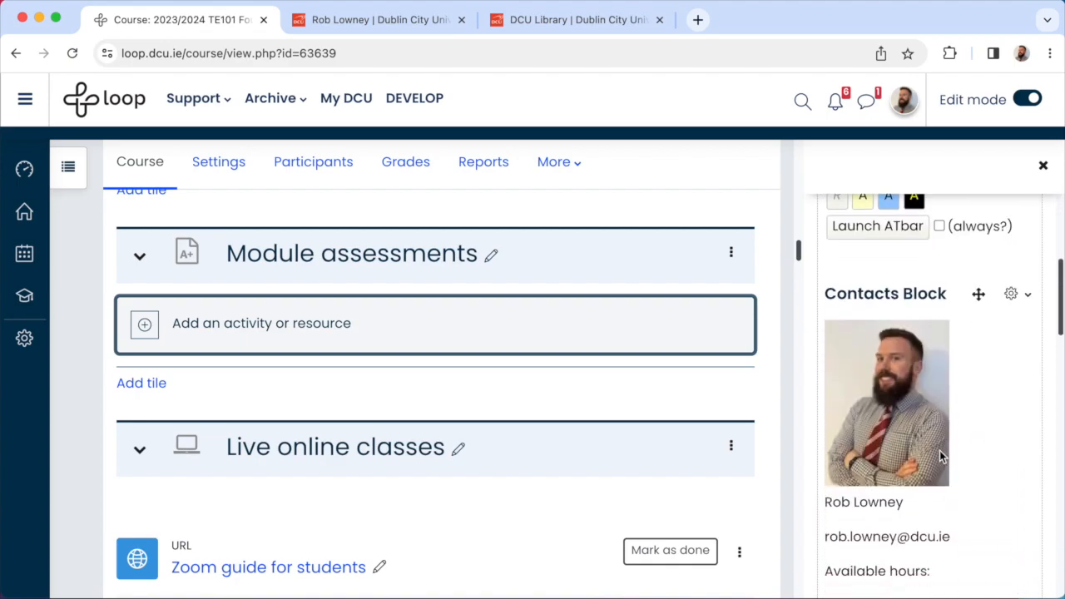
scroll(down, 3)
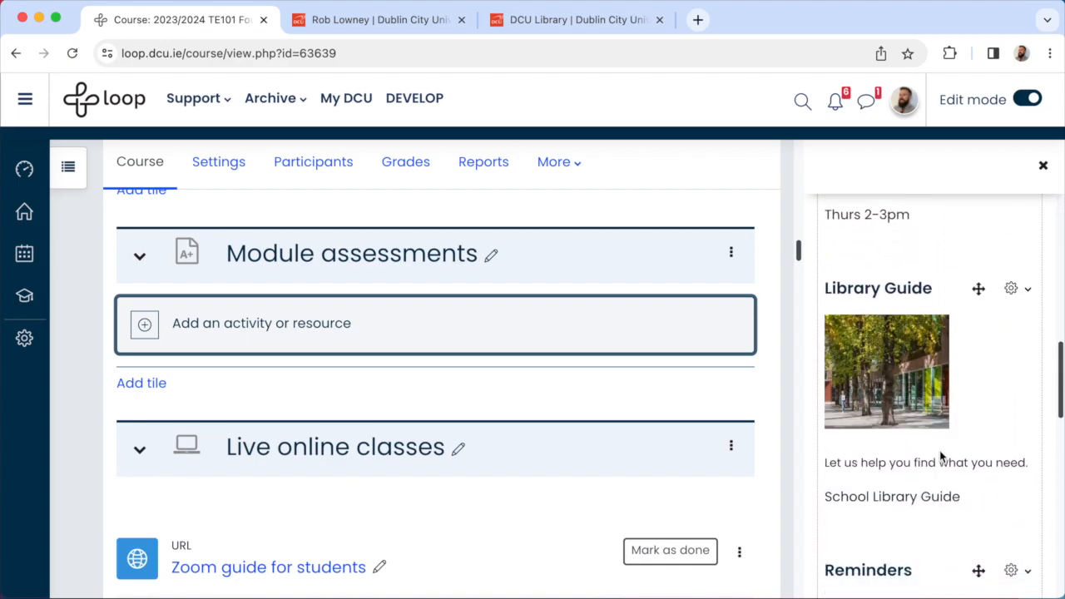
scroll(down, 3)
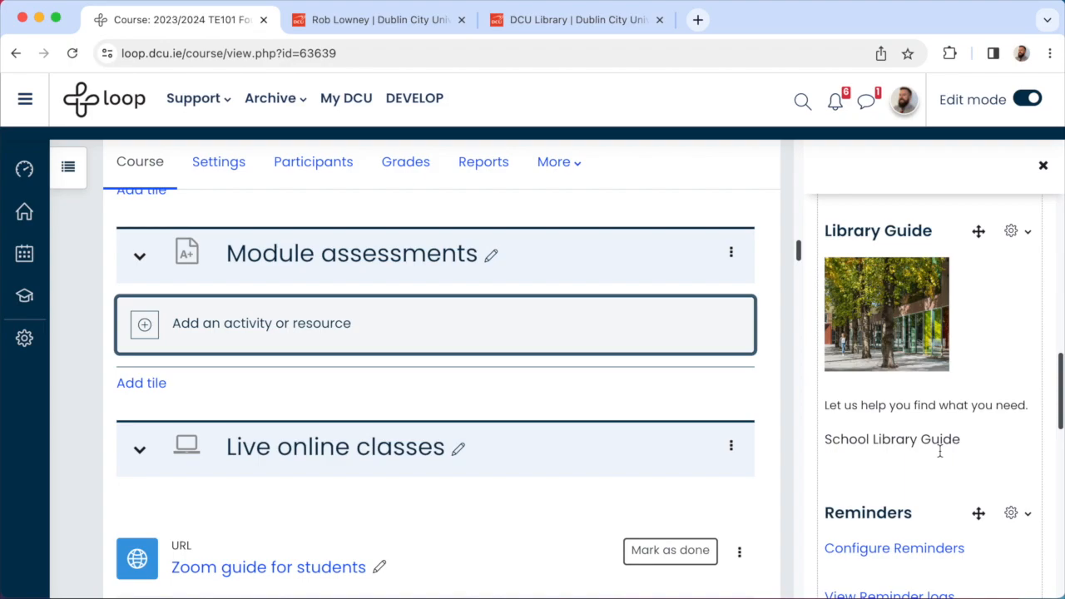
mouse_move(666, 159)
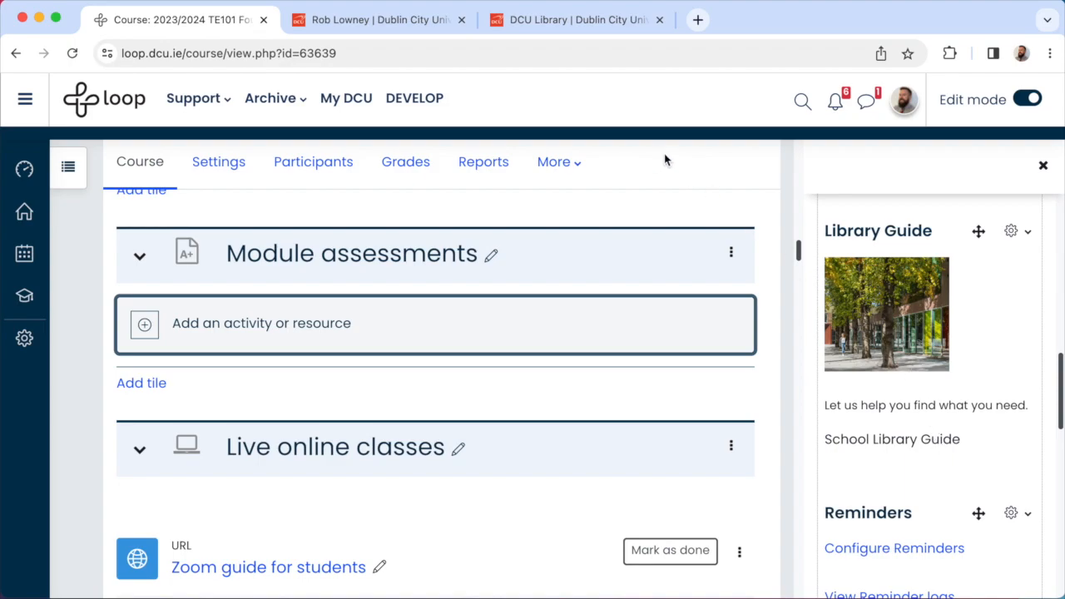
From the DCU Library Subject Guides, bring up the Library Guide for Education, then return to TE101
click(575, 20)
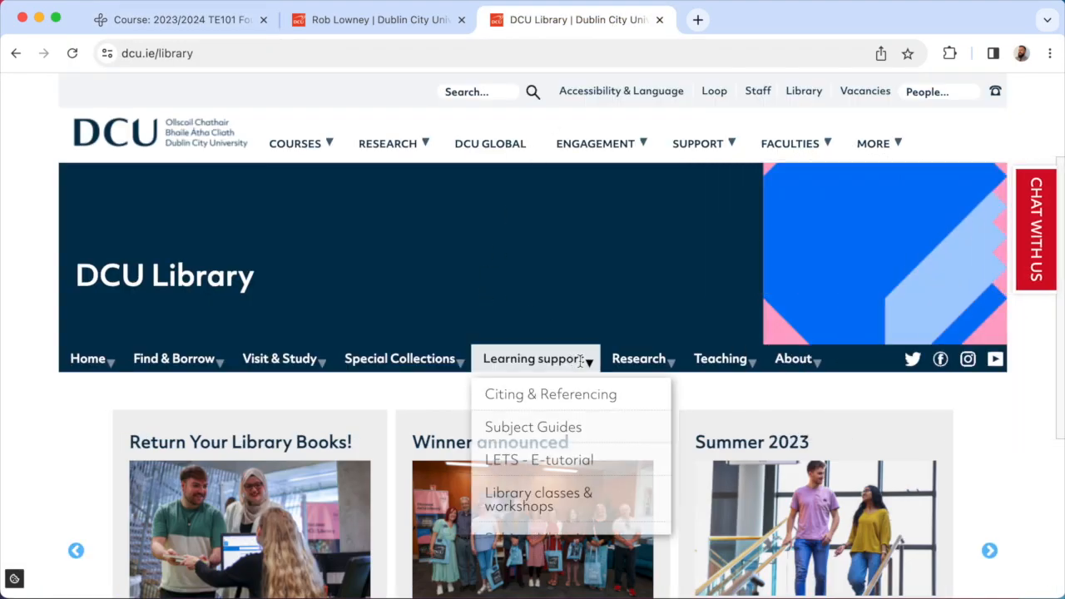
click(533, 426)
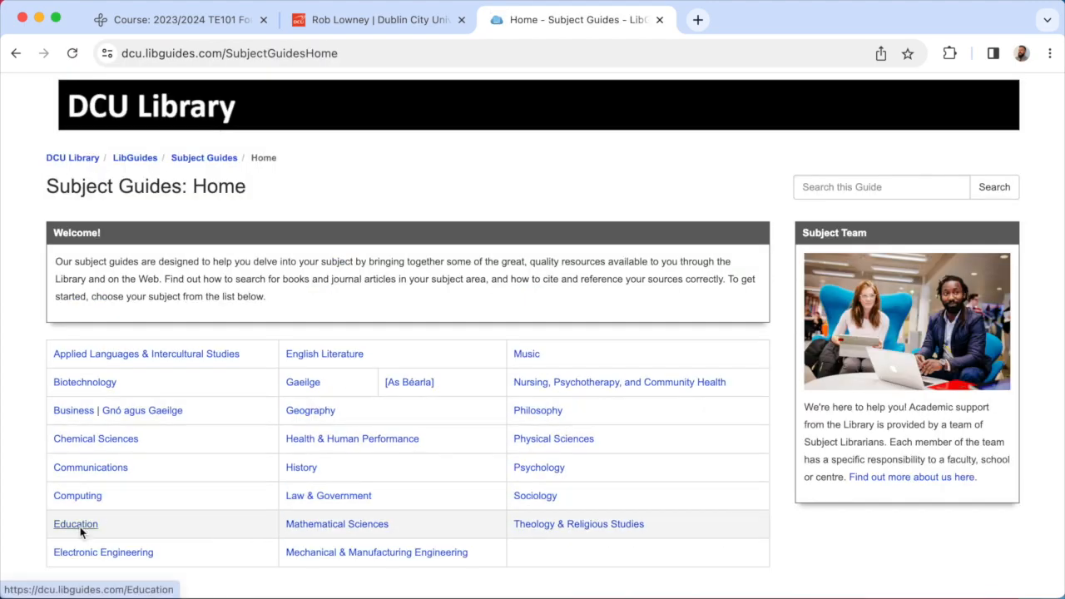
click(75, 522)
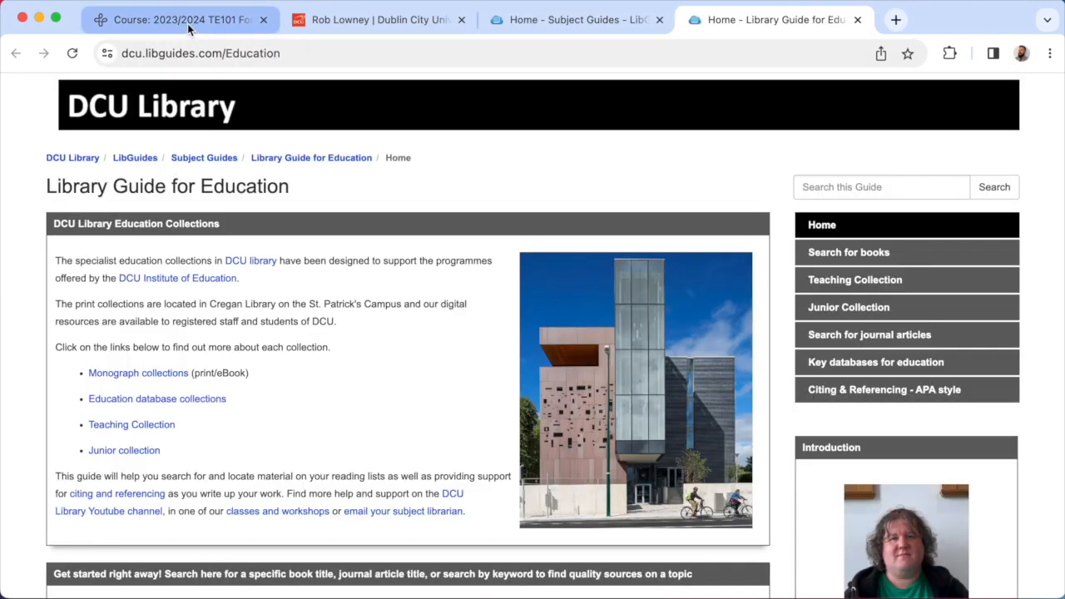
click(175, 20)
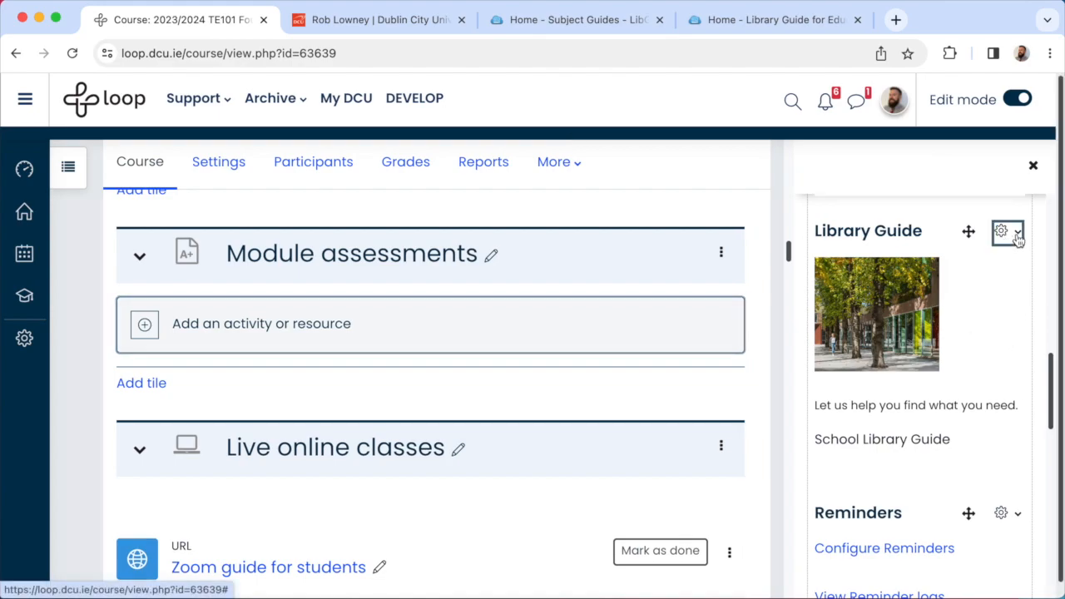
Link 'School Library Guide' to dcu.libguides.com/Education in the Library Guide block and save it
click(1002, 232)
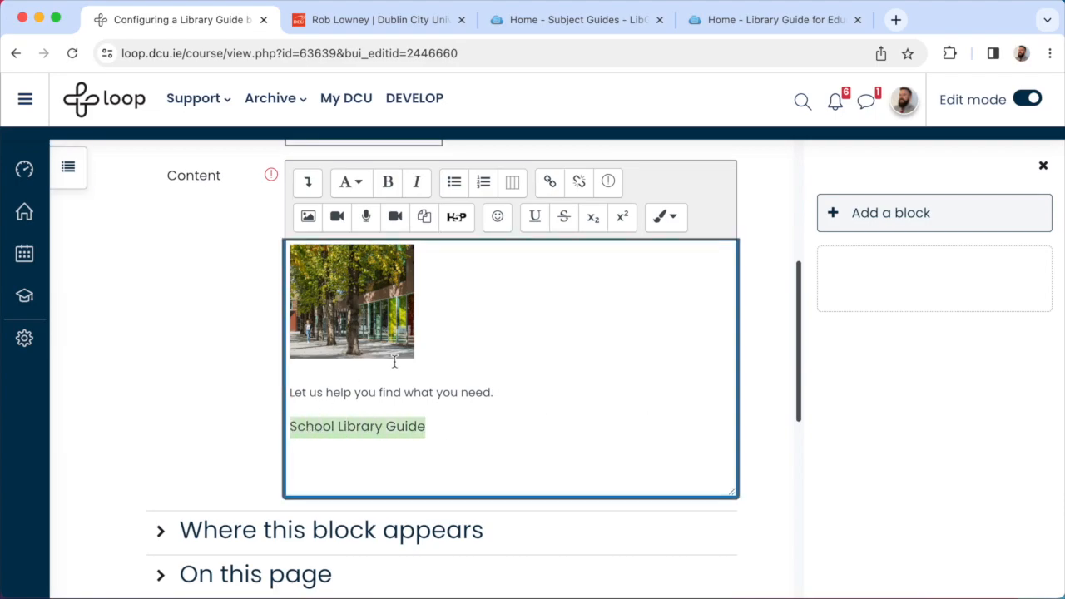
click(549, 181)
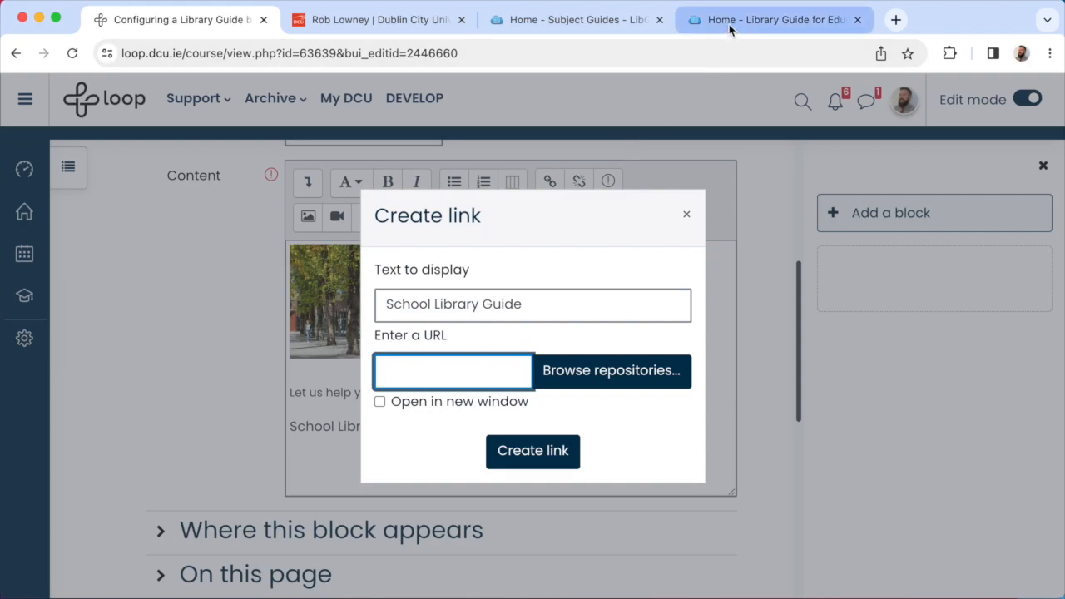
click(772, 20)
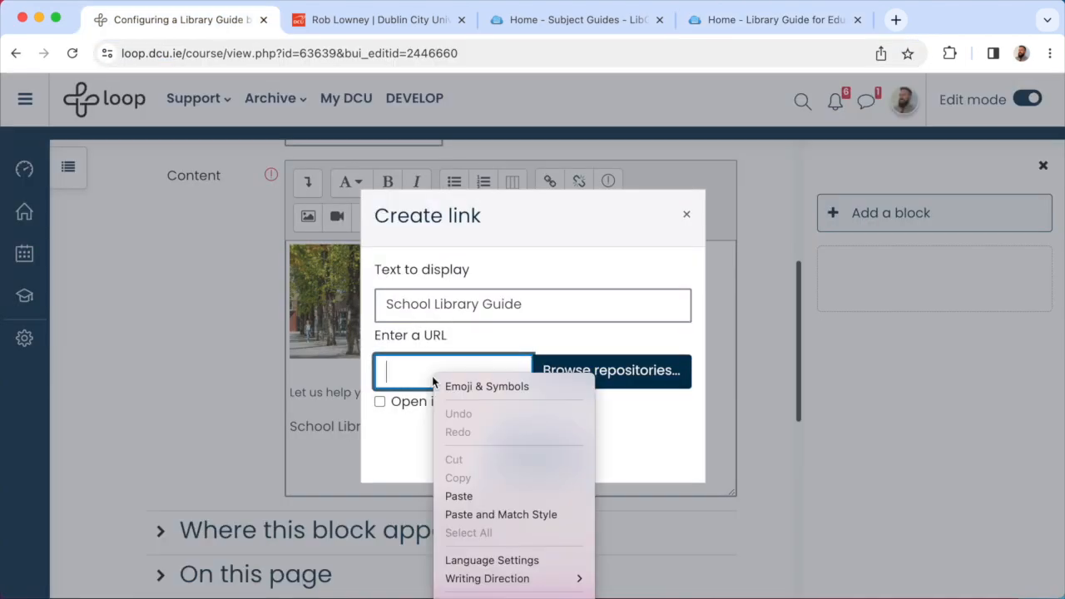
click(459, 496)
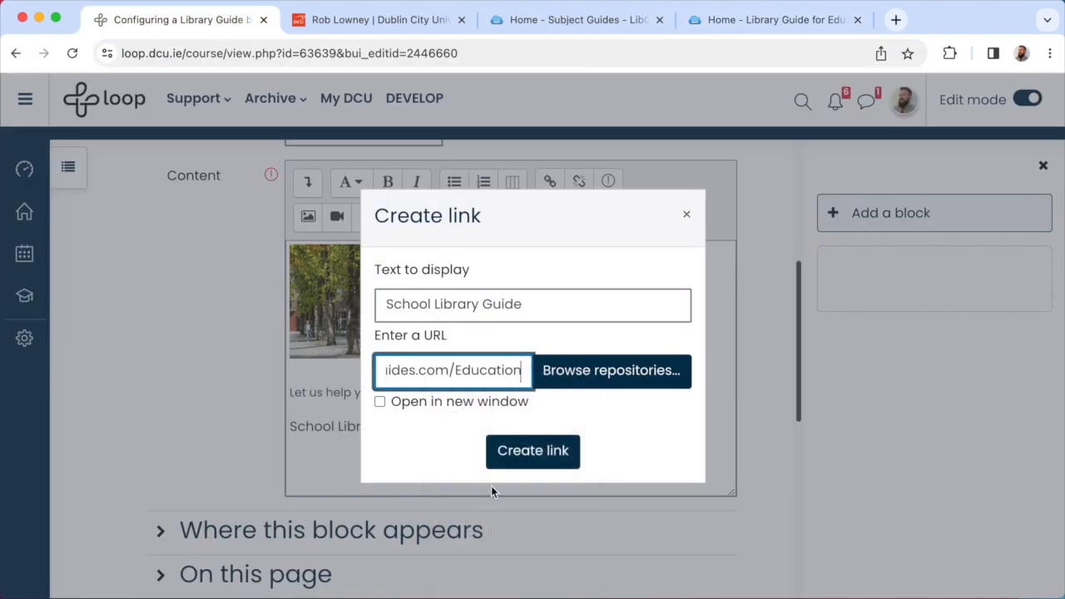
click(532, 450)
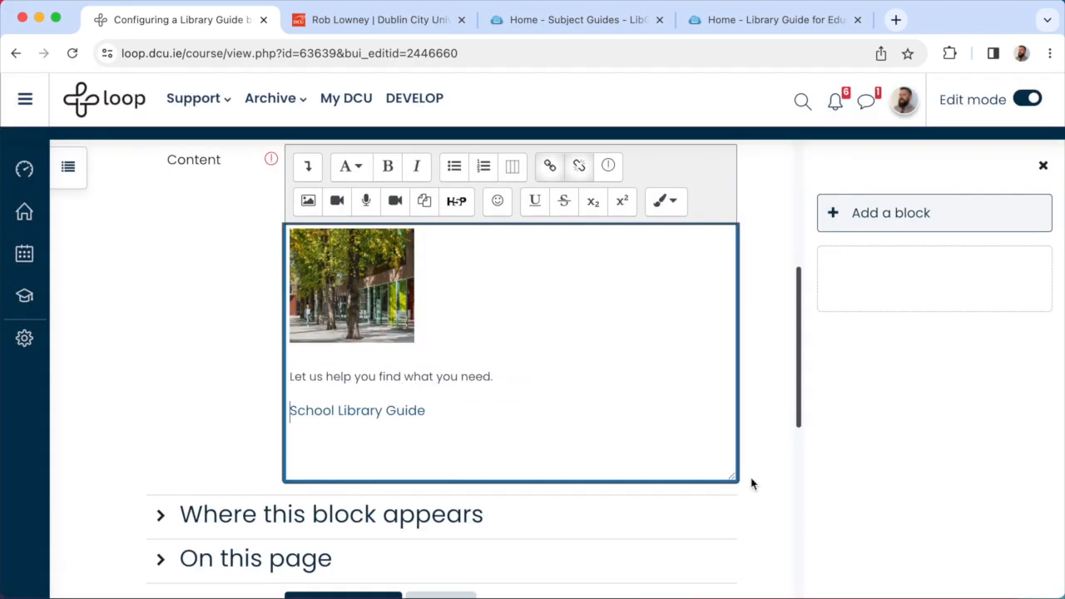
scroll(down, 3)
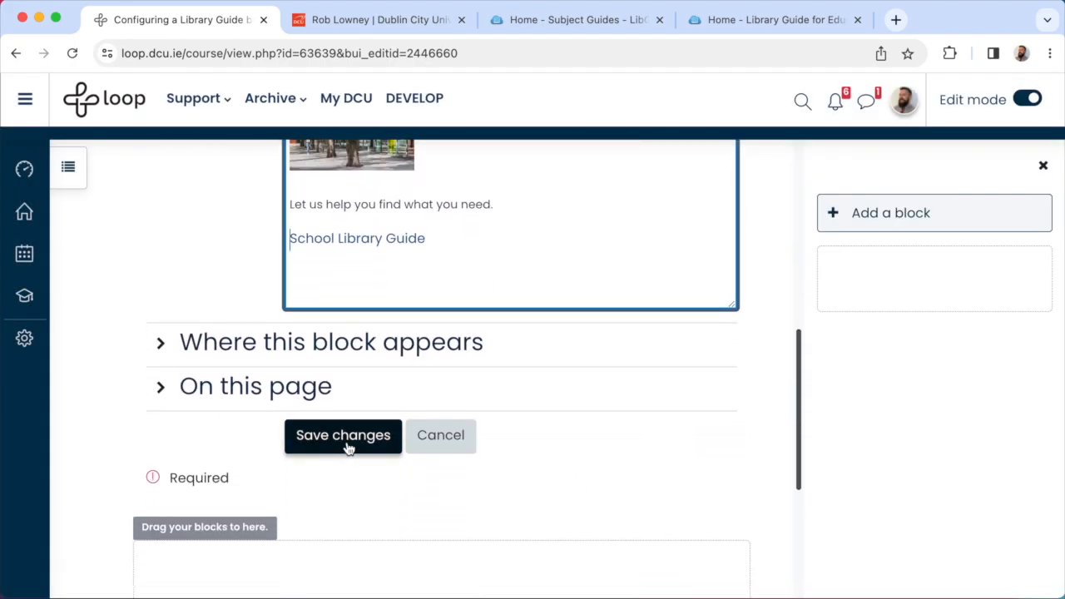
click(343, 436)
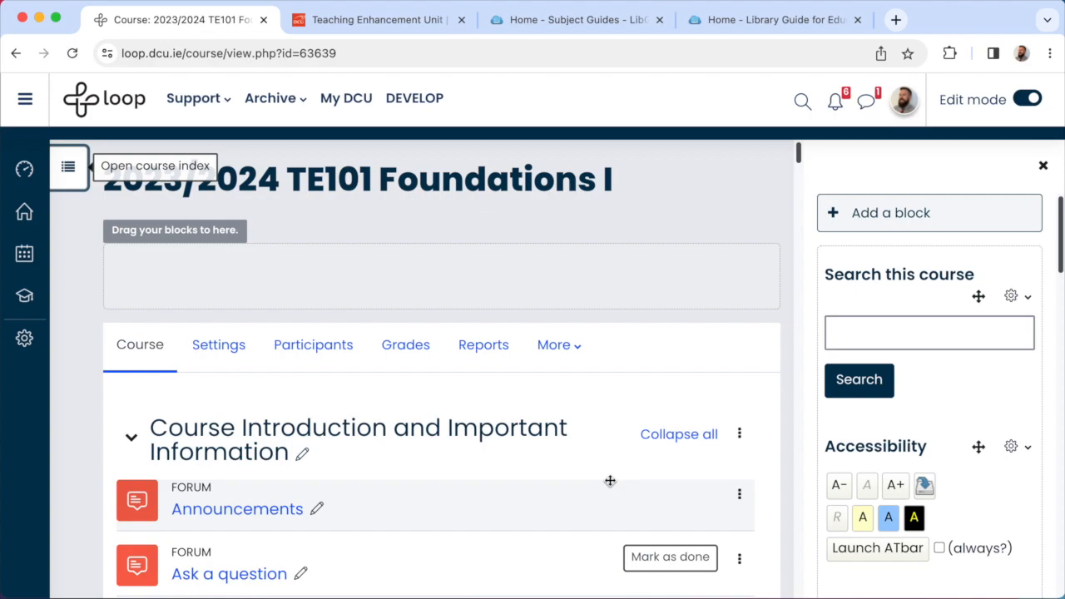
mouse_move(588, 156)
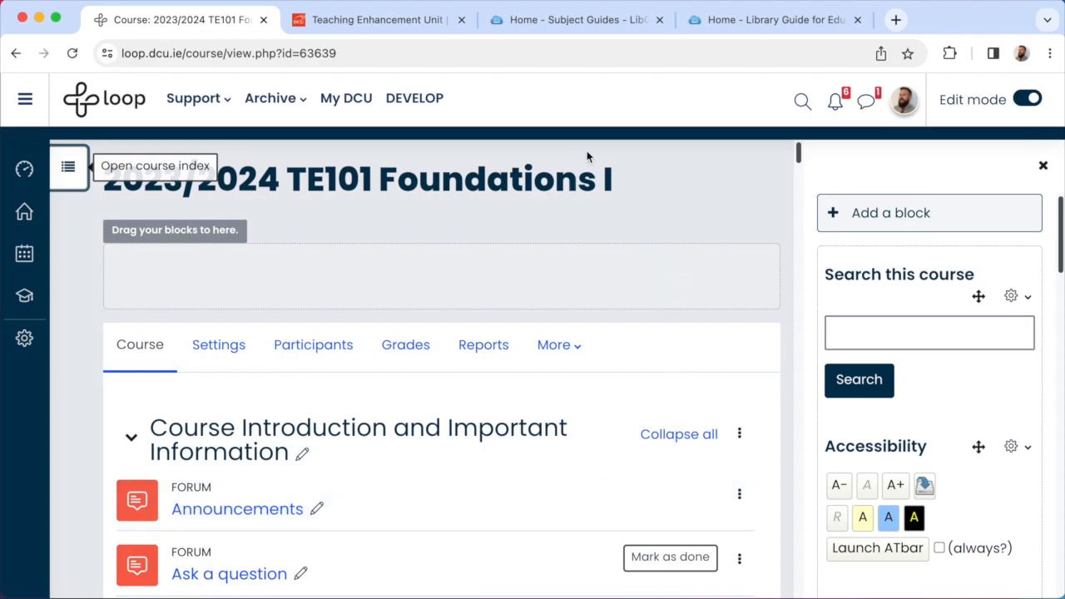
click(376, 20)
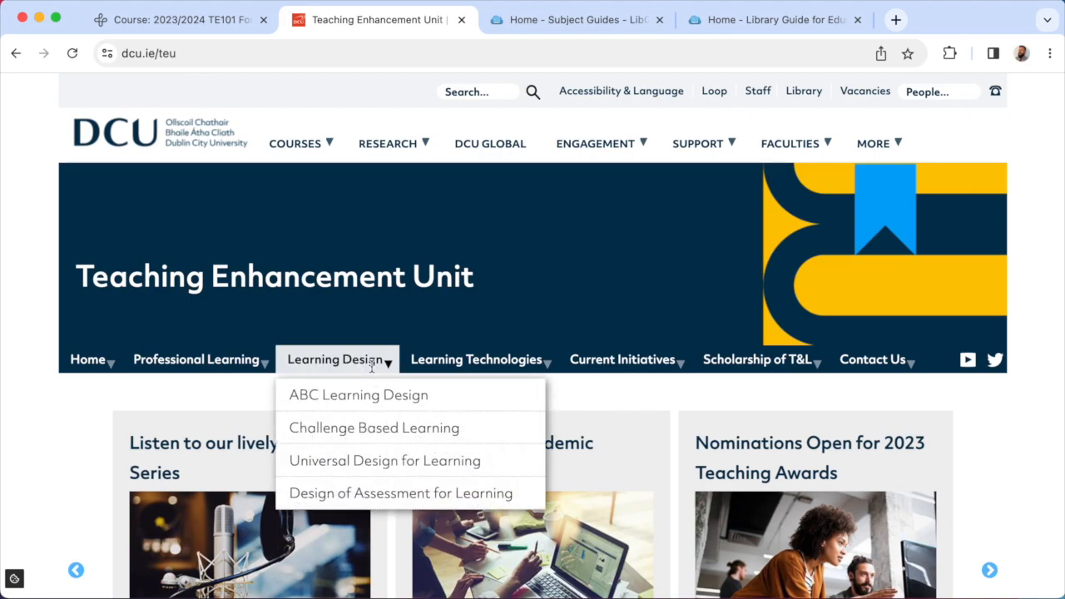
click(383, 460)
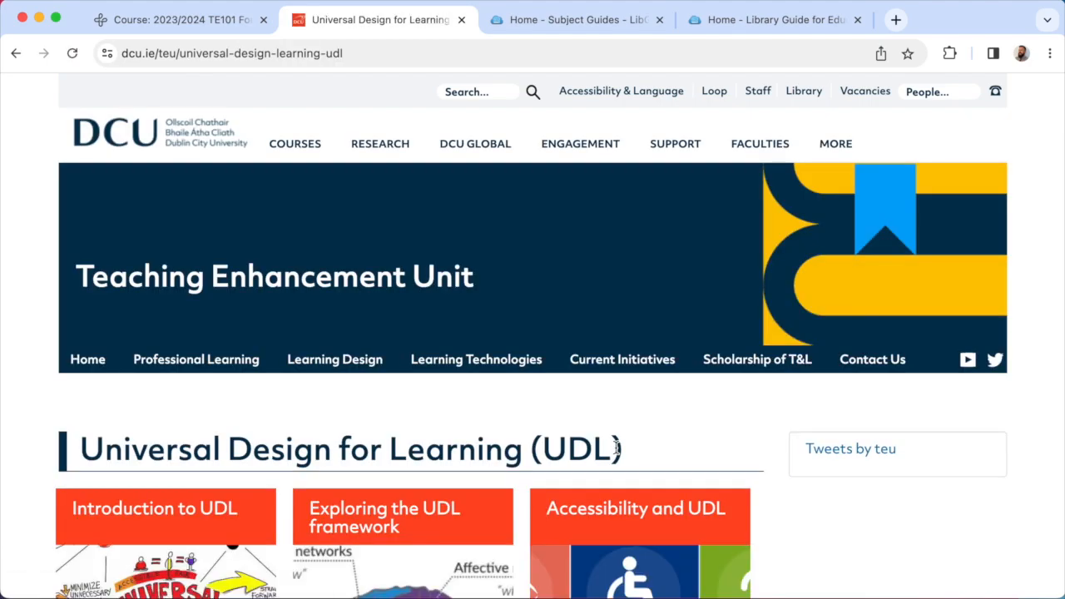
scroll(down, 3)
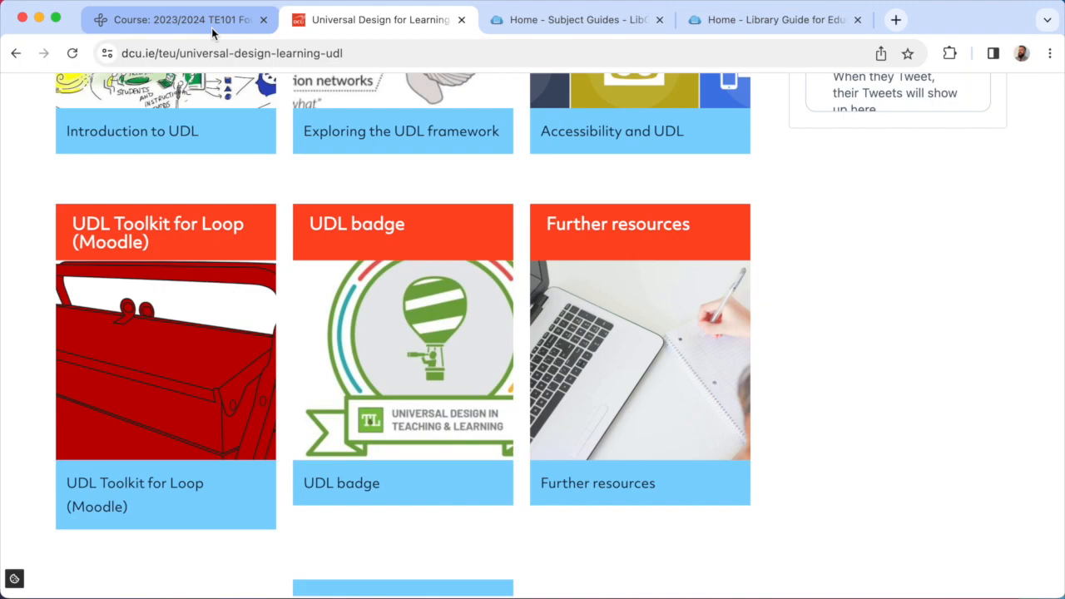
click(167, 20)
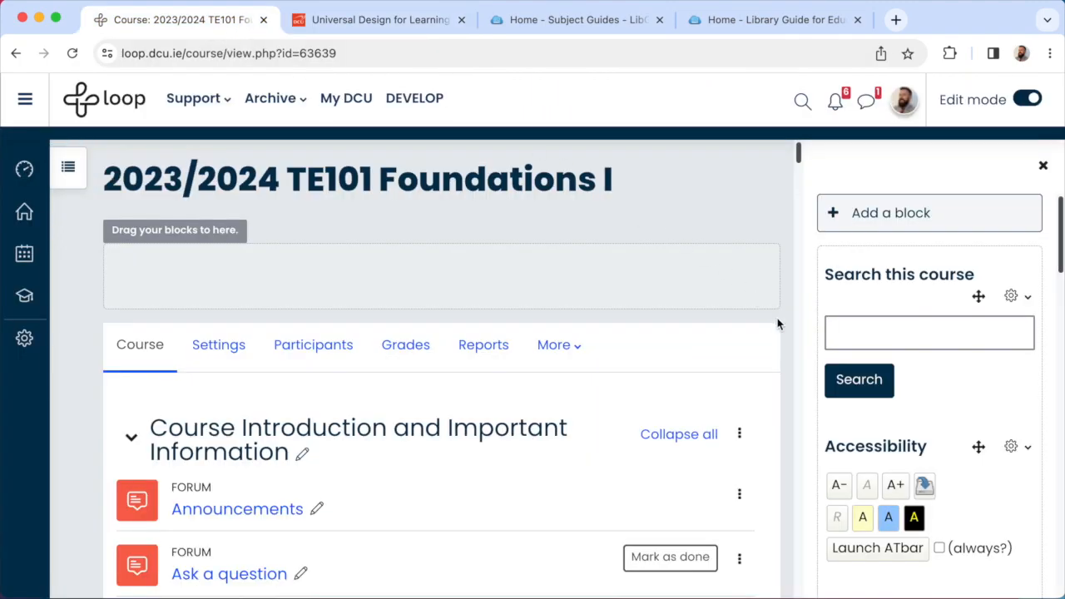
mouse_move(564, 265)
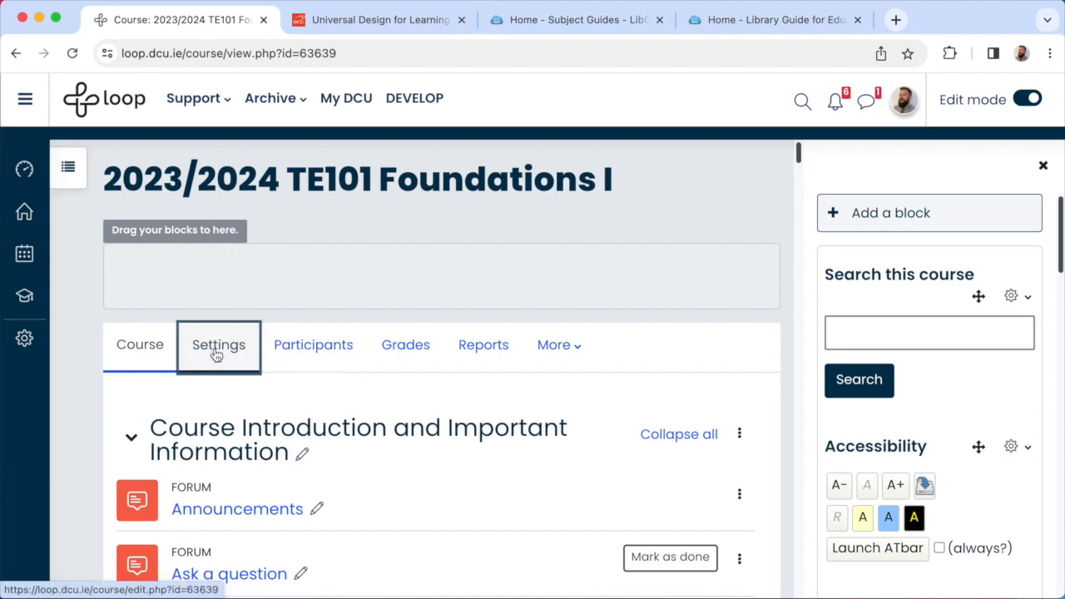
In course settings, set the start date to 11 September 2023 and end date to 31 December 2023
click(218, 345)
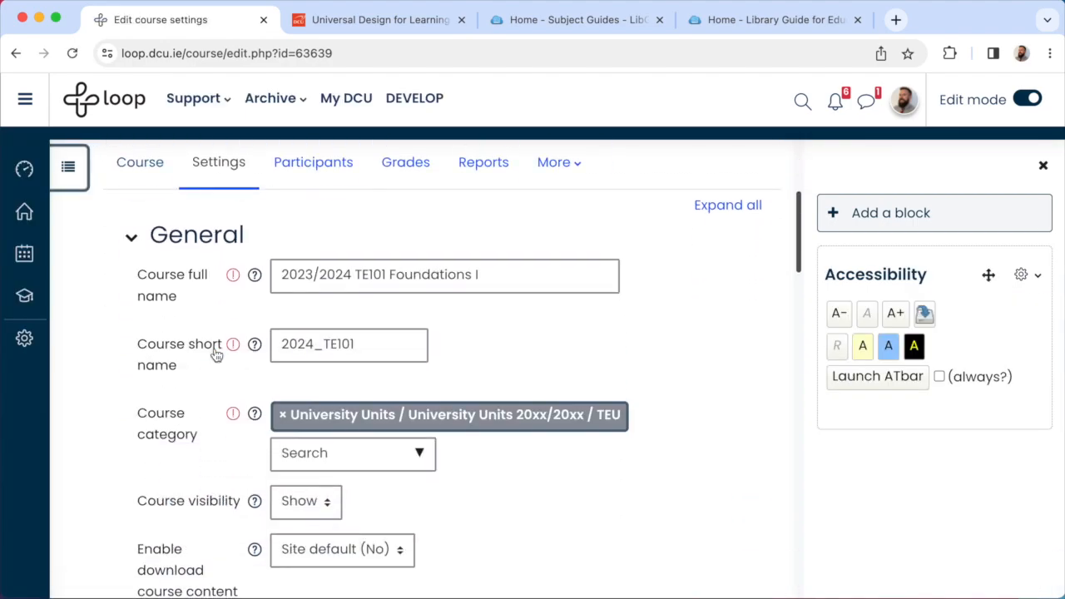
scroll(down, 3)
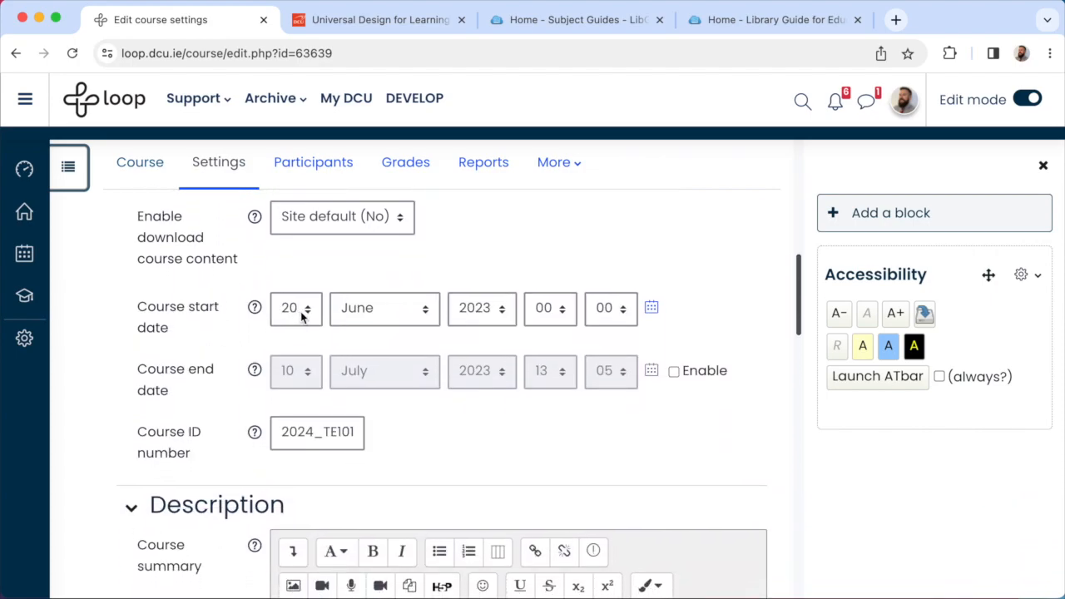
click(296, 308)
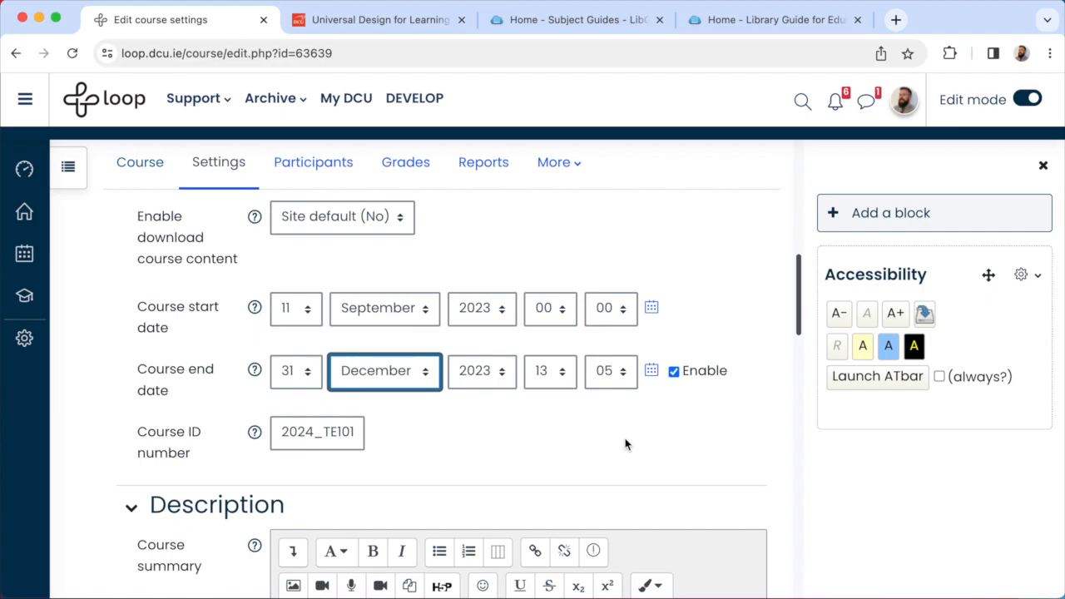
scroll(down, 3)
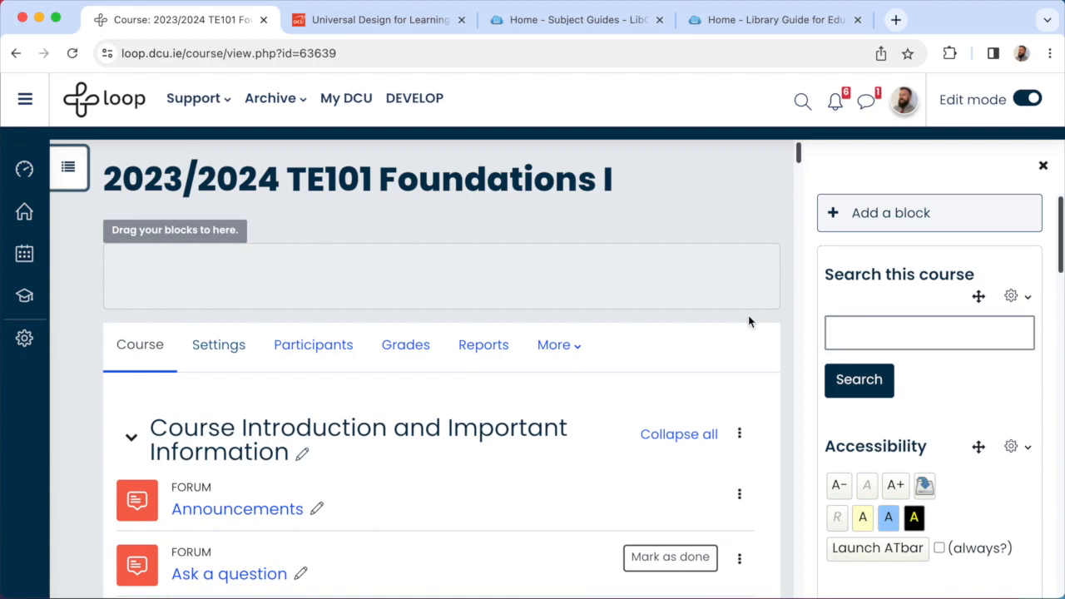
mouse_move(285, 156)
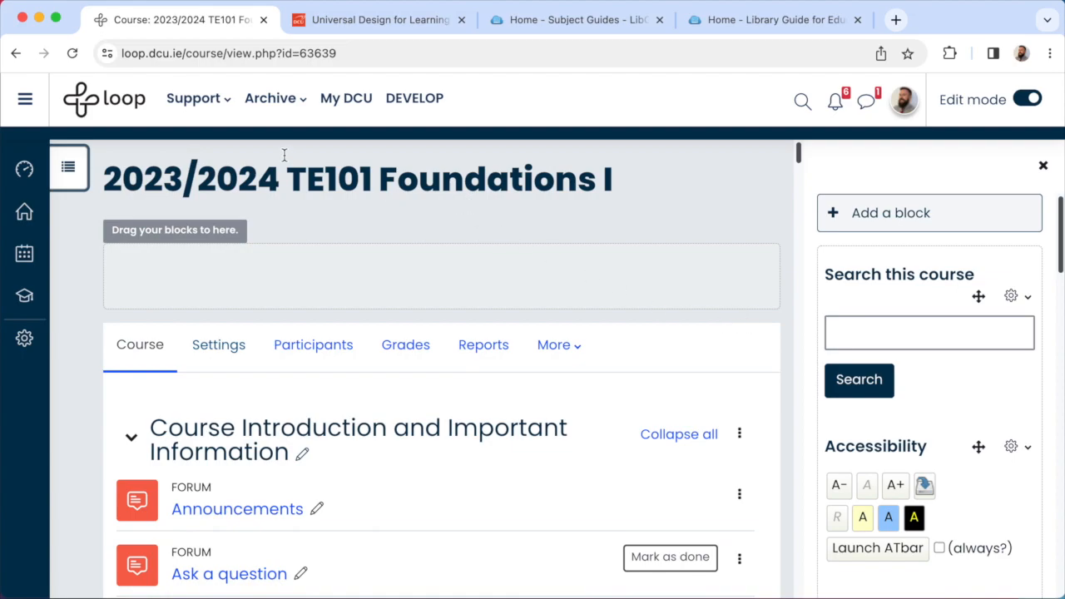
Show the Support menu's staff and student Loop support links
click(193, 98)
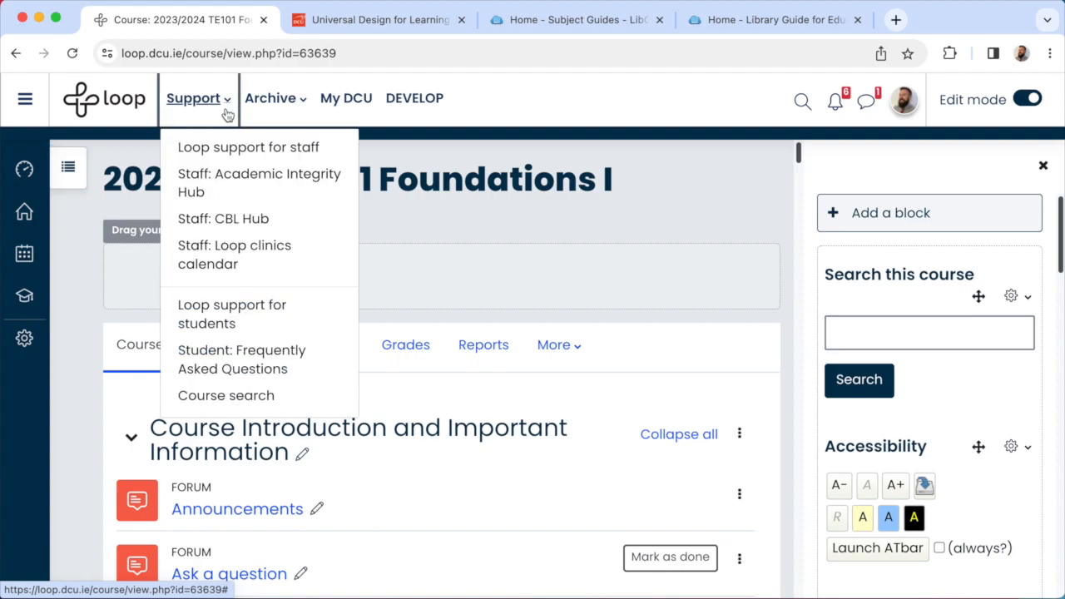
mouse_move(248, 147)
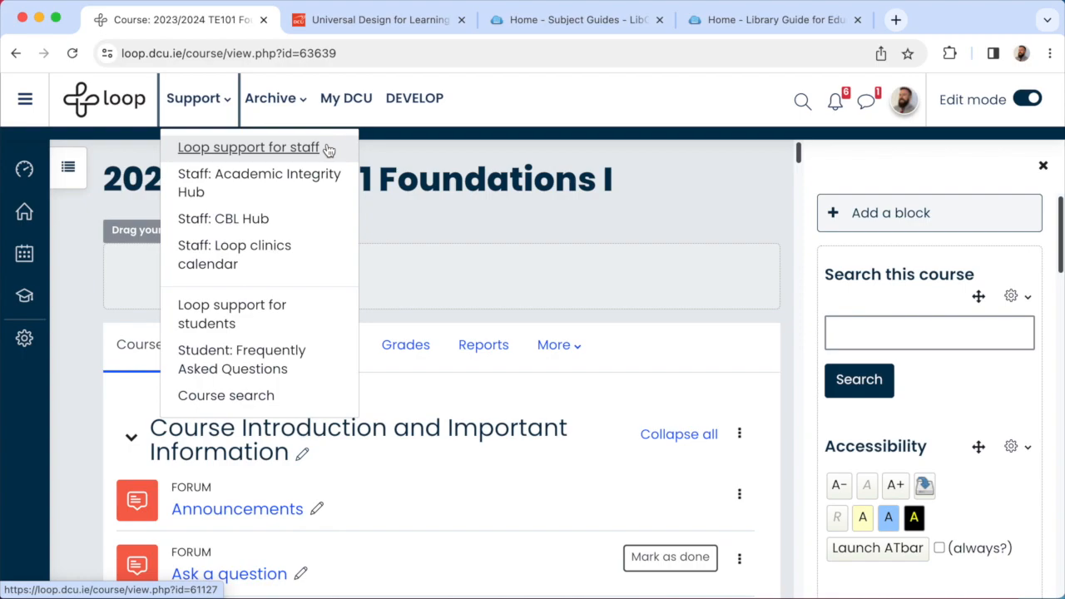
mouse_move(235, 253)
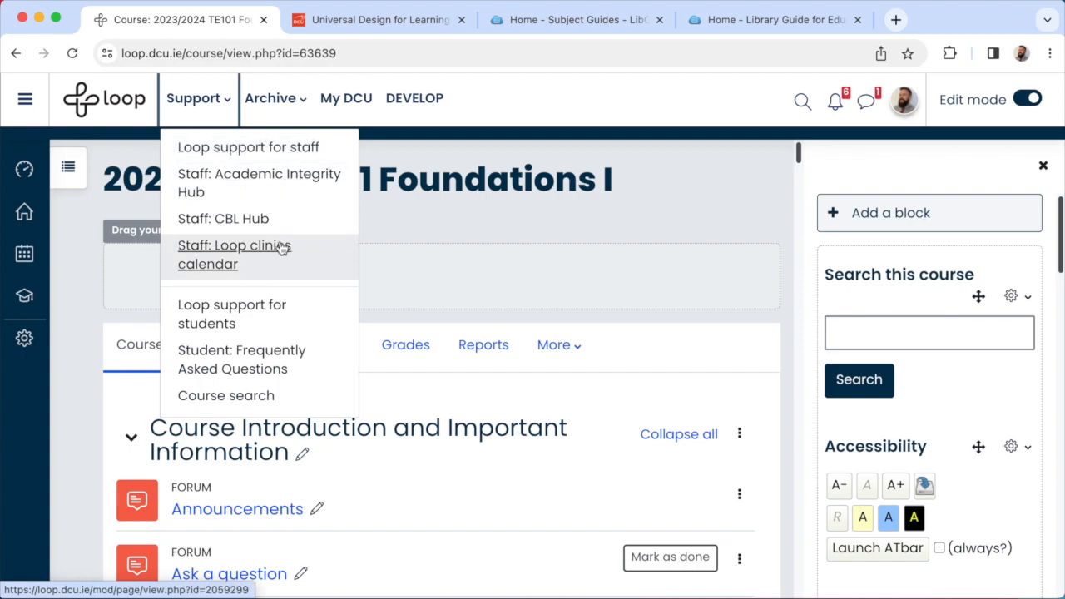
mouse_move(280, 260)
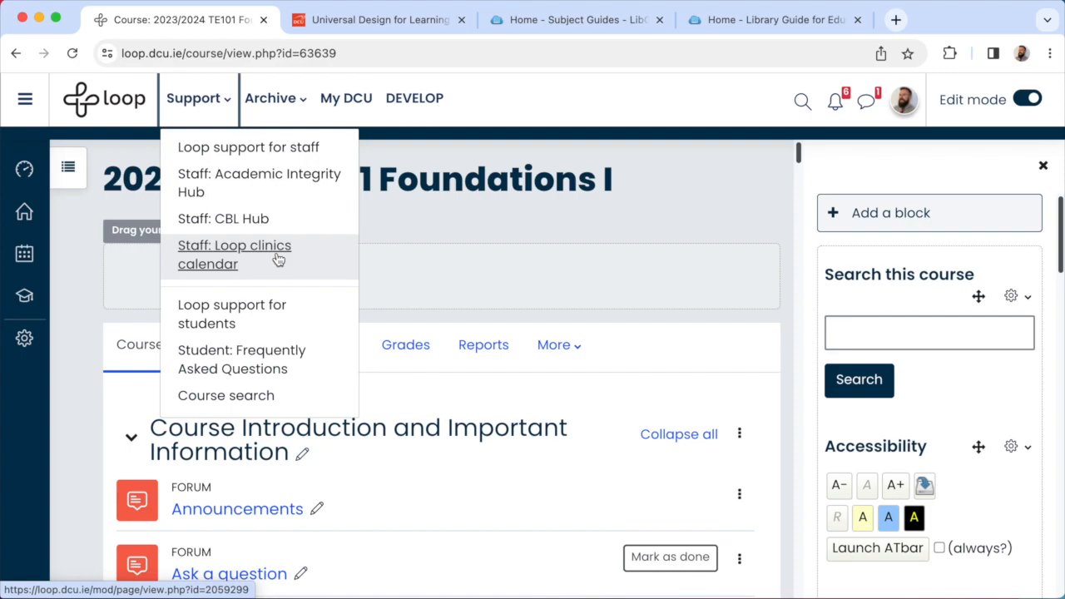